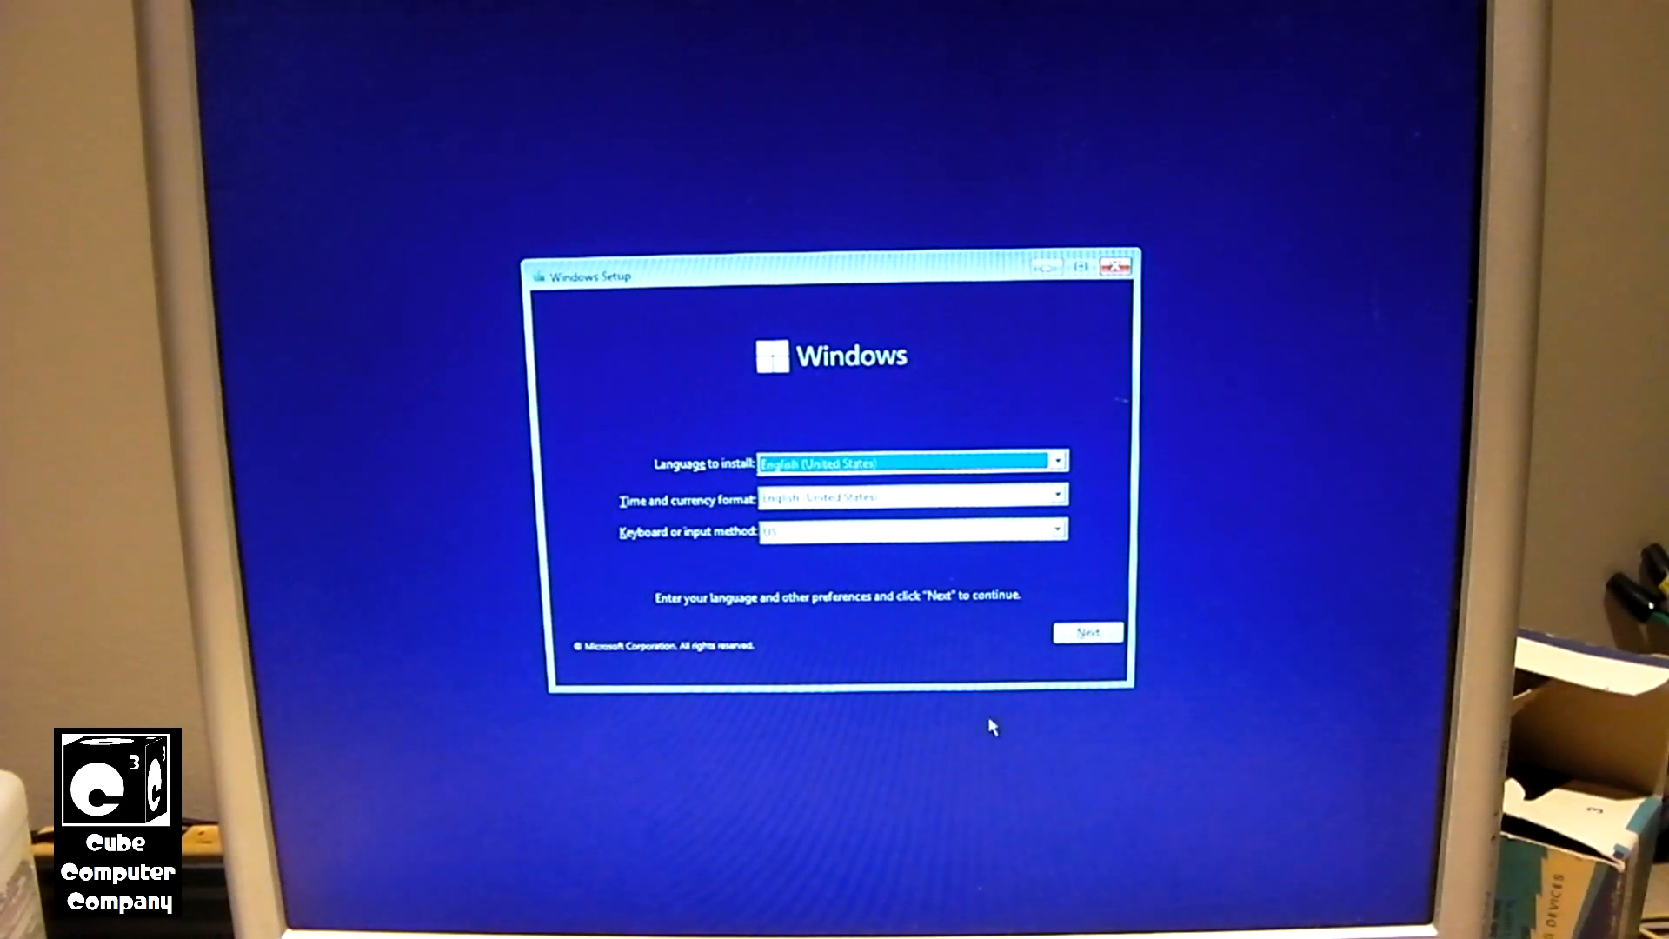
Accept the English (United States) language defaults and begin installing Windows.
click(1087, 631)
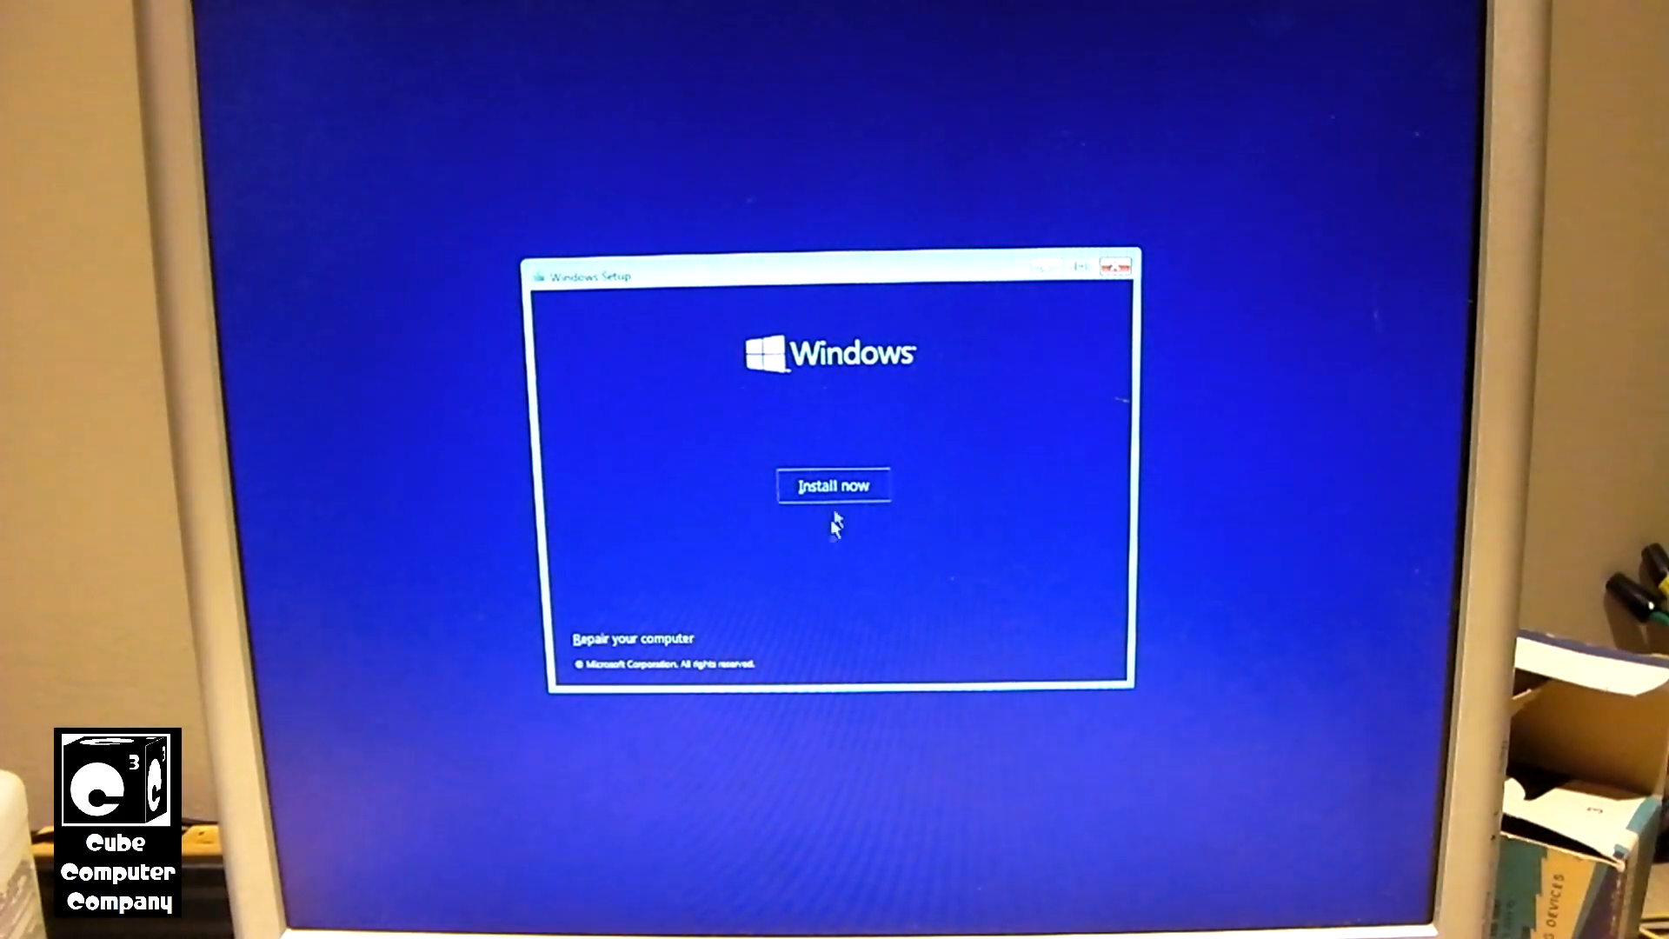
click(834, 485)
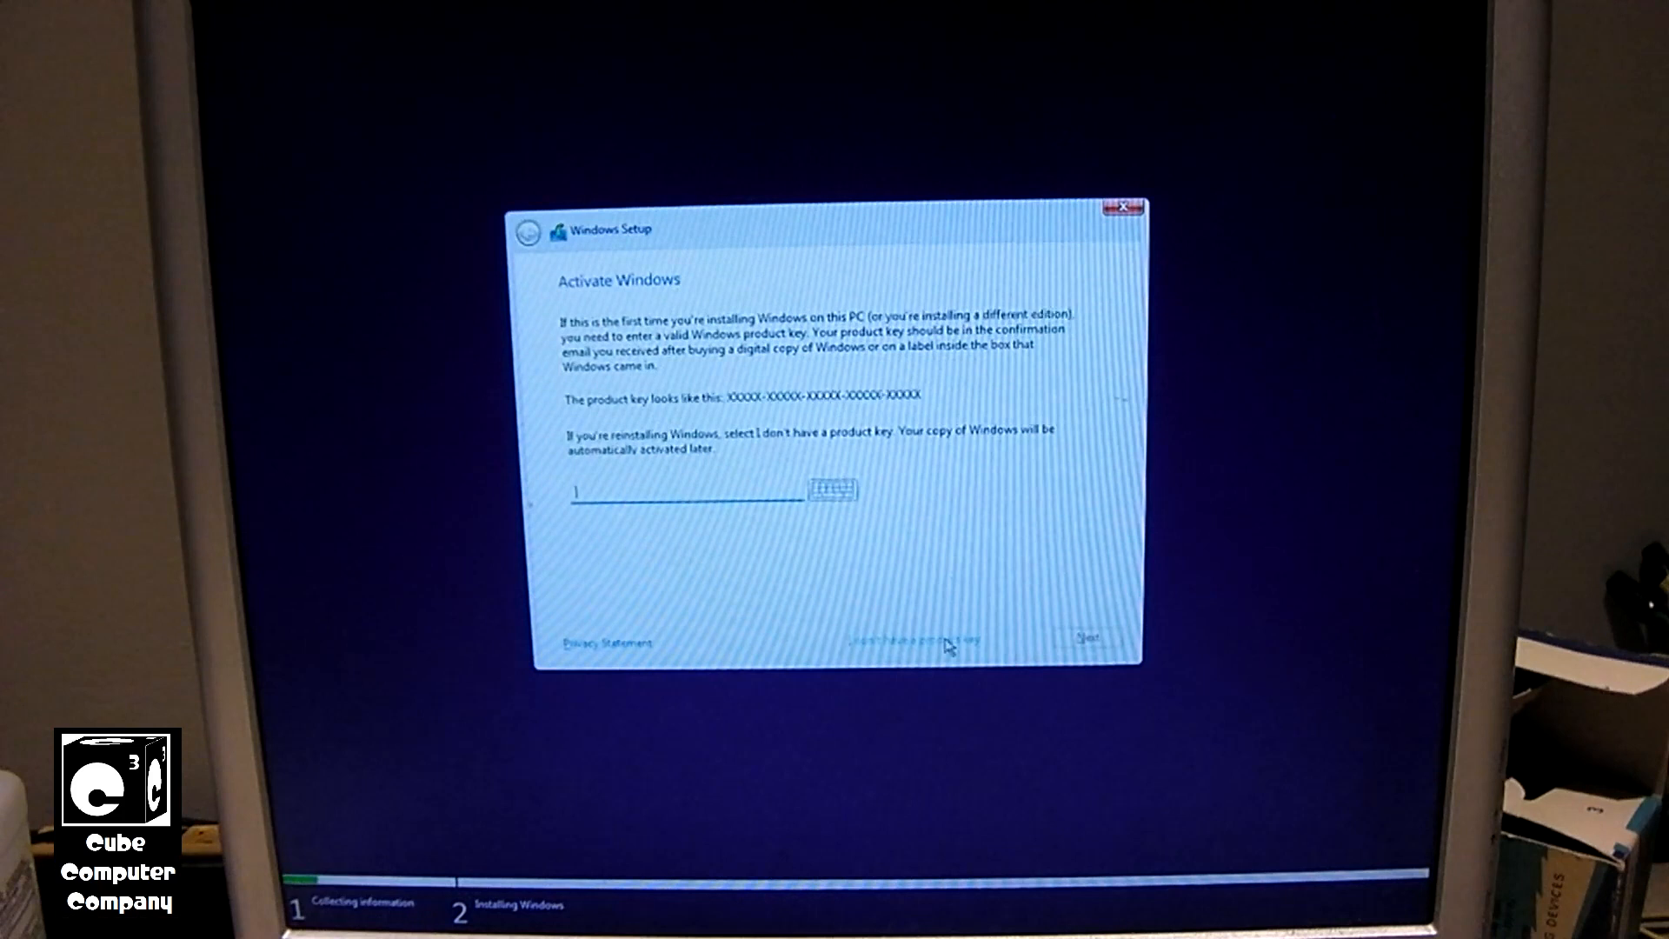
Install Windows 11 Home without a product key and accept the Microsoft license terms.
click(910, 639)
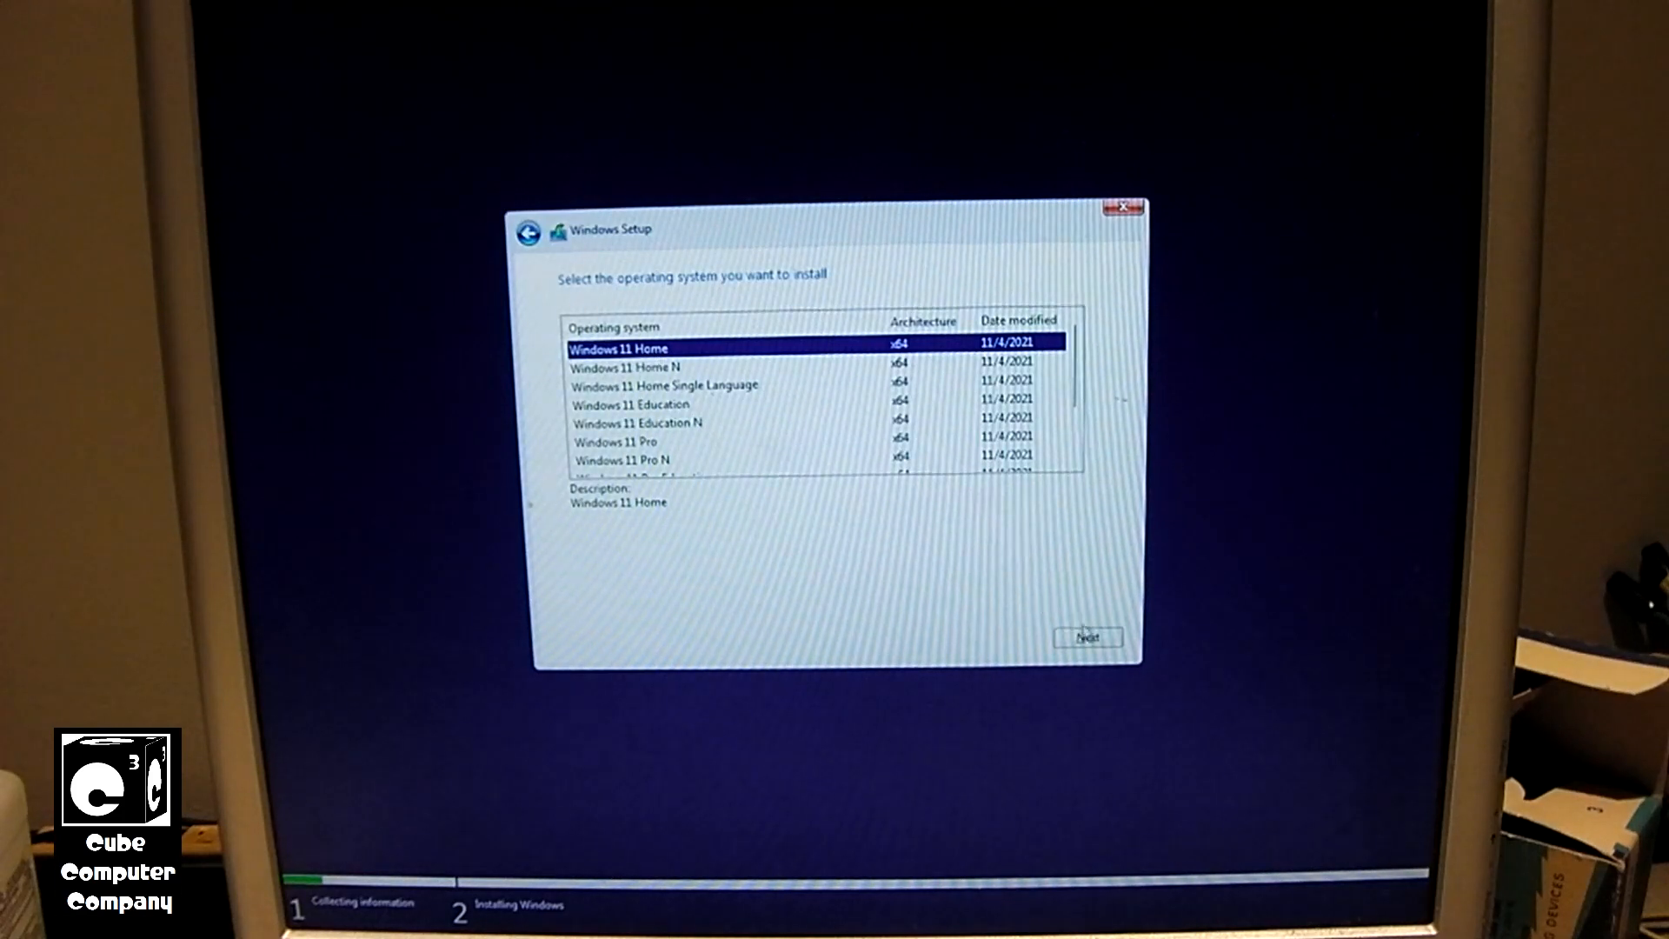
click(1087, 636)
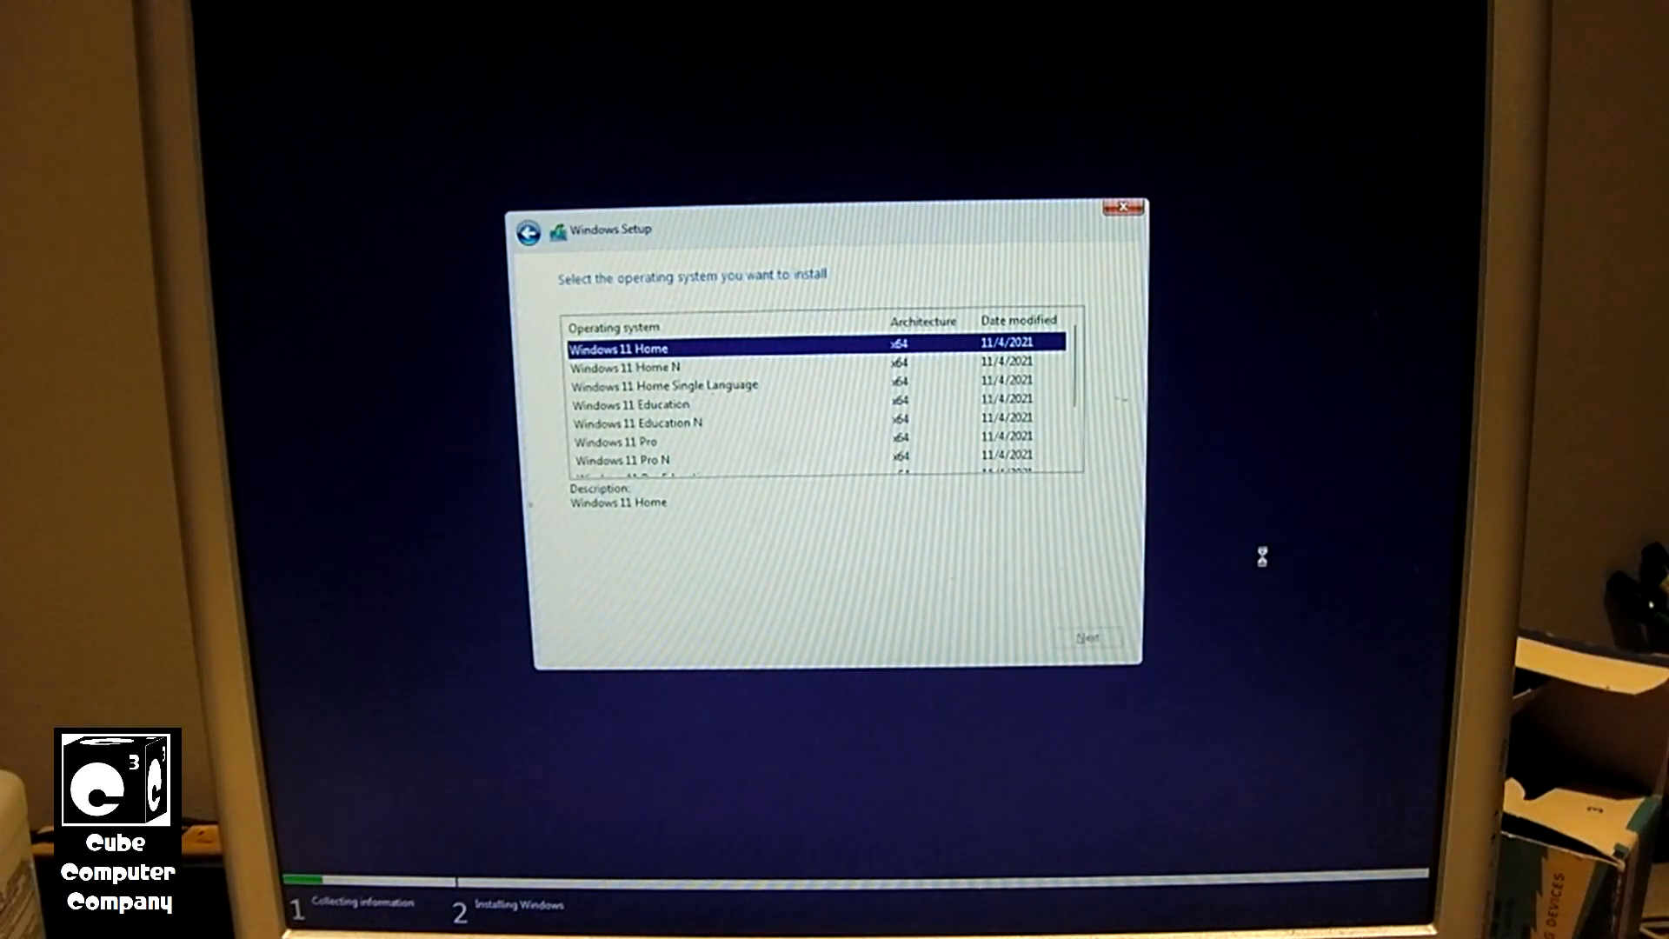
click(1087, 636)
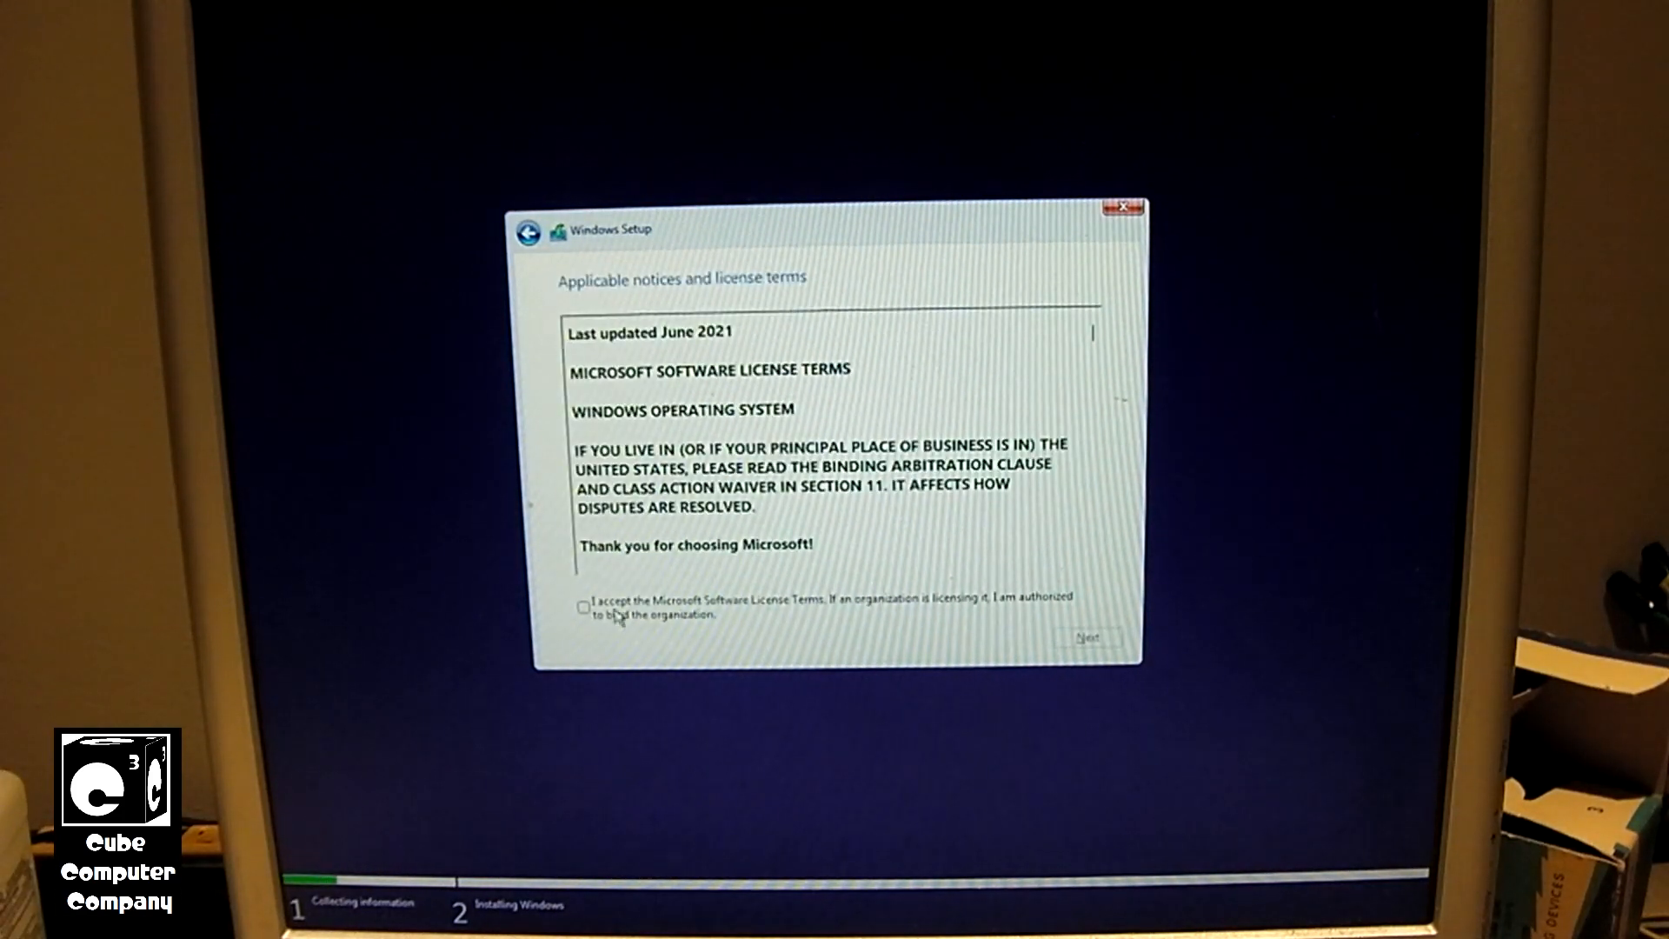
click(581, 607)
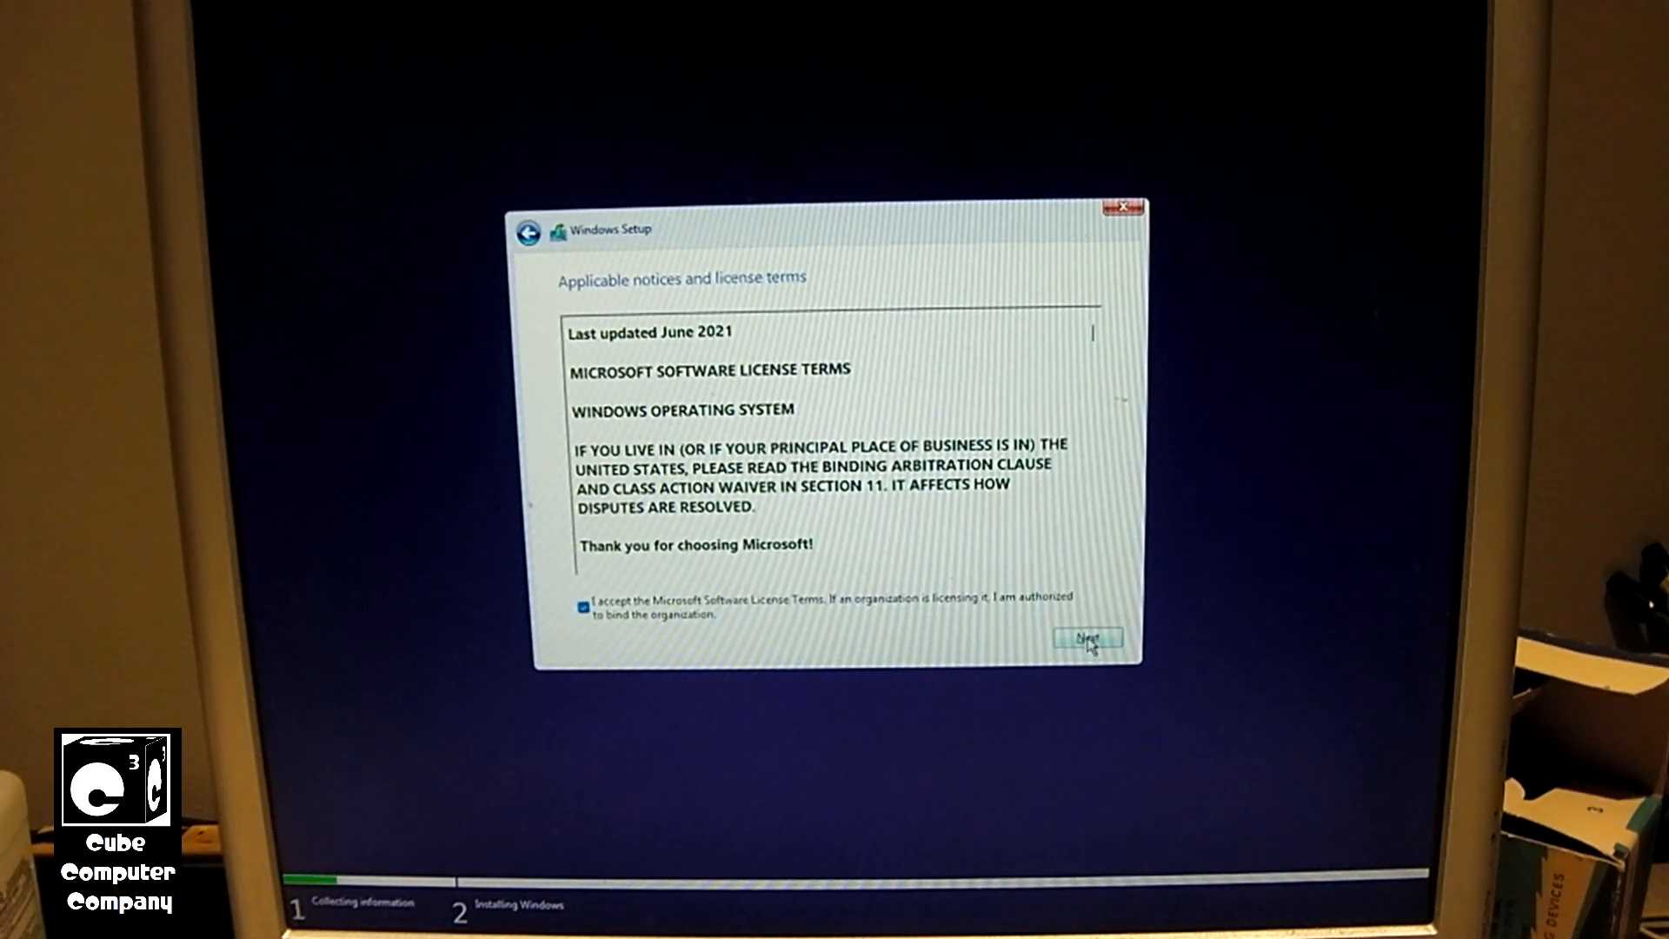
click(1087, 638)
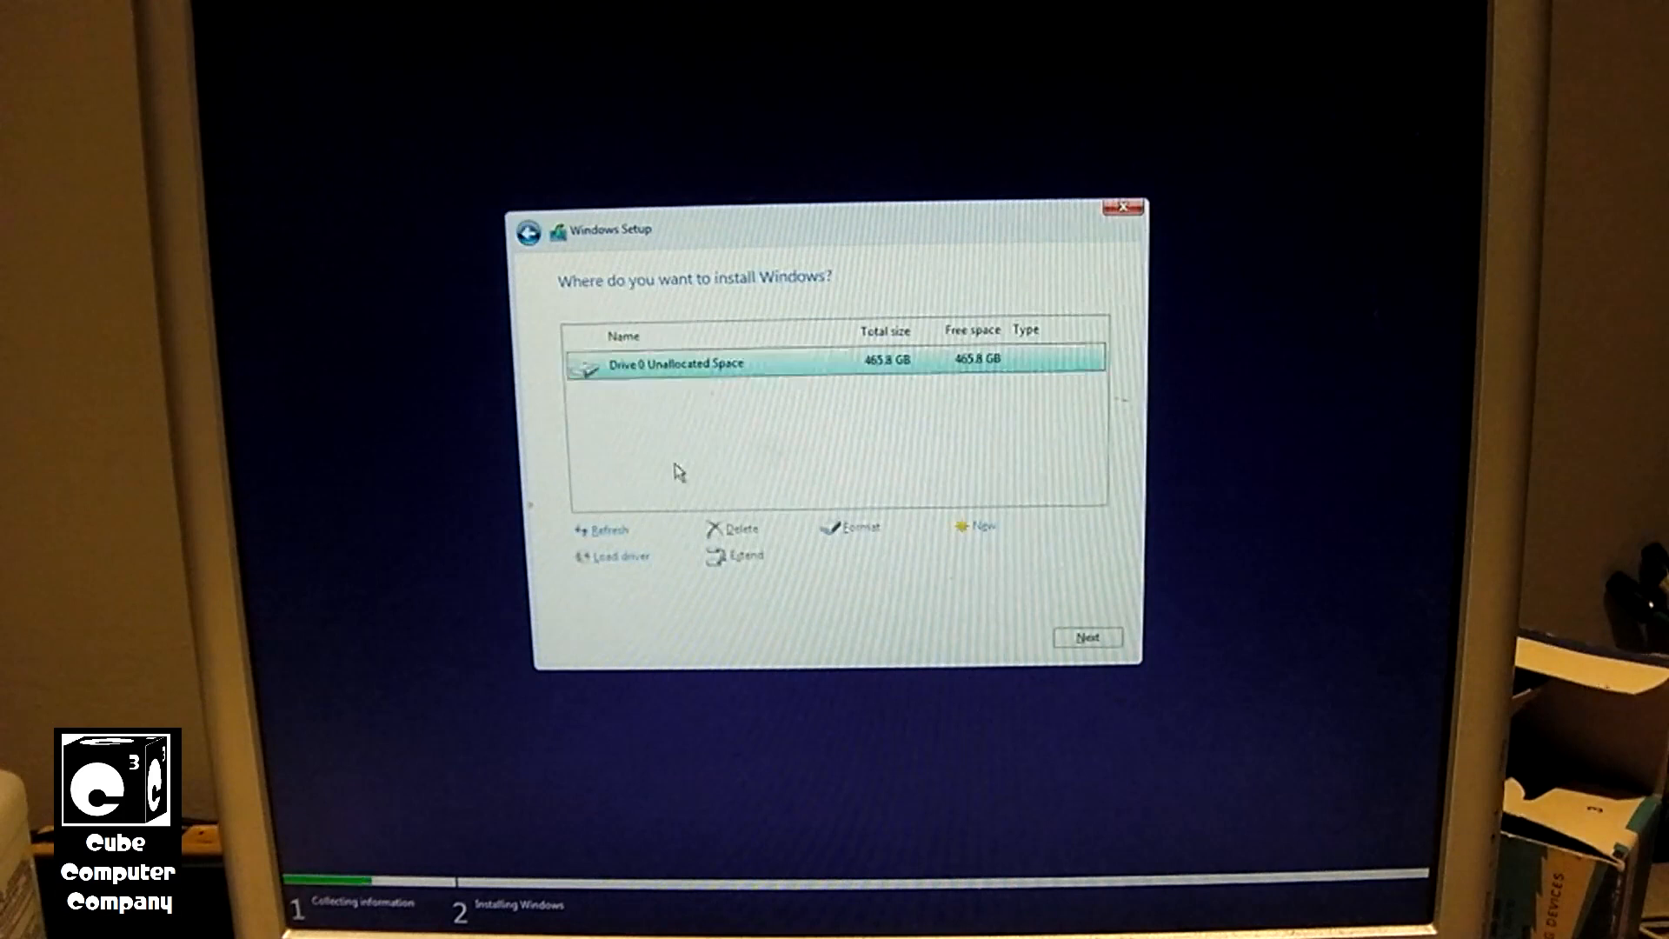
Create a full-size partition on the 465.8 GB drive, allow system partitions, and install to Partition 3.
click(977, 526)
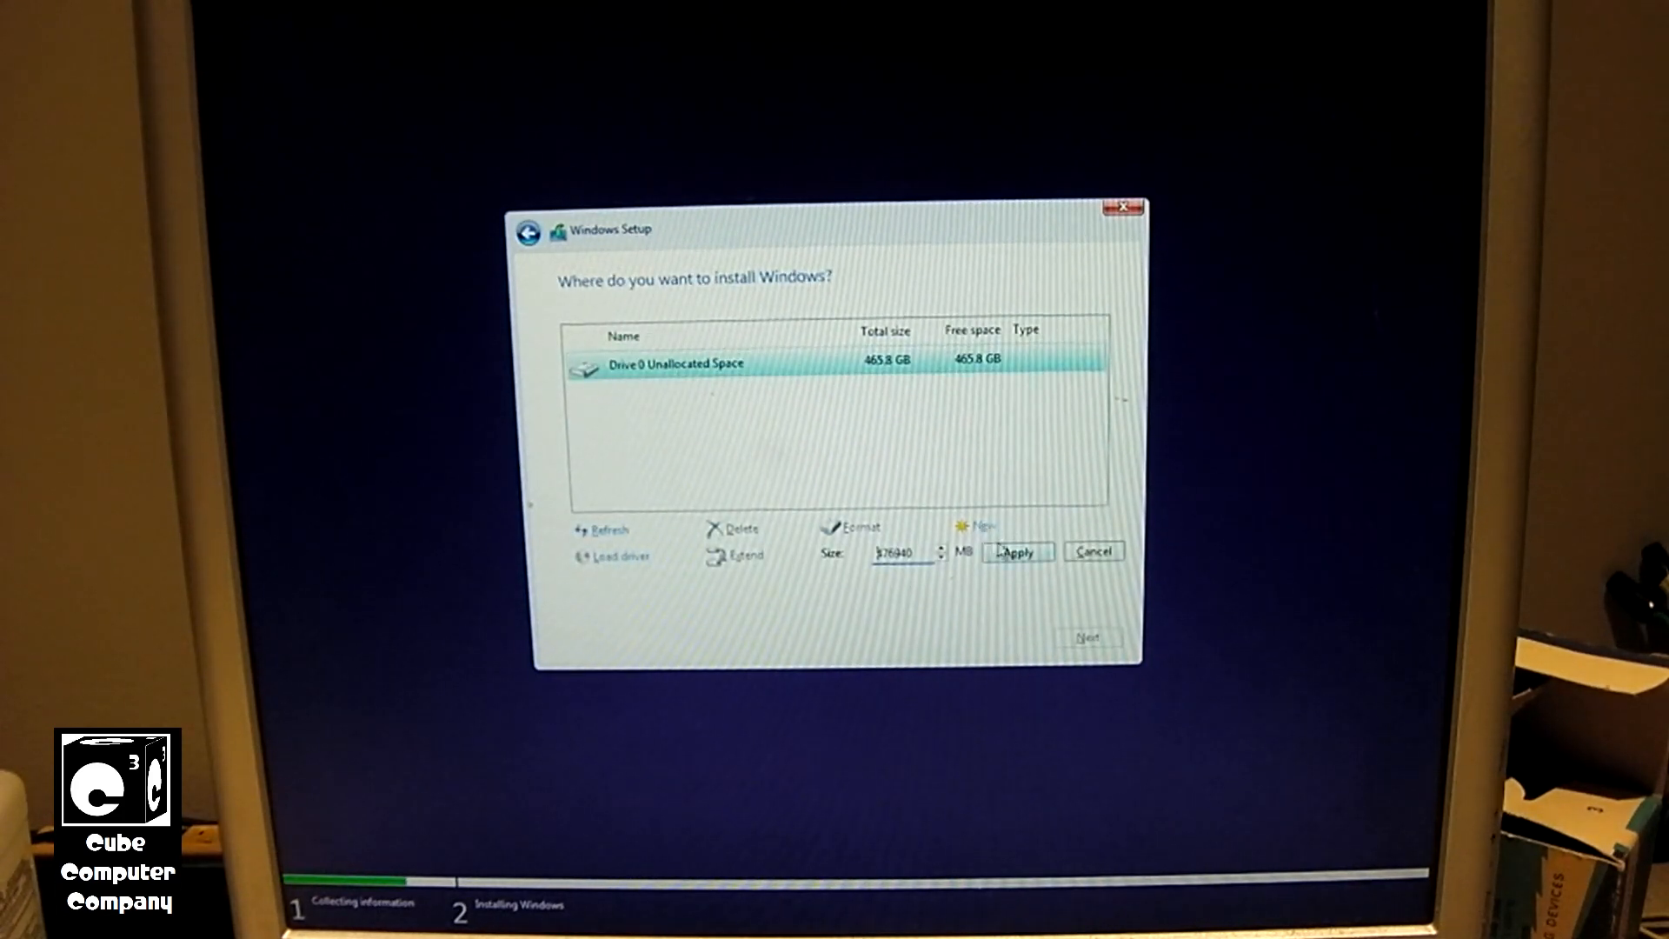
click(1016, 551)
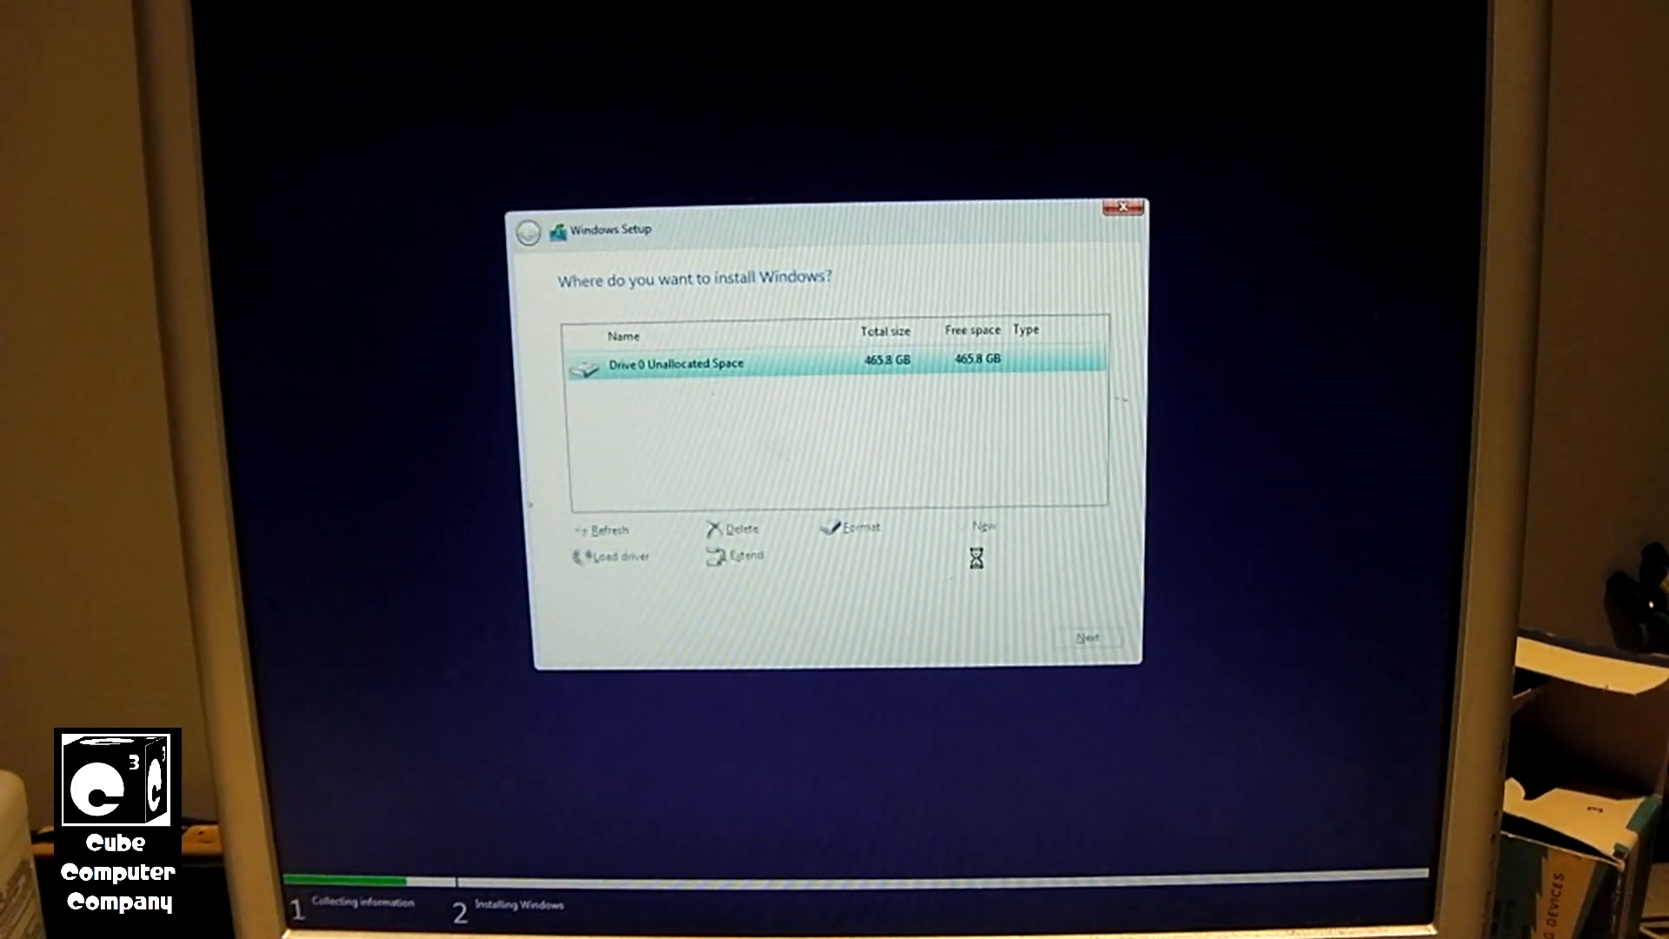
click(983, 525)
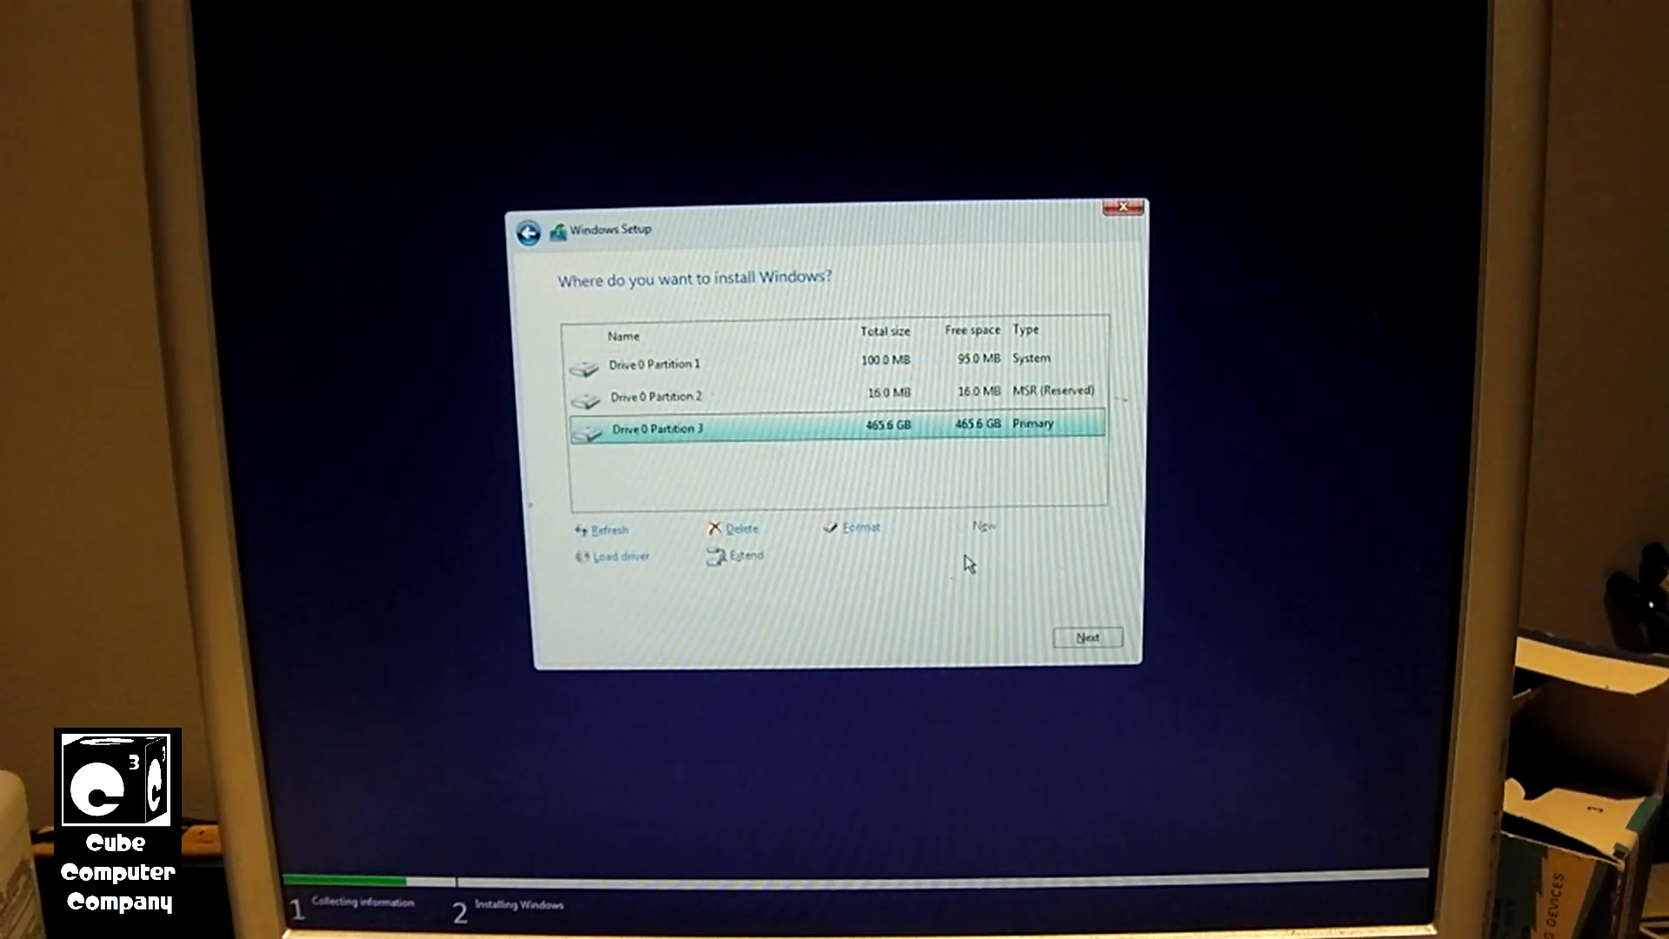
click(1087, 636)
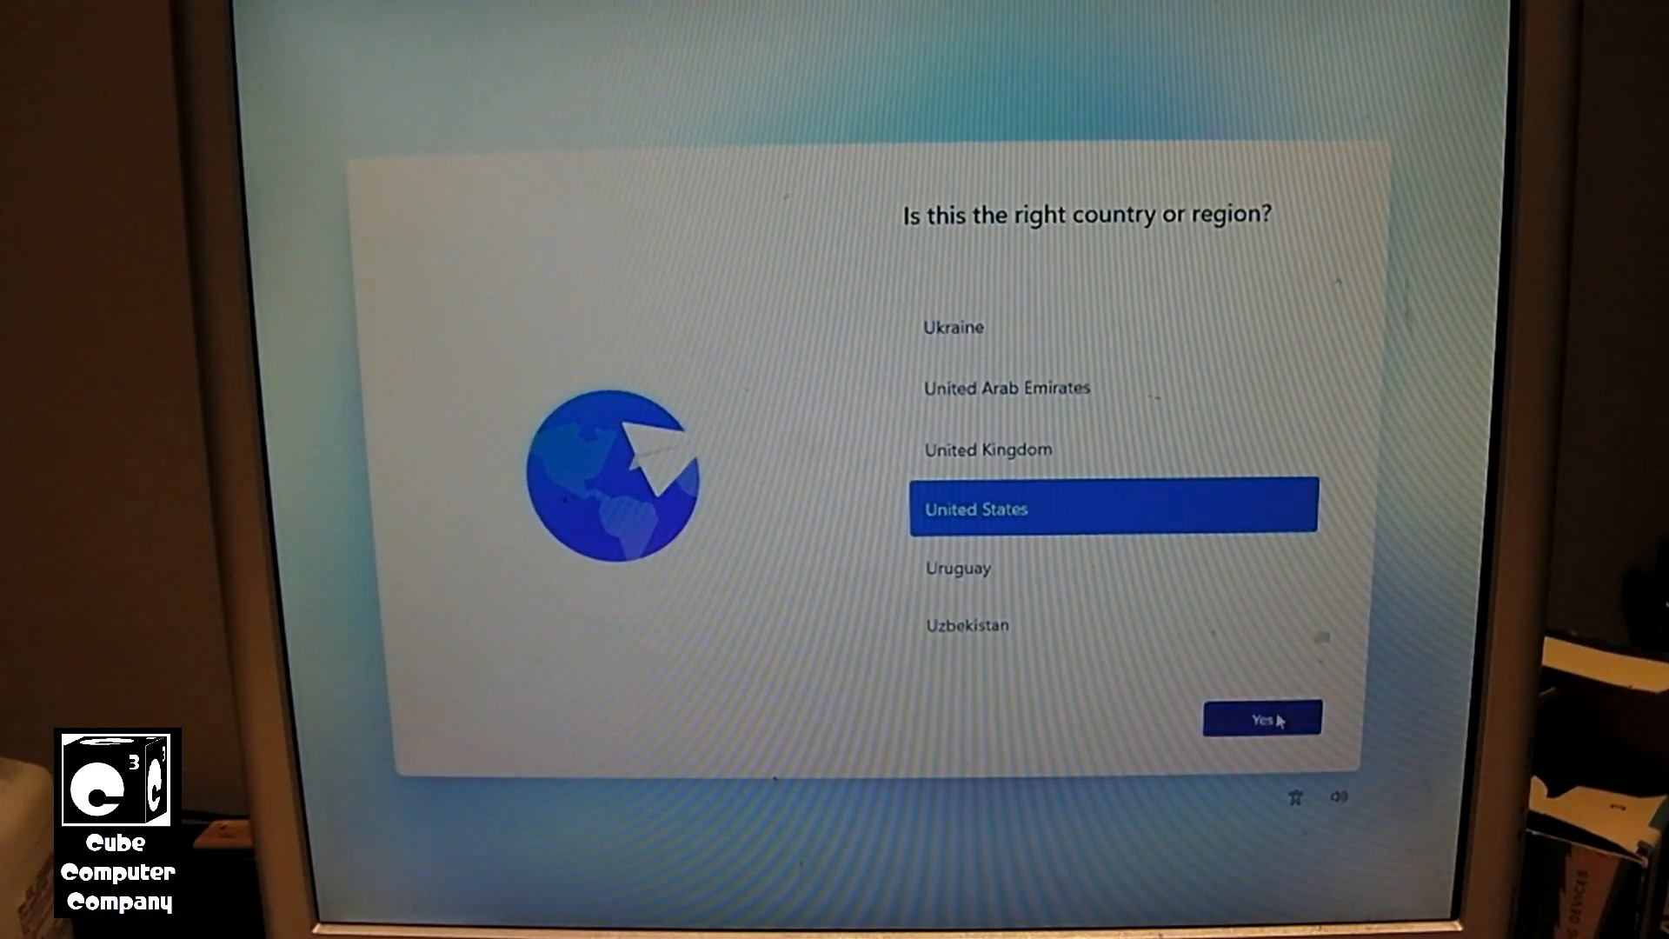
Confirm the United States region and US keyboard layout, skipping a second layout.
click(1262, 718)
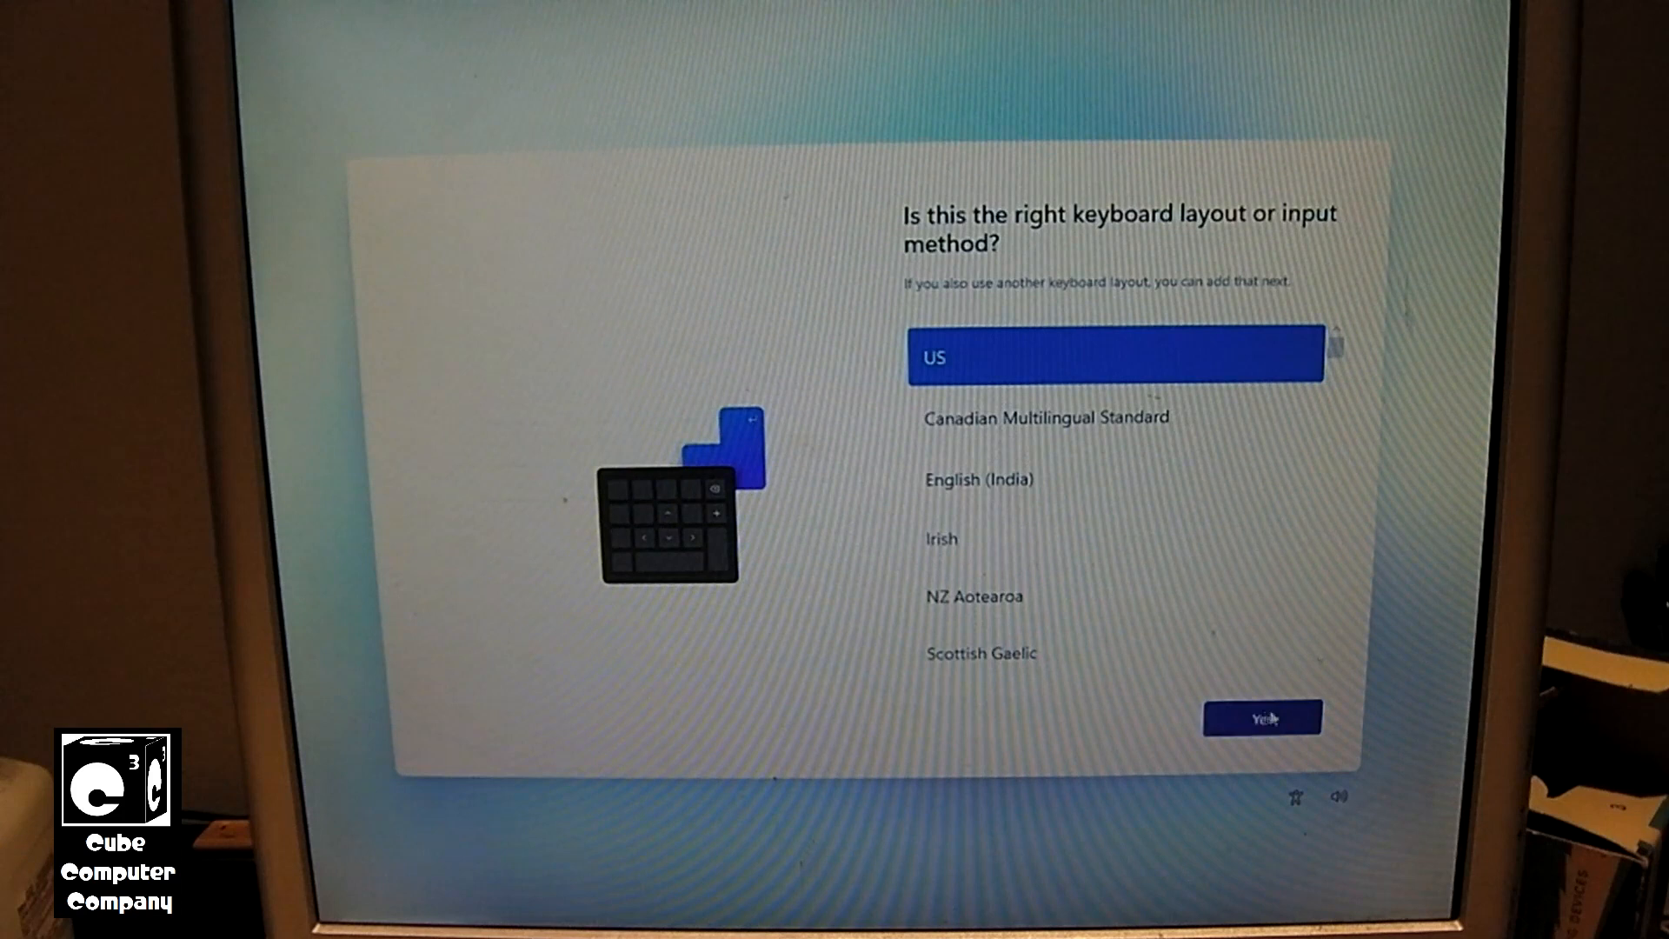
click(1263, 718)
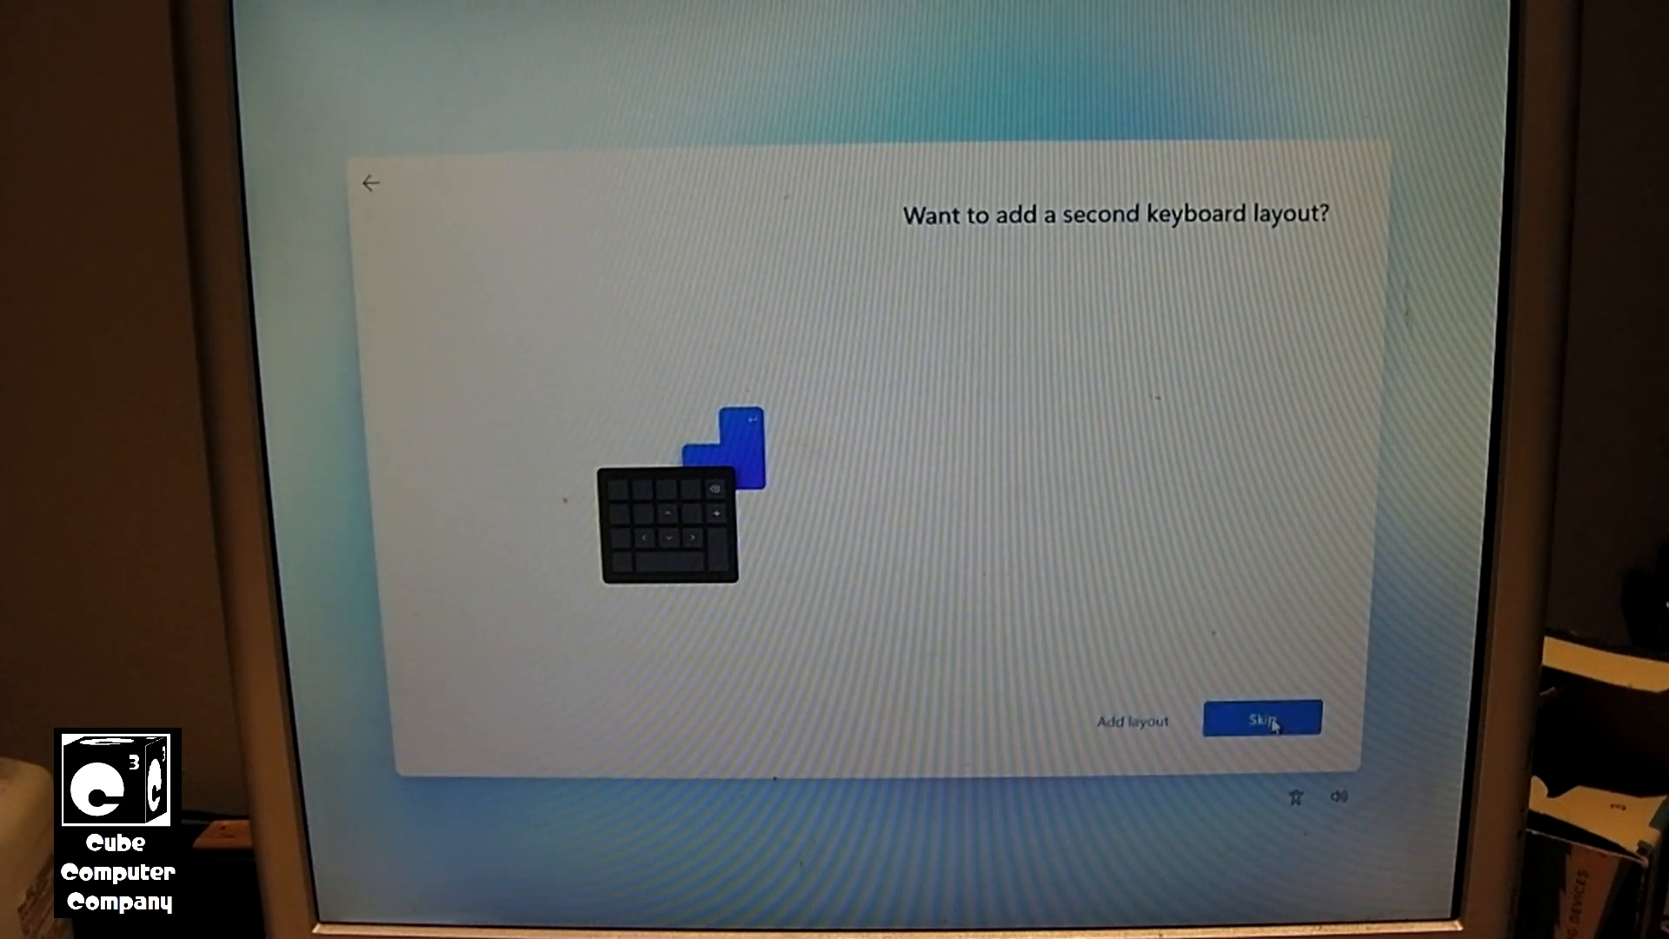
click(1262, 720)
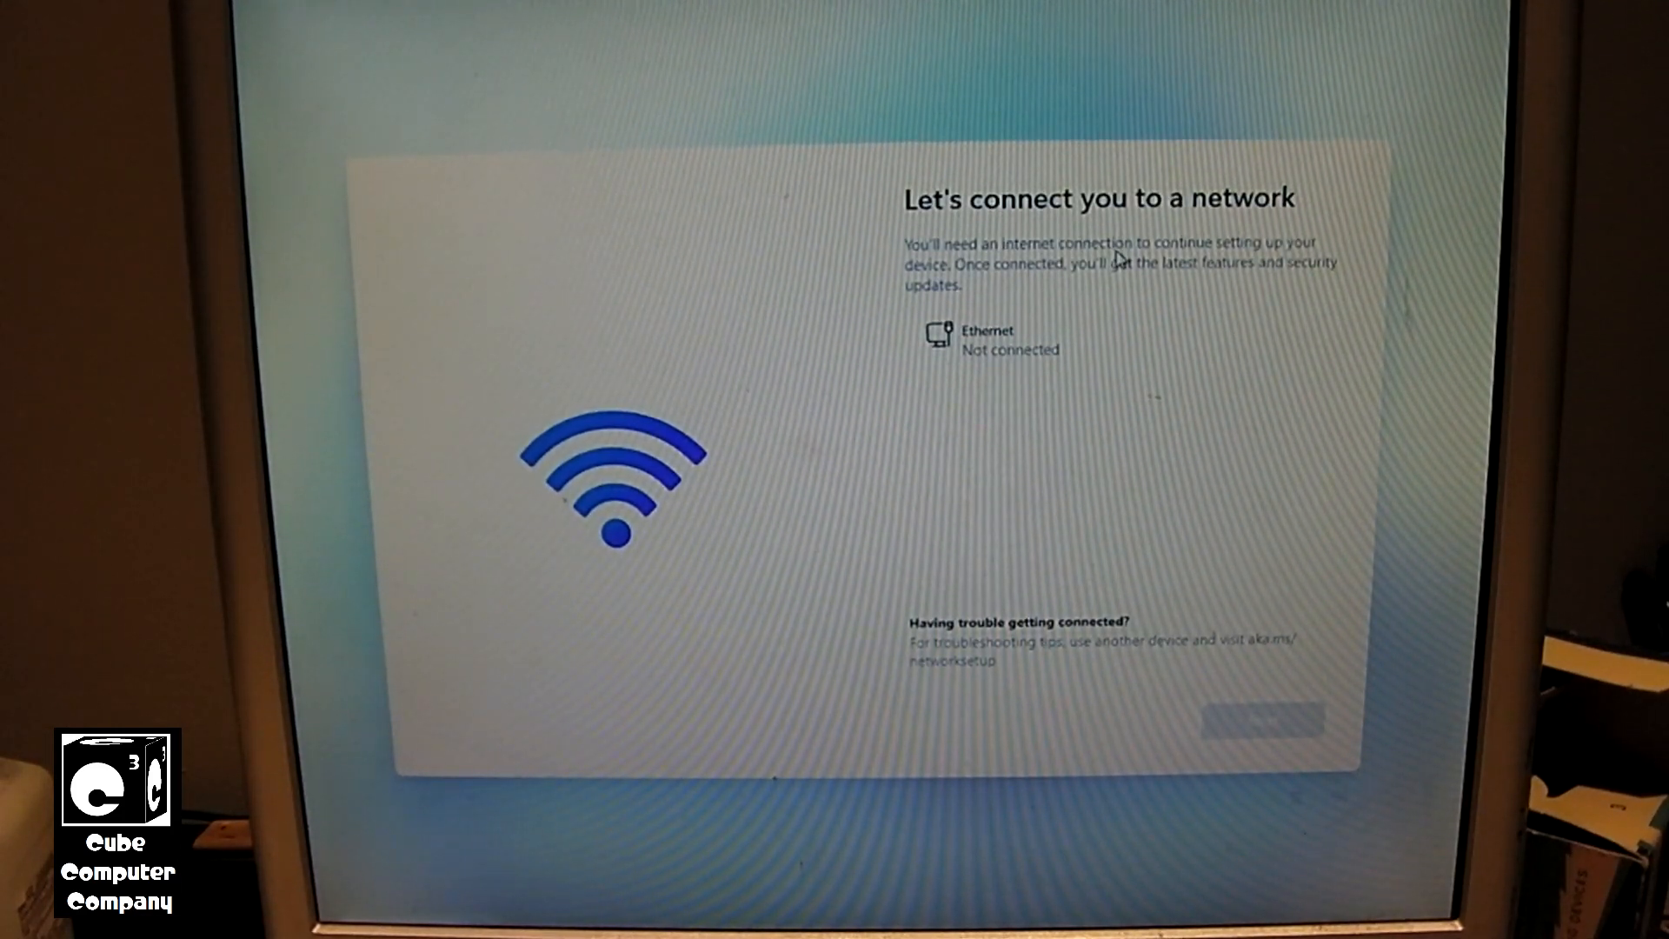
mouse_move(1006, 250)
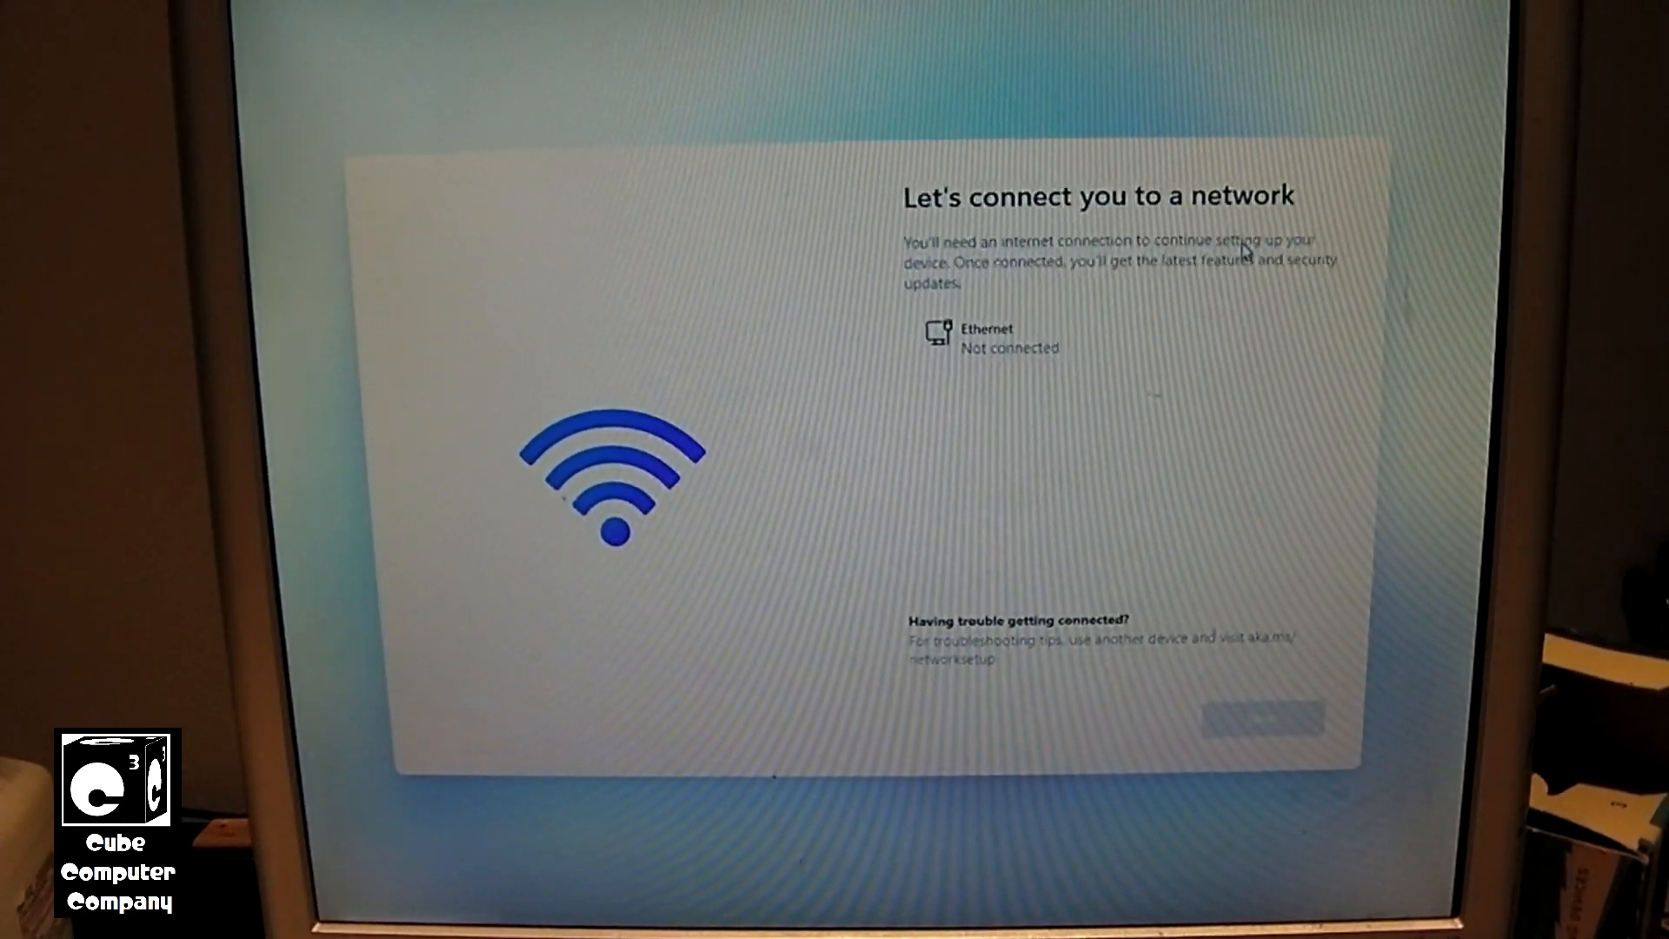
Open an administrator Command Prompt with Shift+F10 on the network screen.
key(Shift+F10)
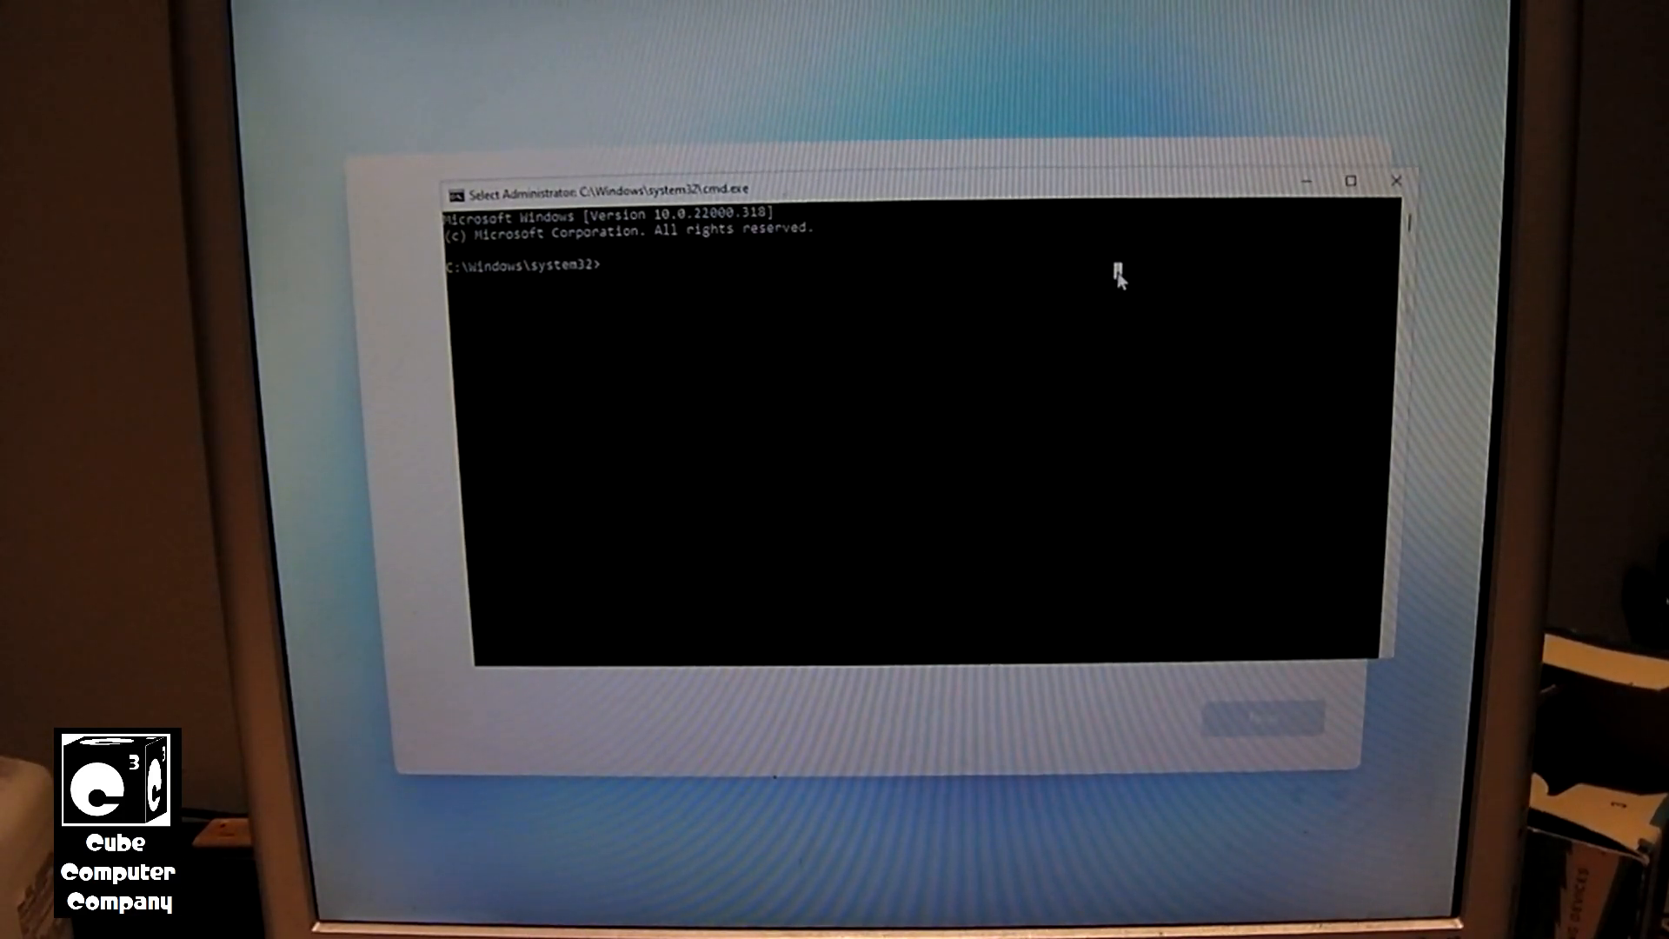
Enter oobe\bypassnro in Command Prompt so setup restarts offline.
text(oobe)
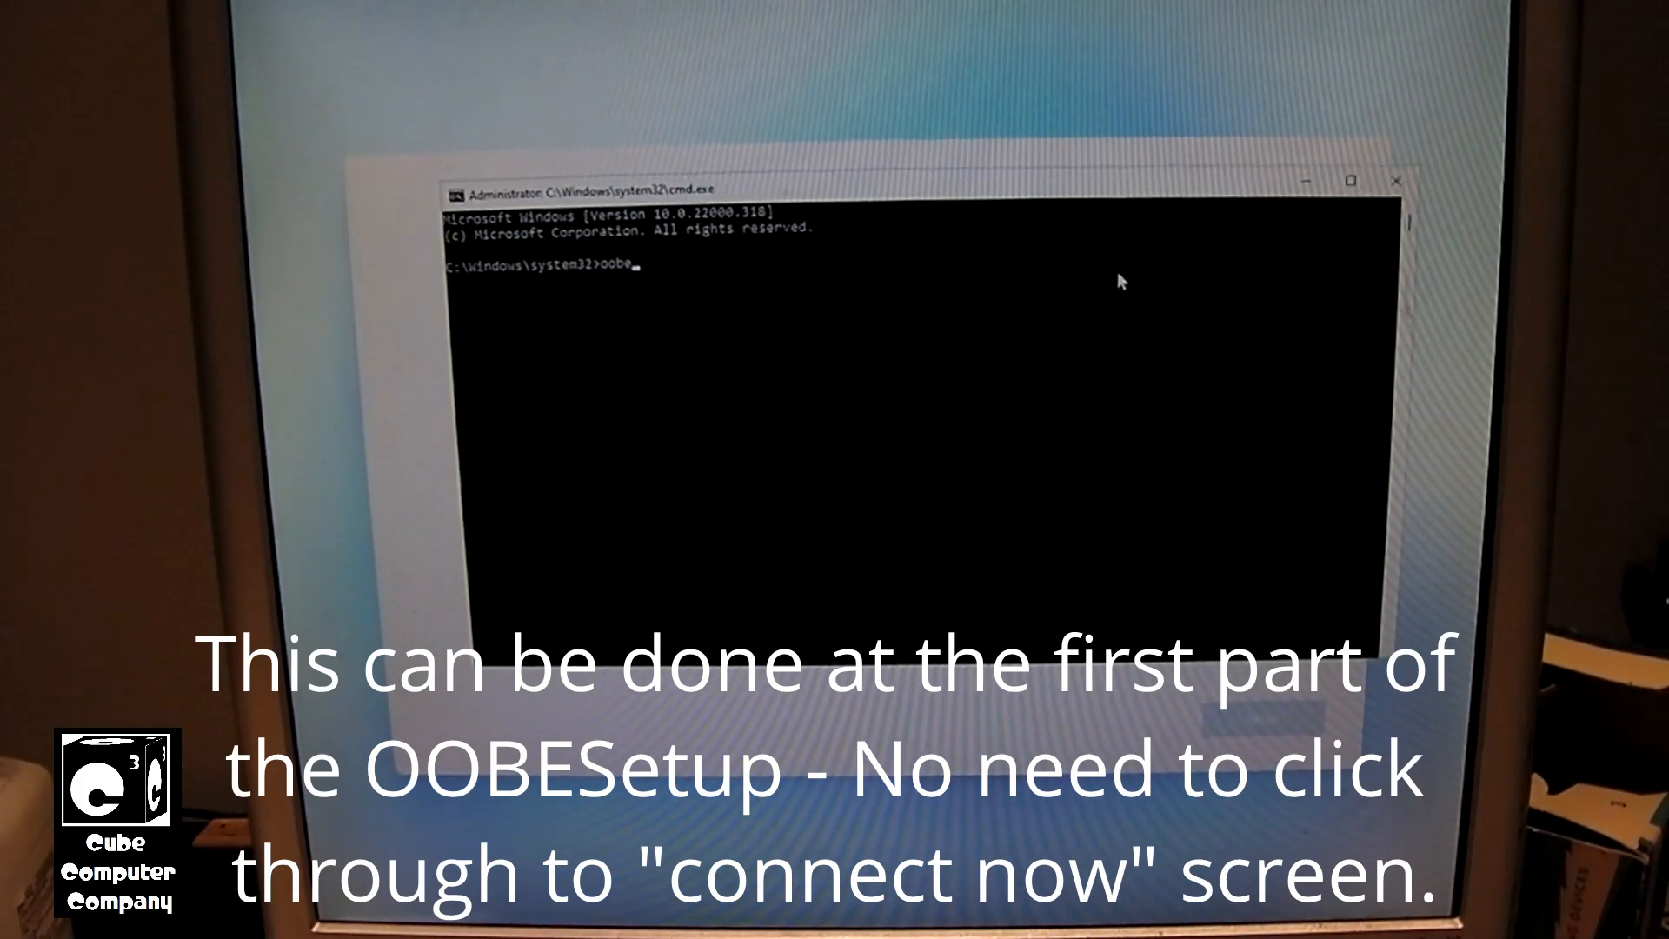
text(\)
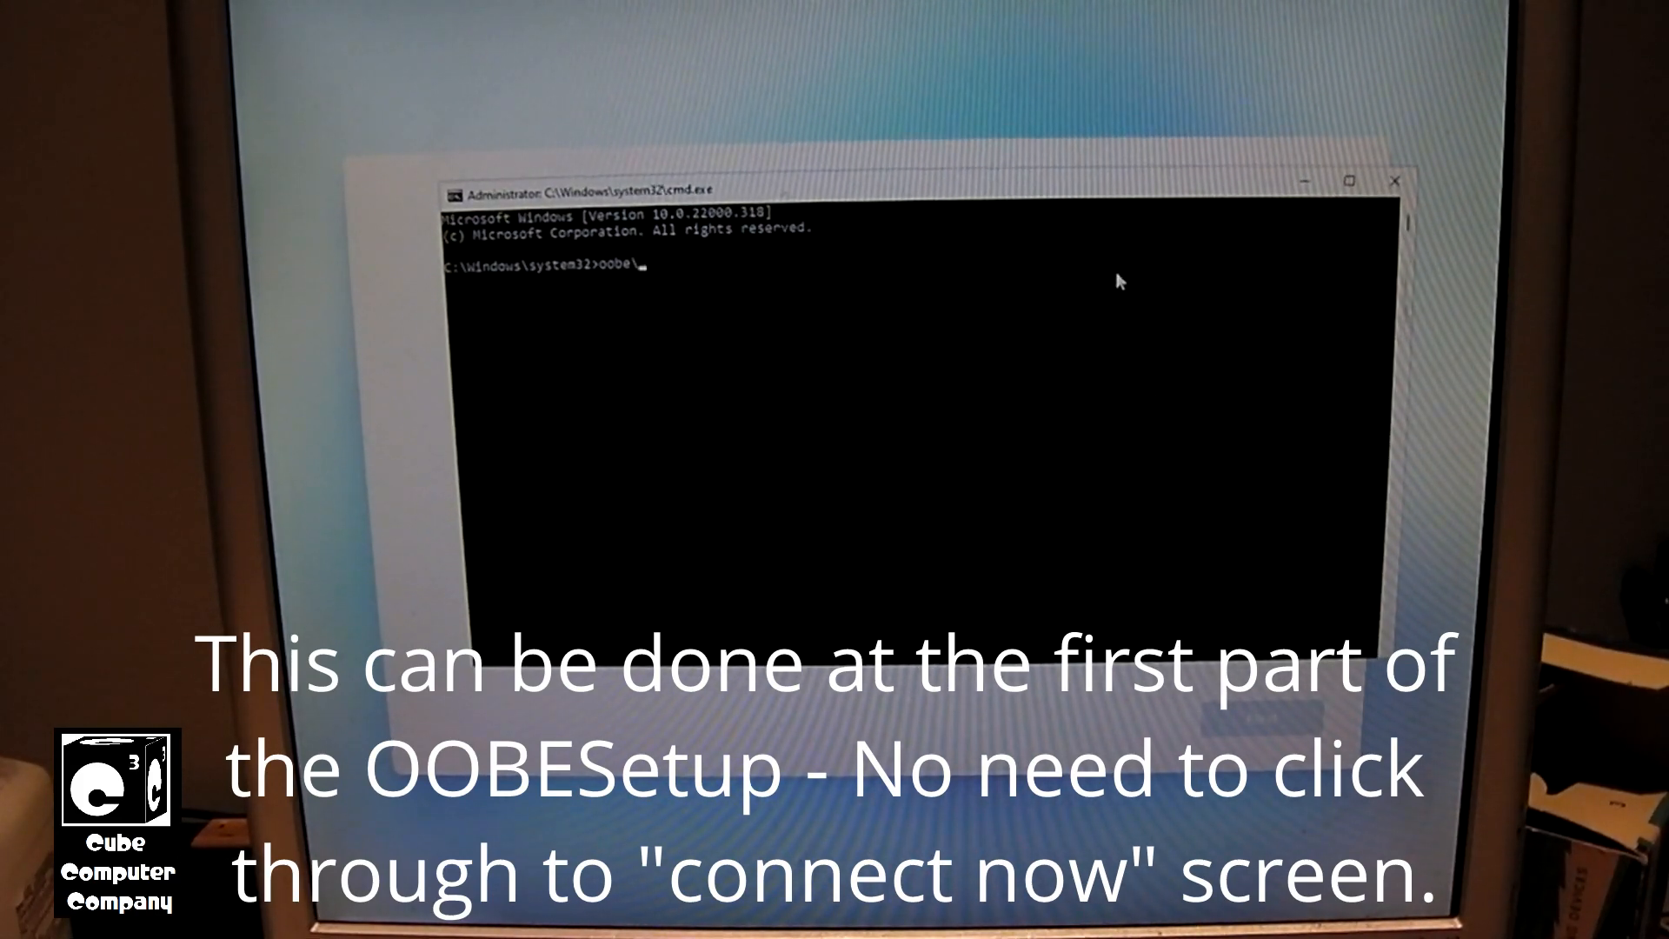
text(bypa)
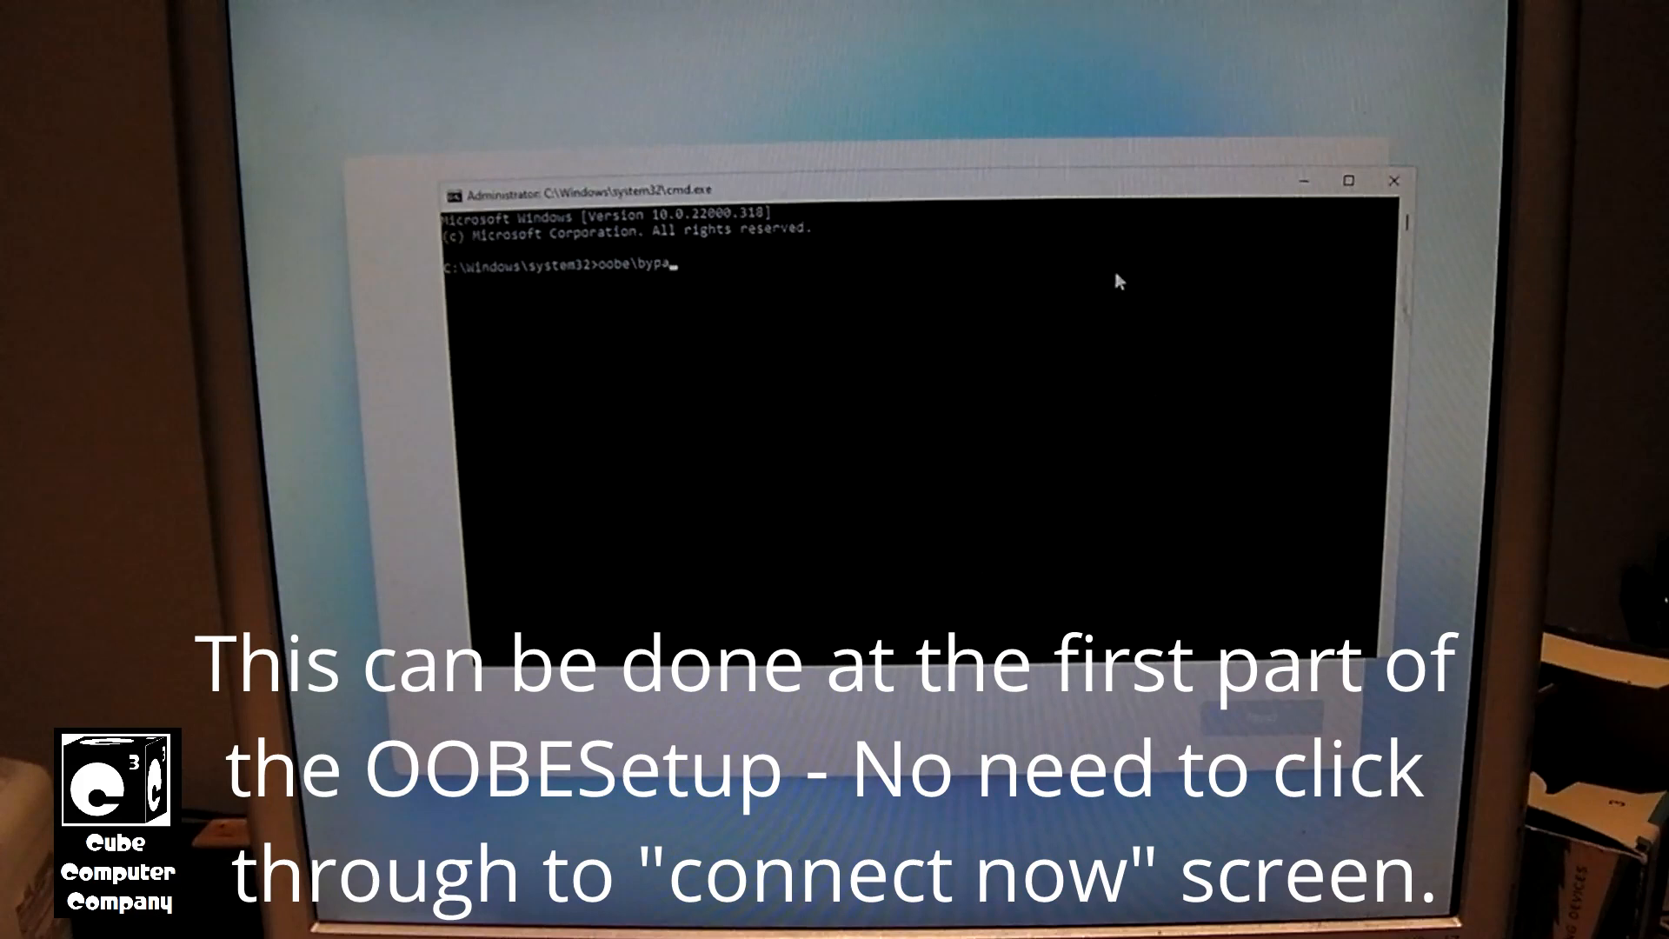
text(ssnro)
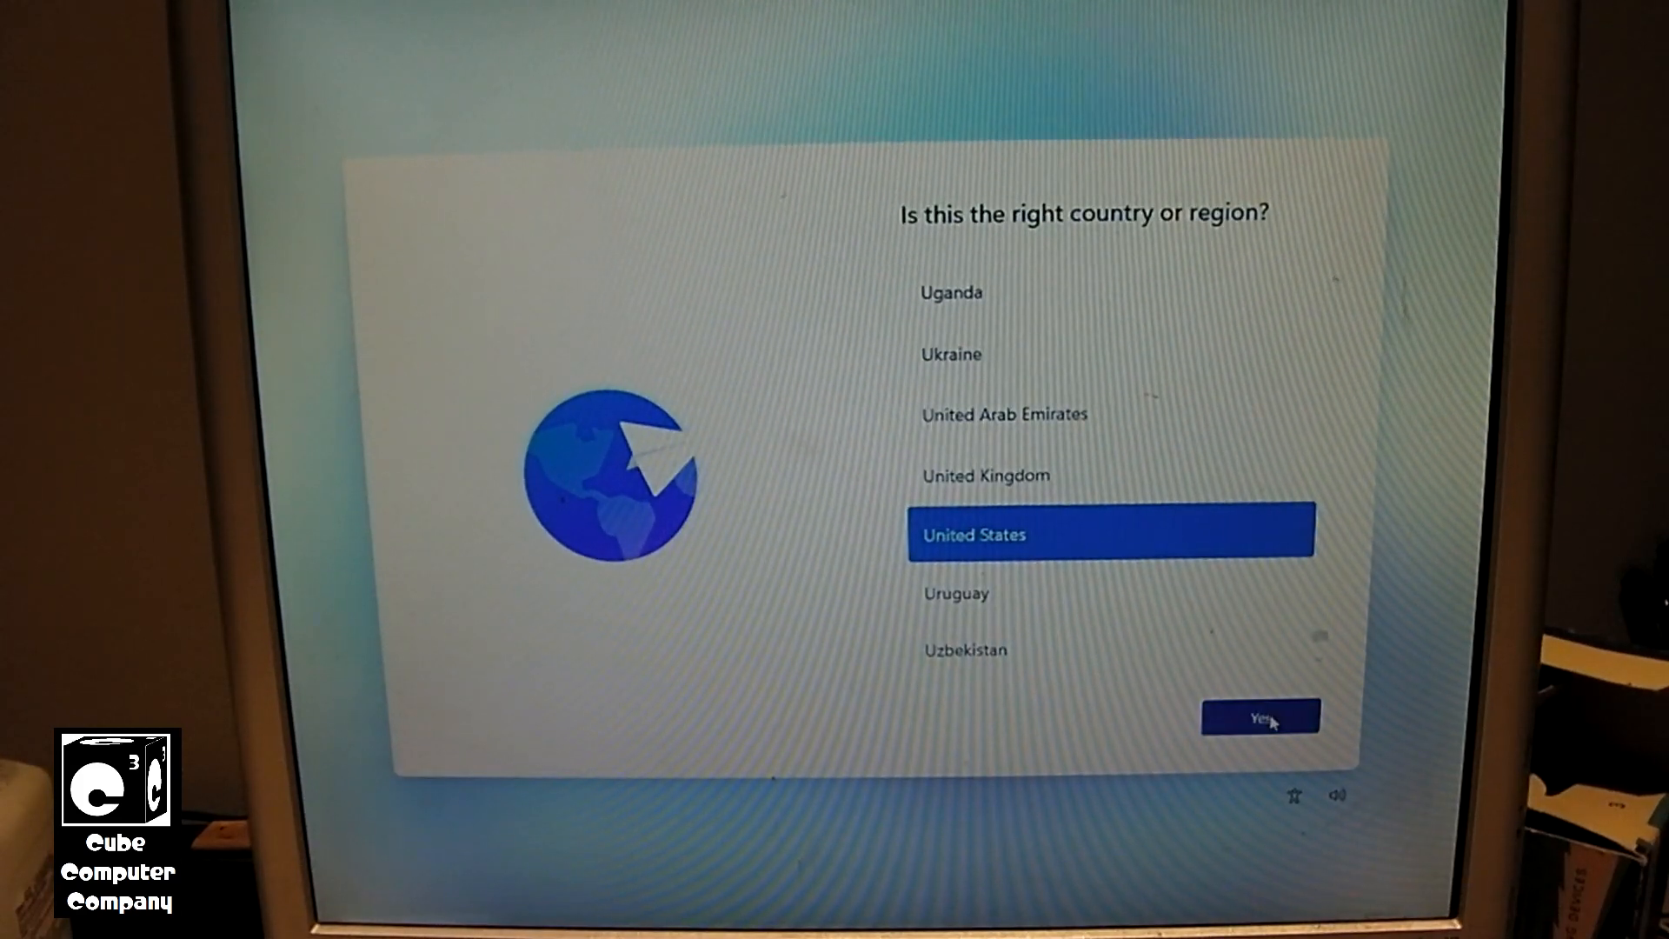
Reconfirm United States and US keyboard, continue with limited setup, and name the account 'Nick'.
click(1261, 716)
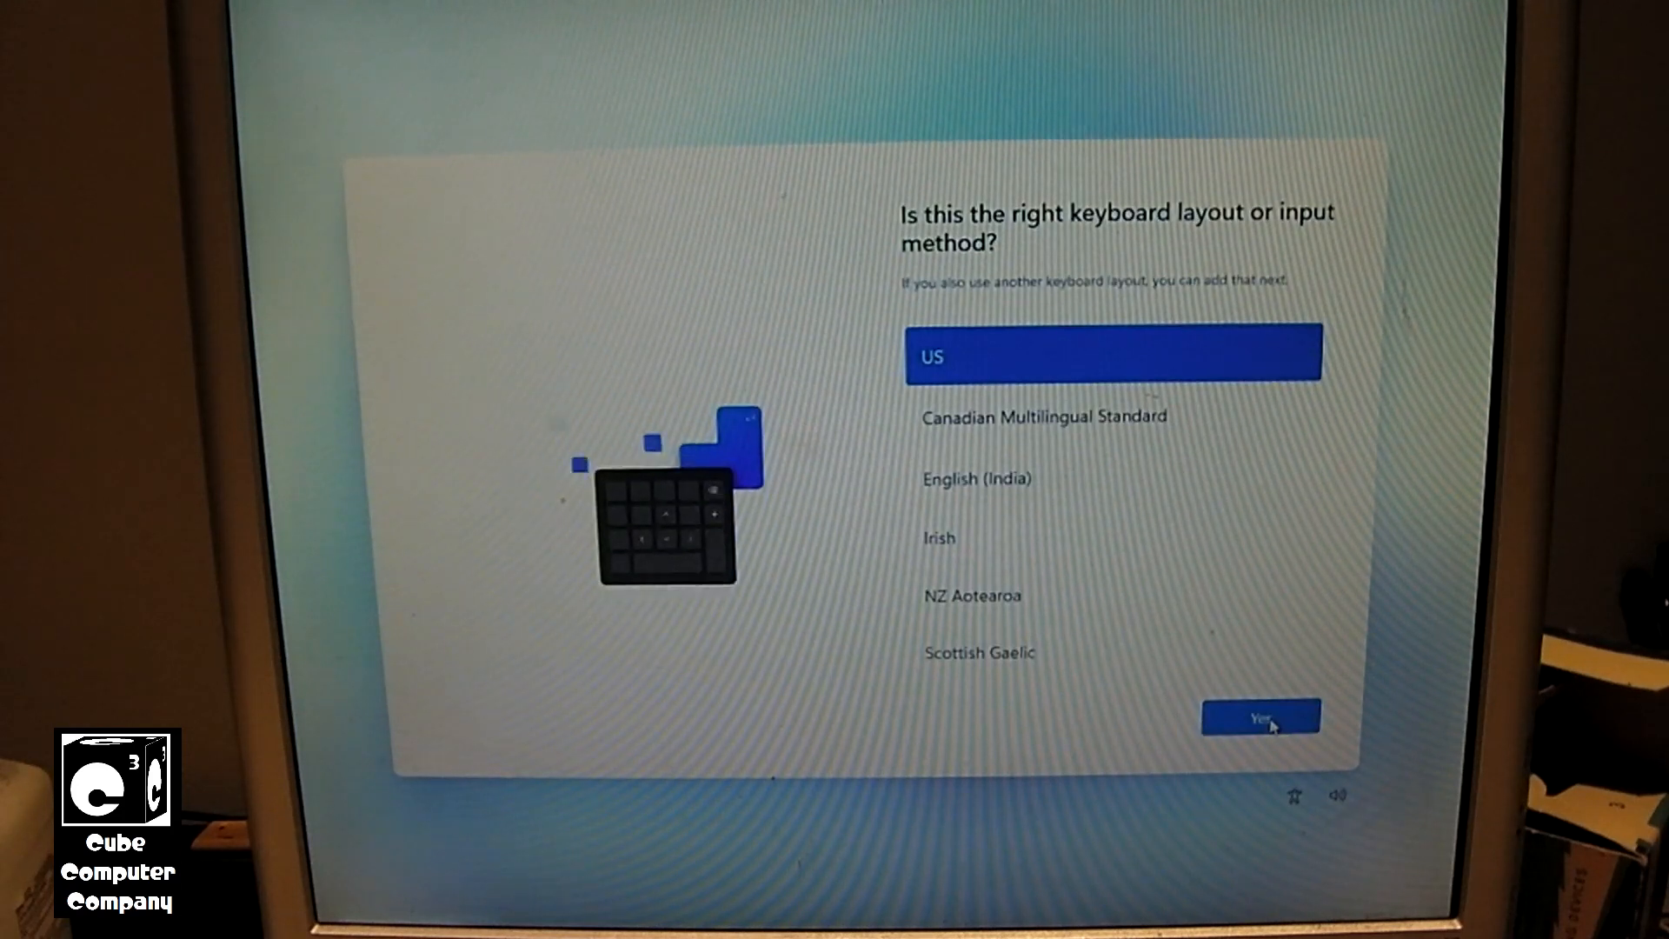
click(1261, 719)
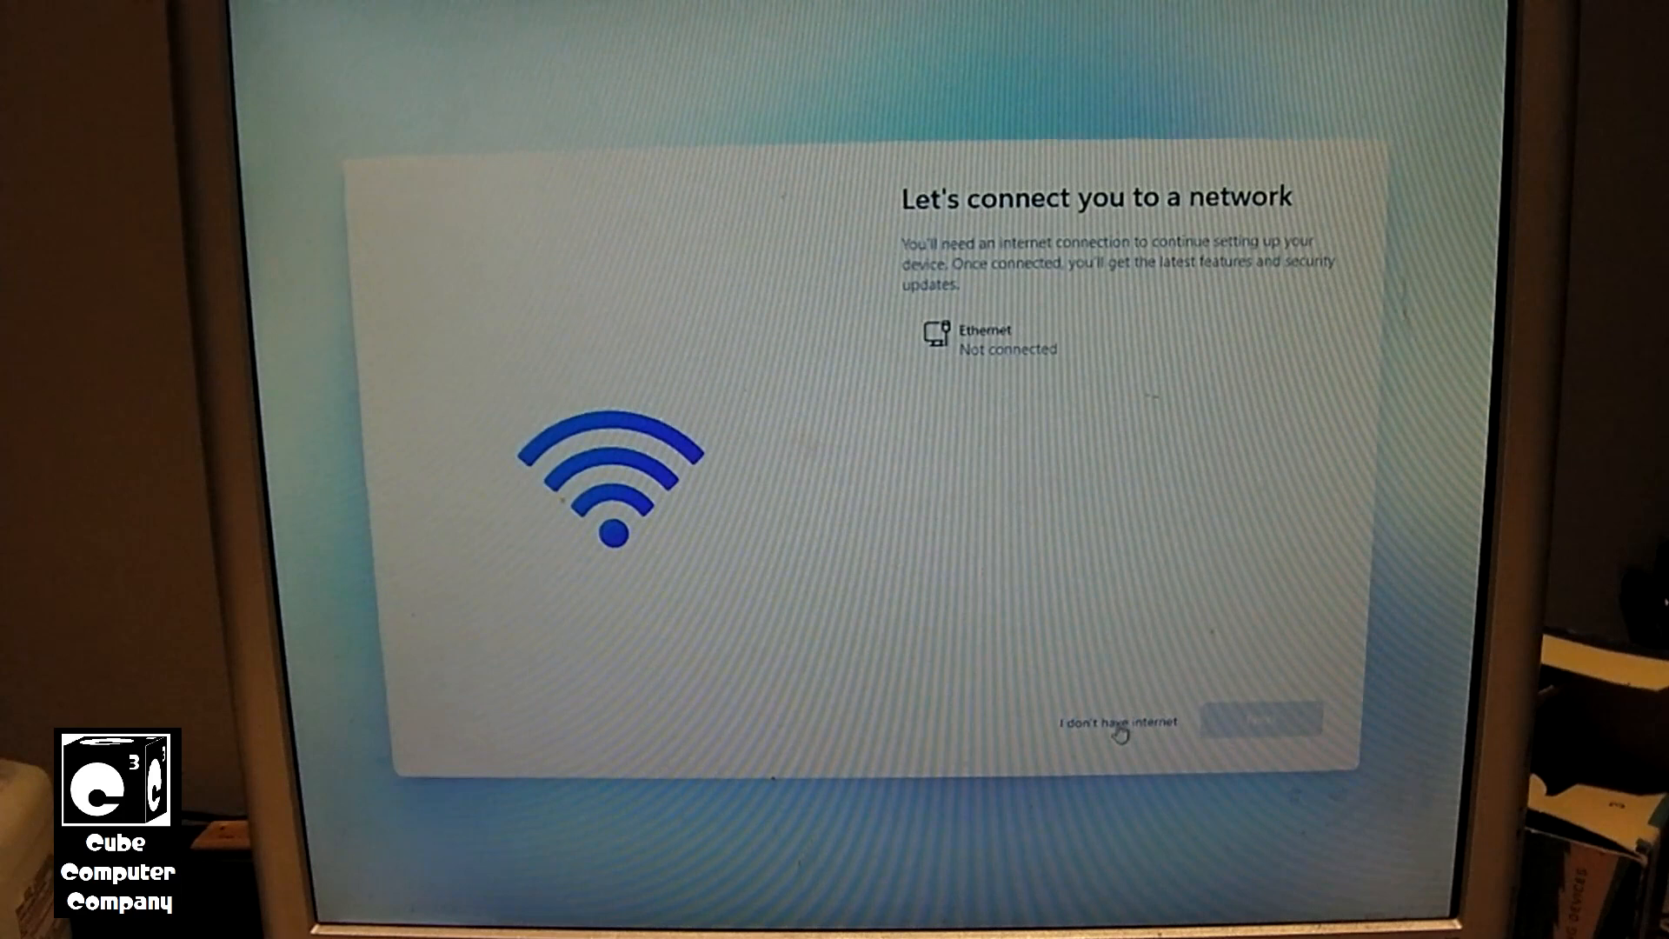
click(1114, 721)
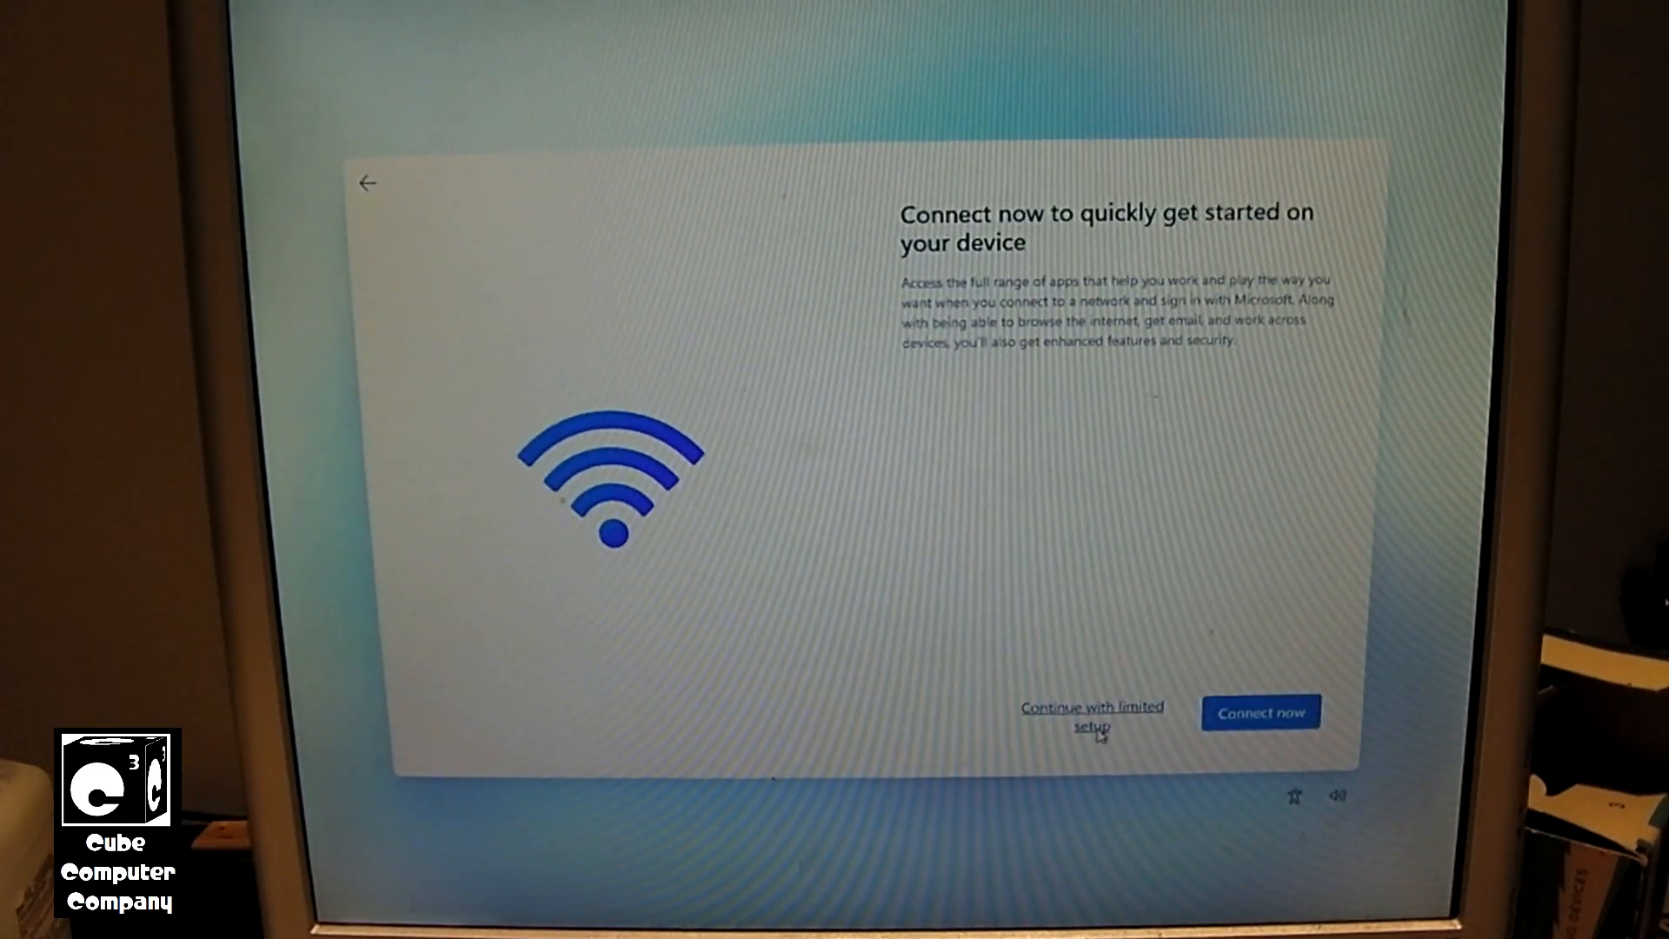
click(1261, 712)
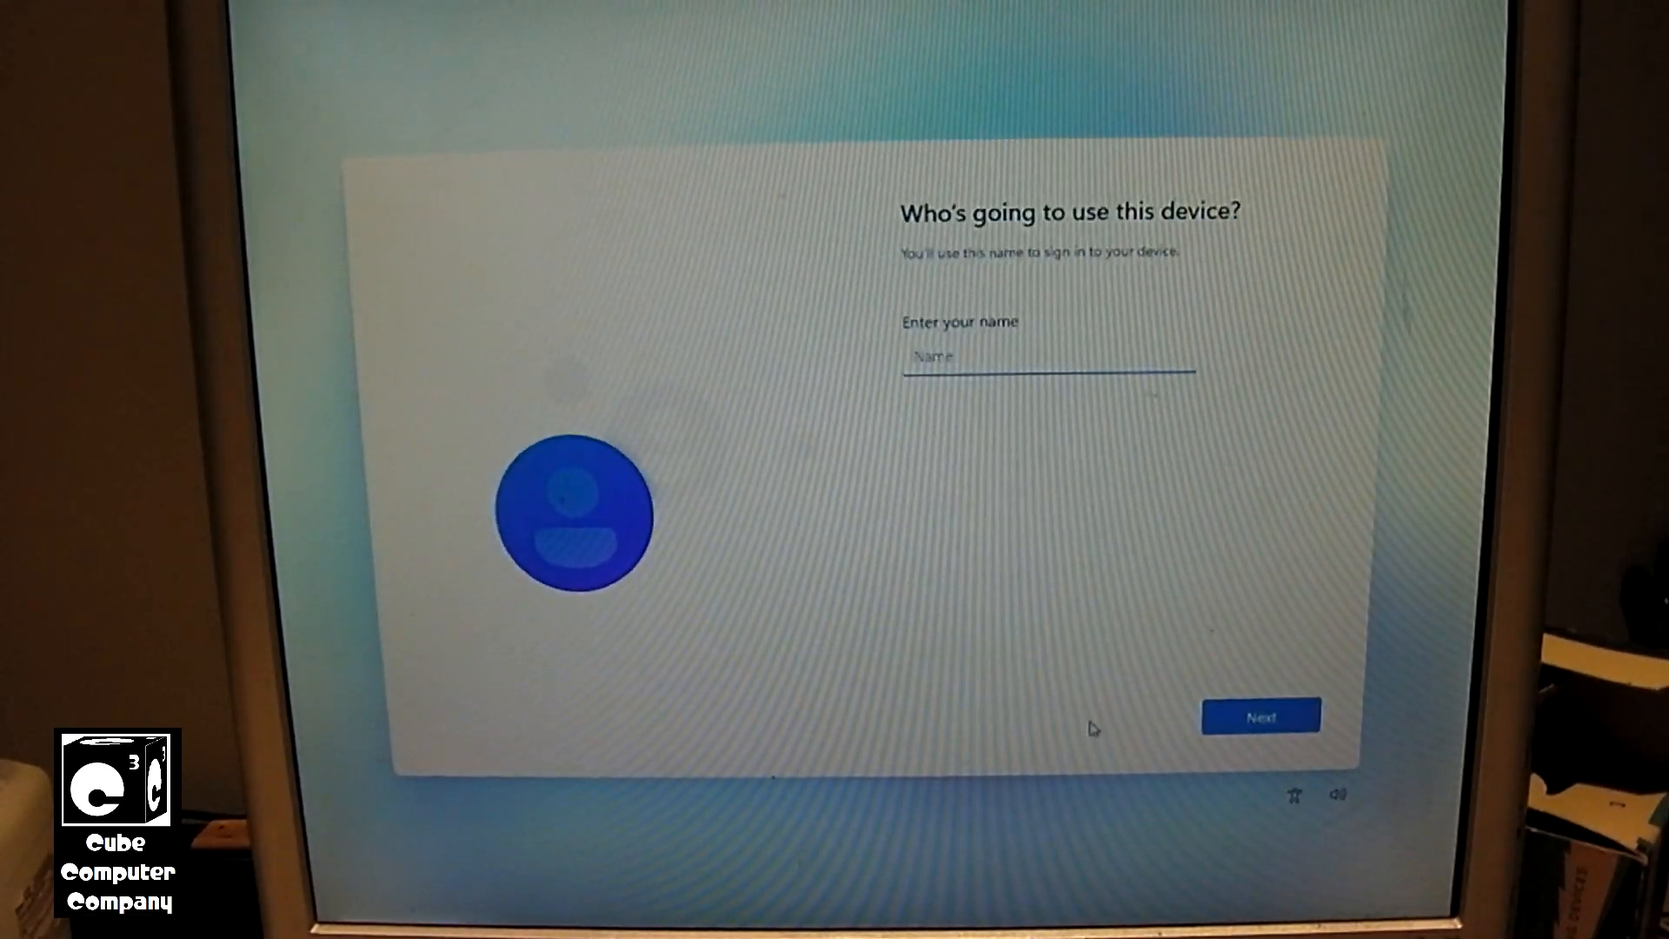
text(Nick)
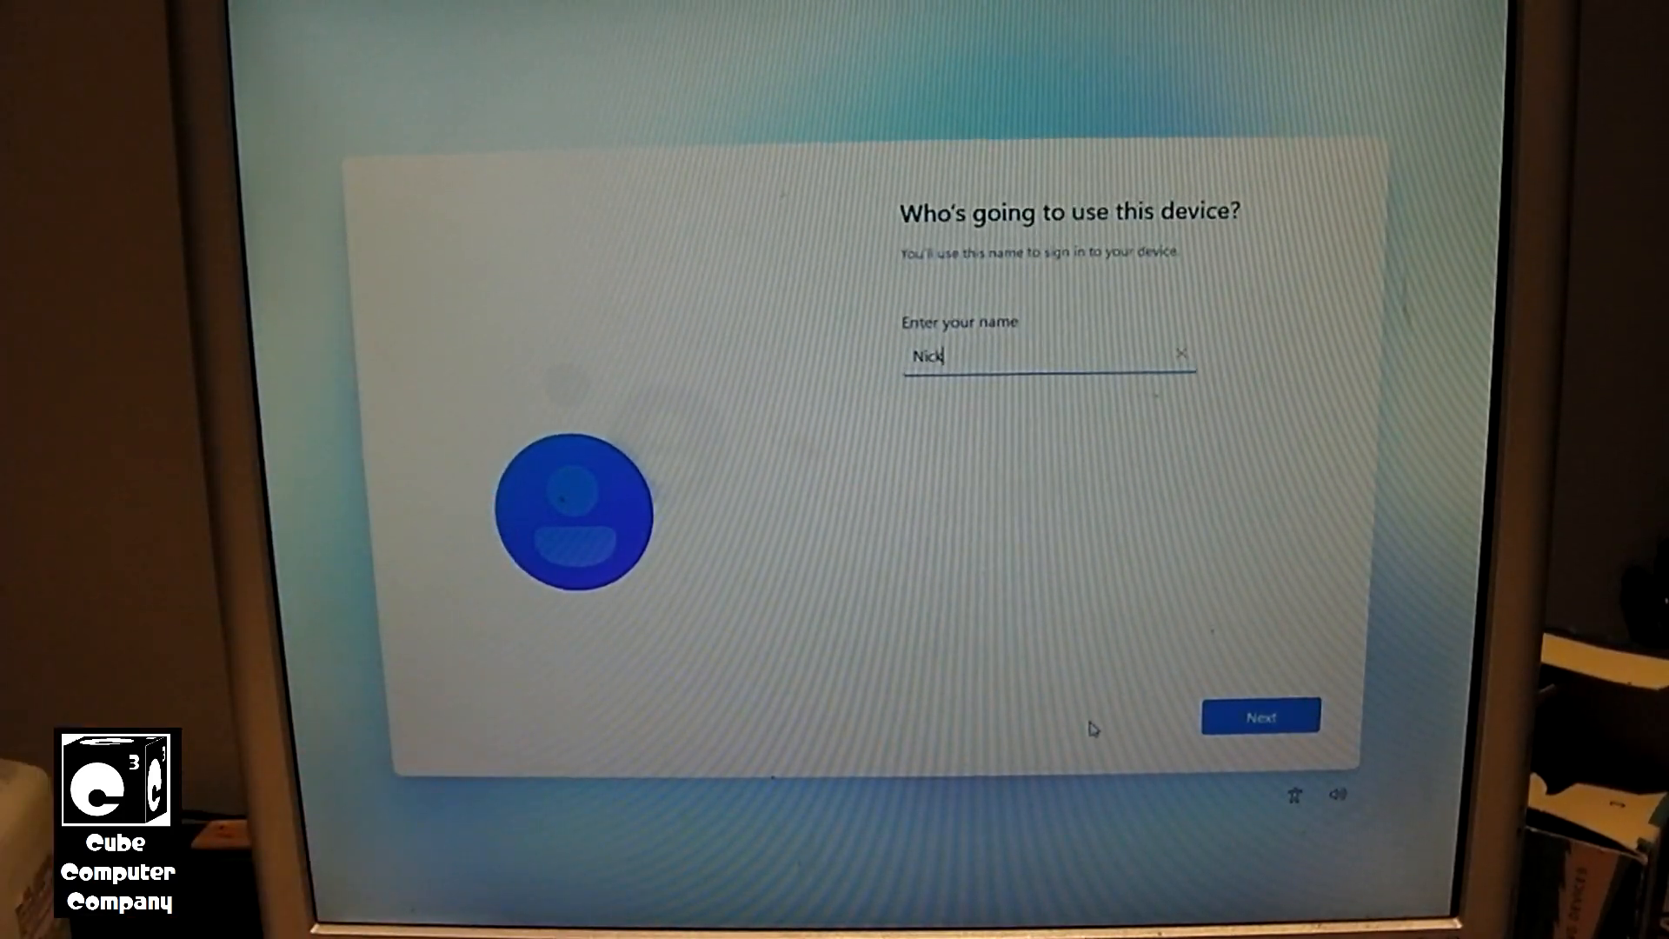
mouse_move(1221, 732)
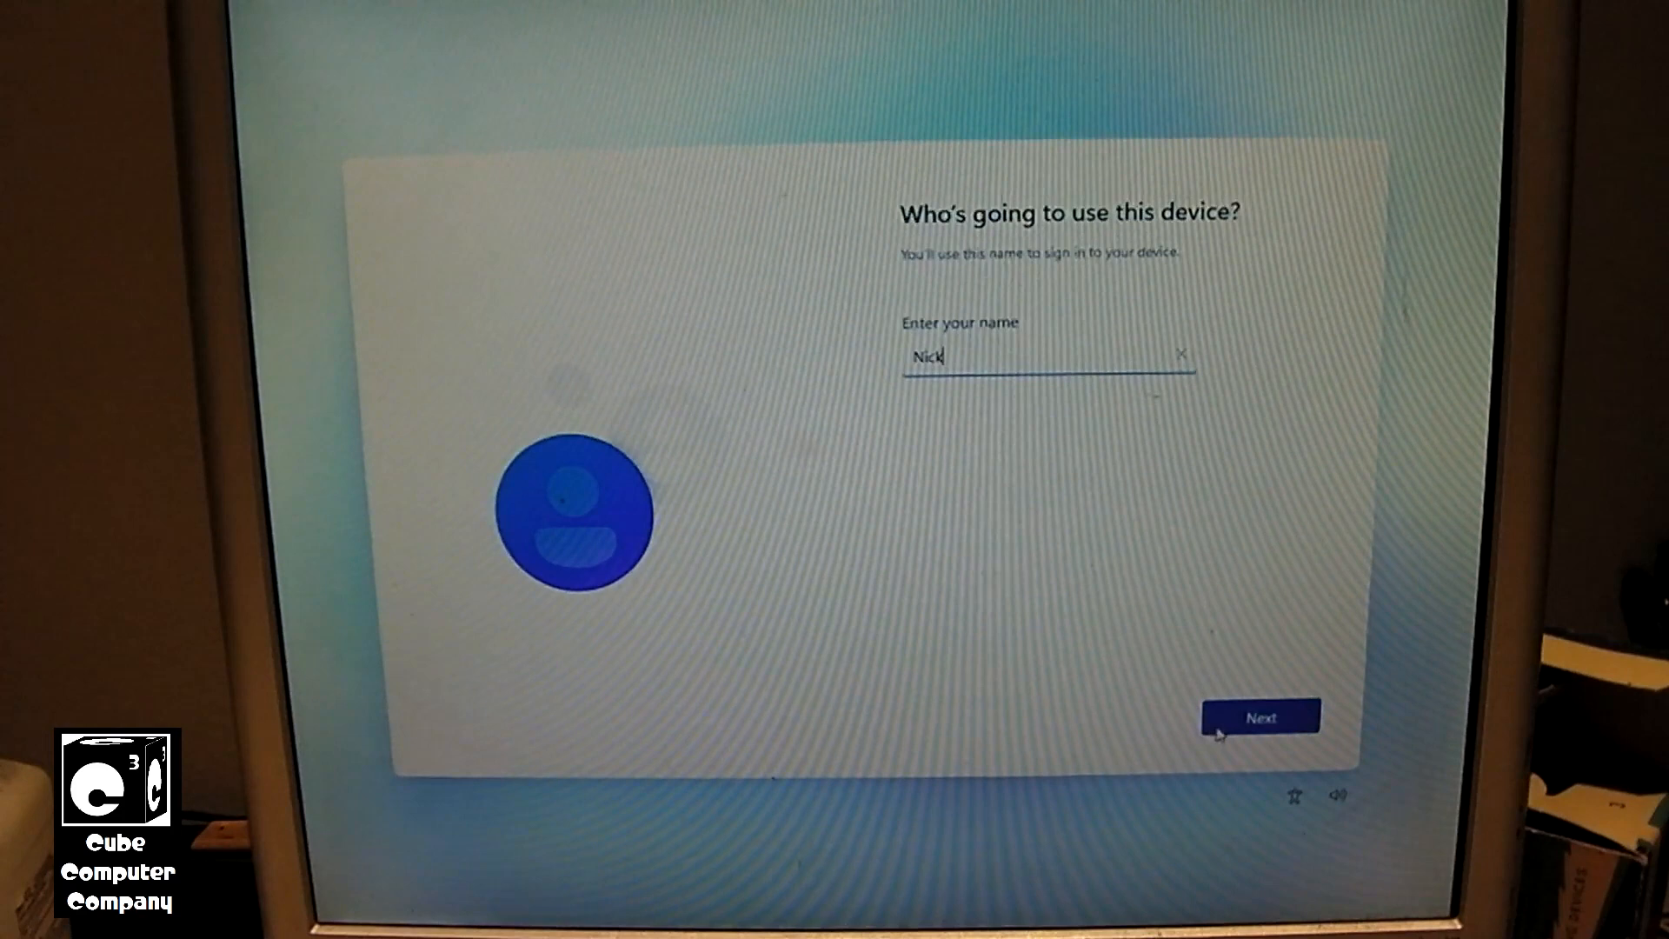
click(1261, 716)
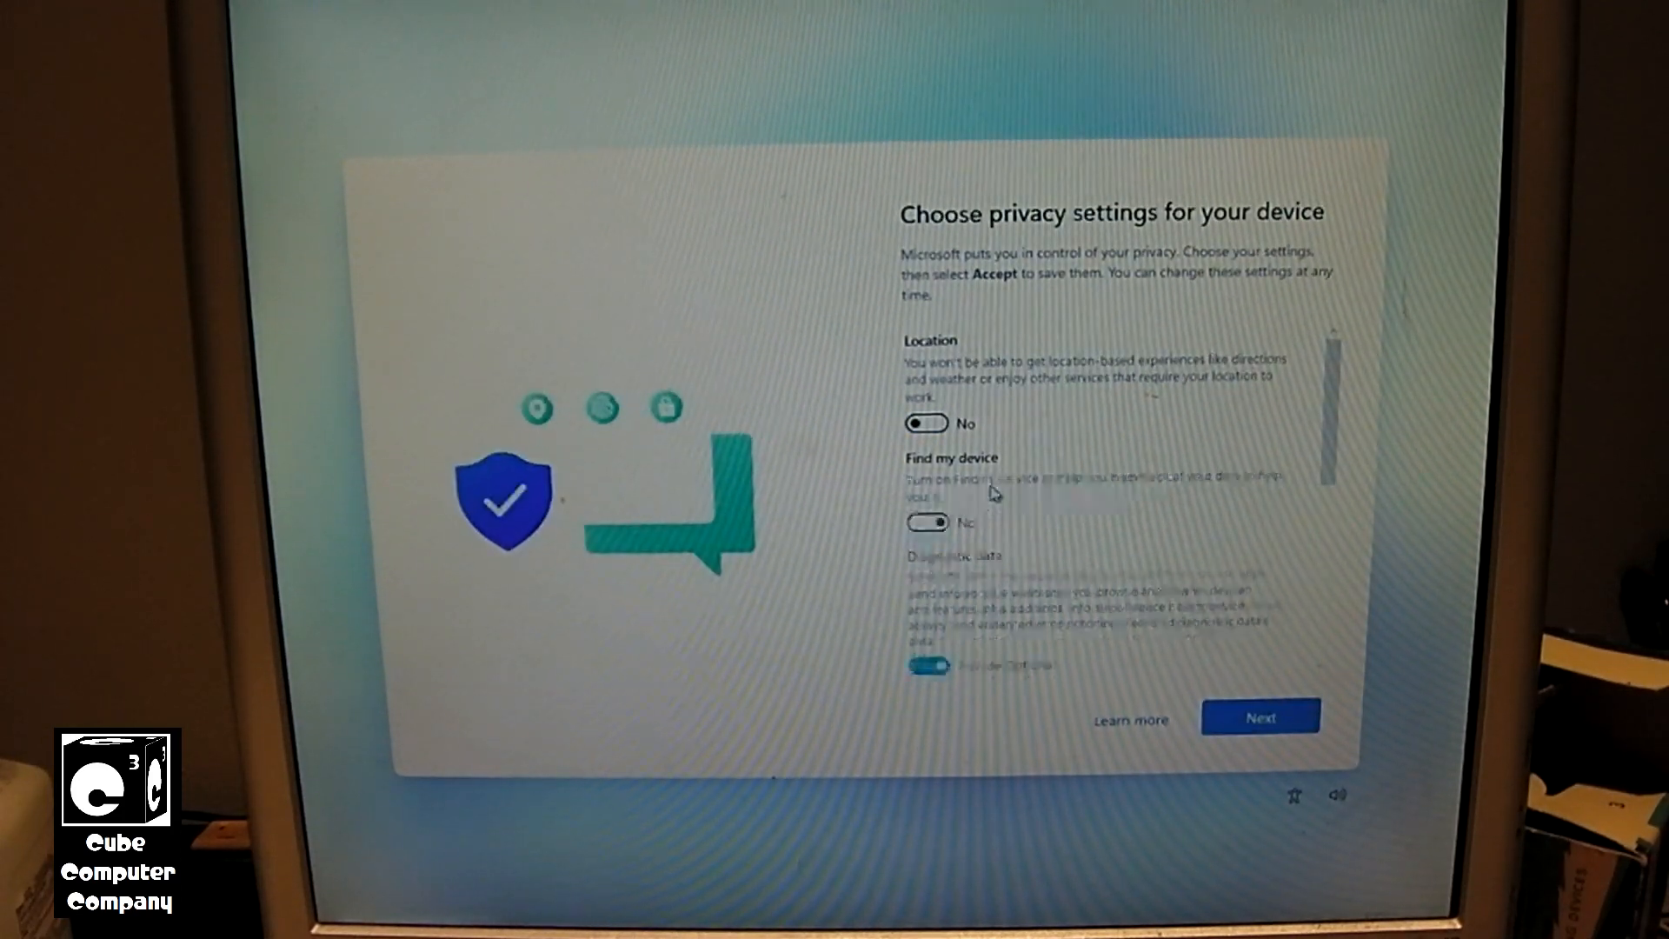
Switch off the privacy options down to Advertising ID, then accept them.
scroll(down, 3)
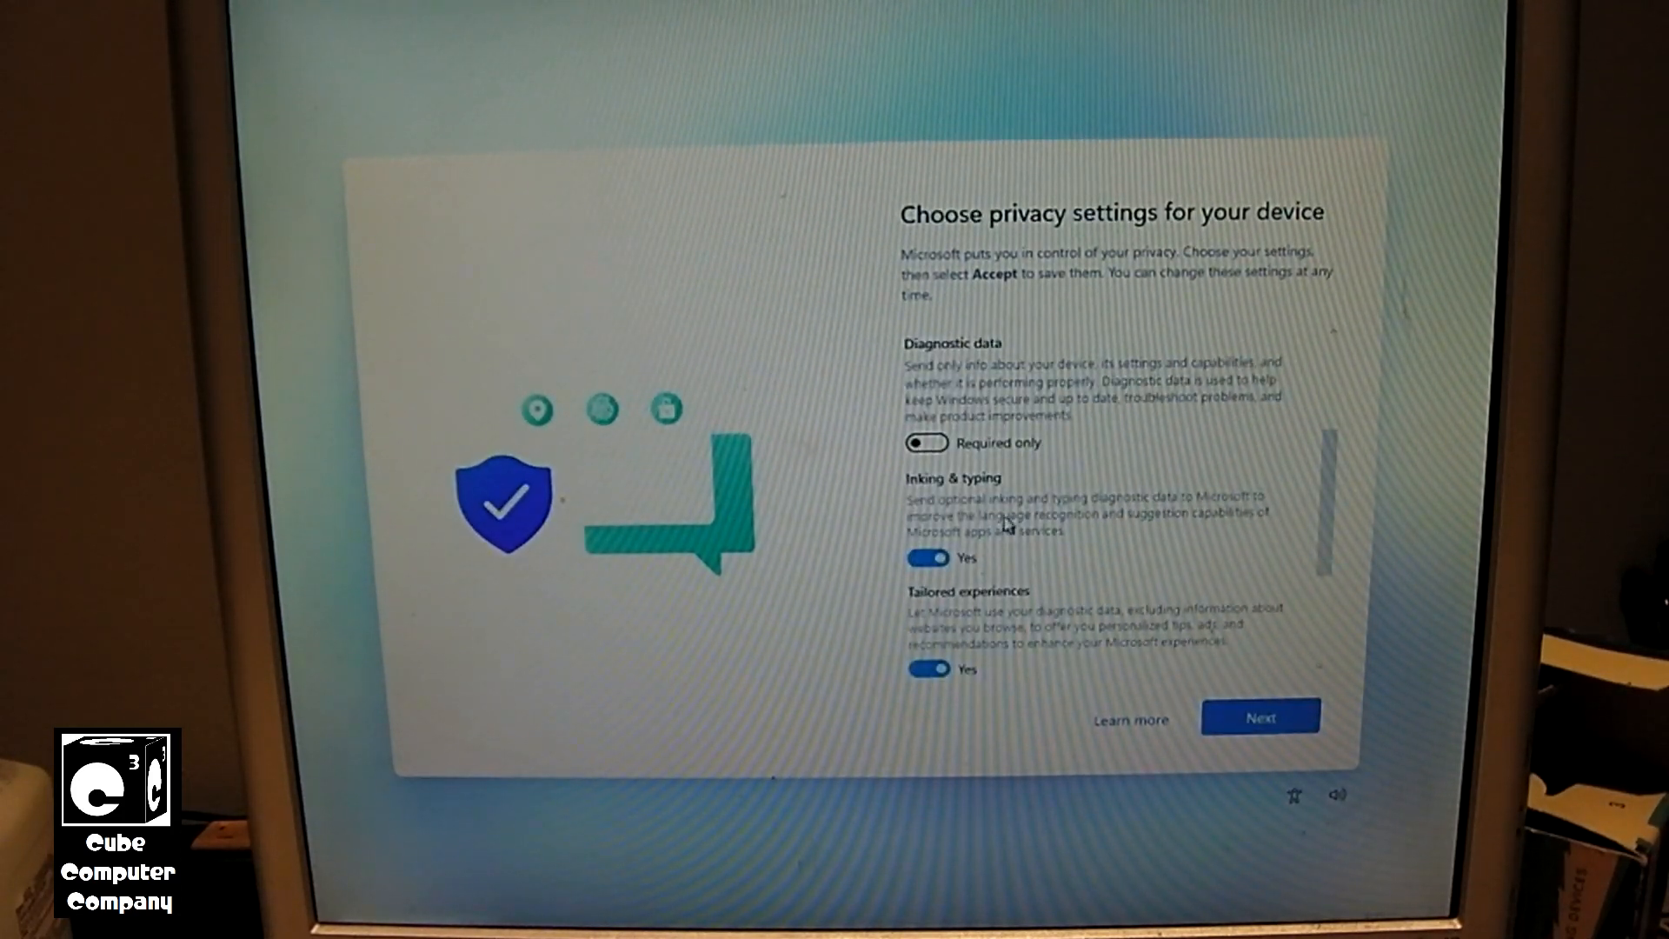
scroll(down, 3)
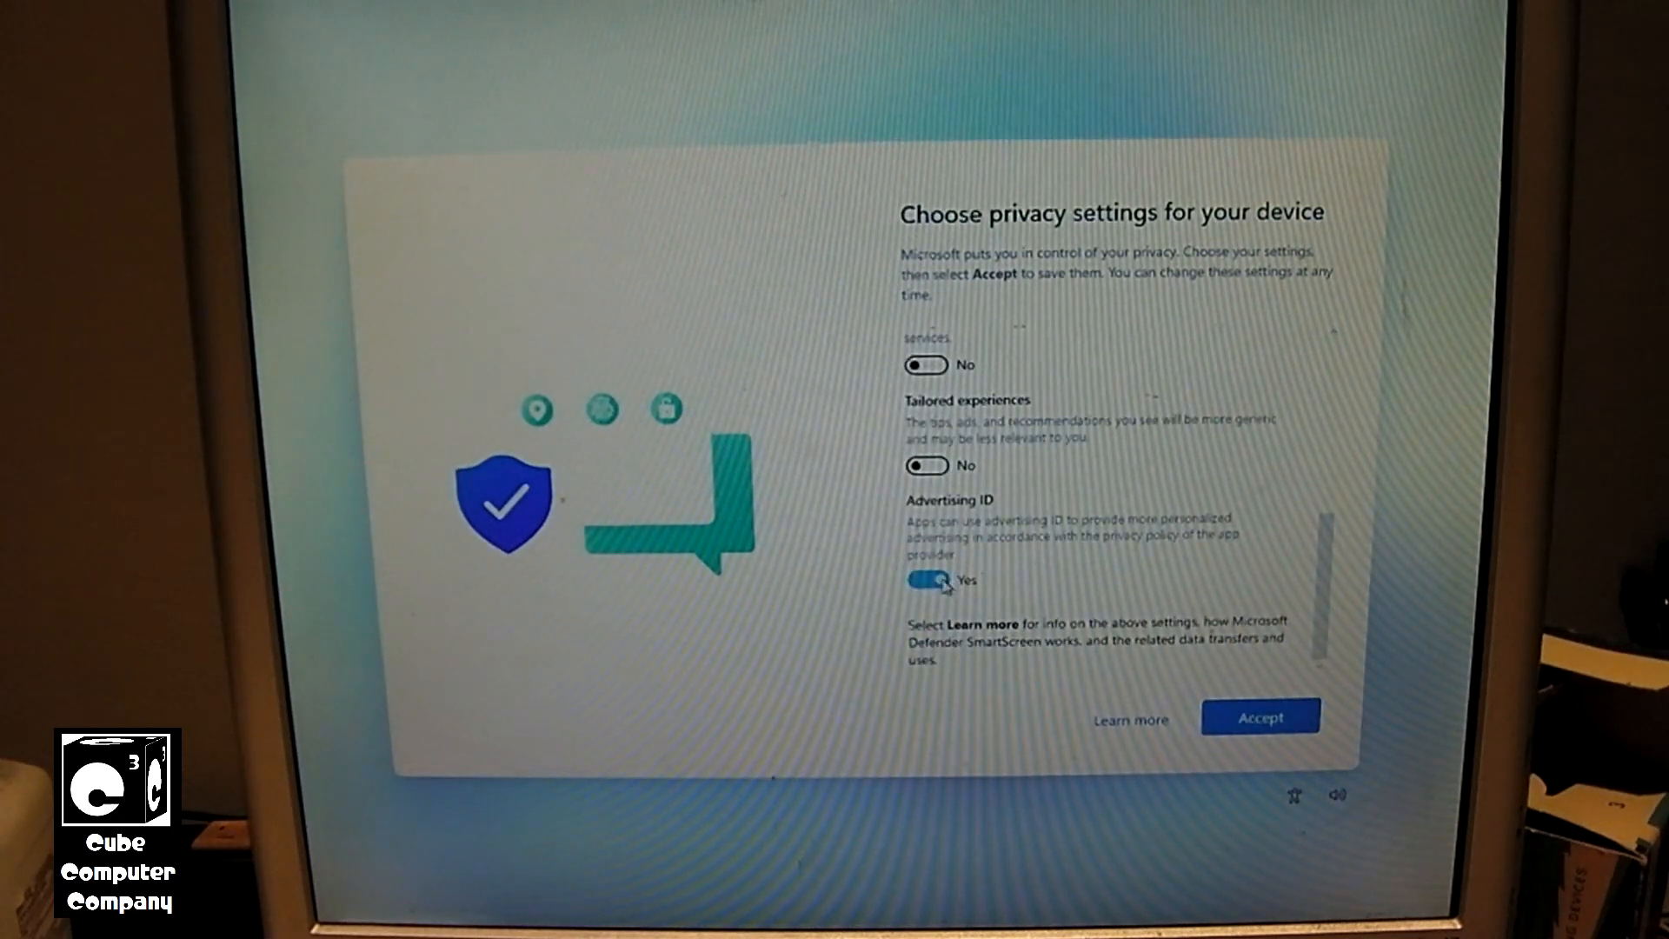
click(925, 579)
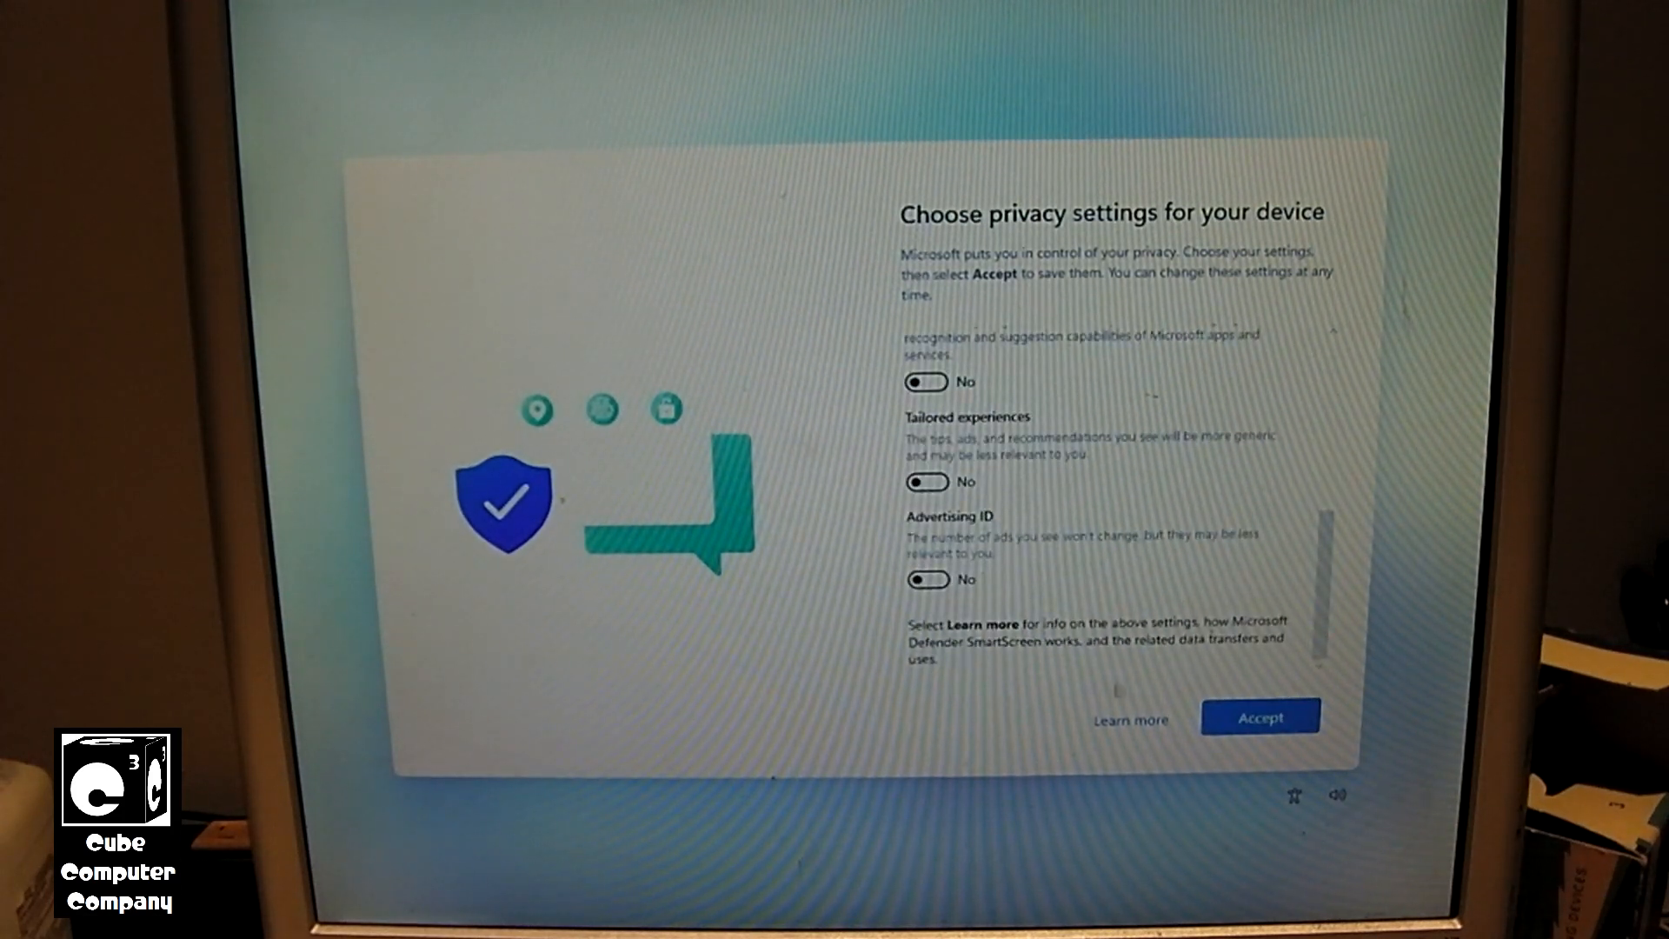
click(1260, 717)
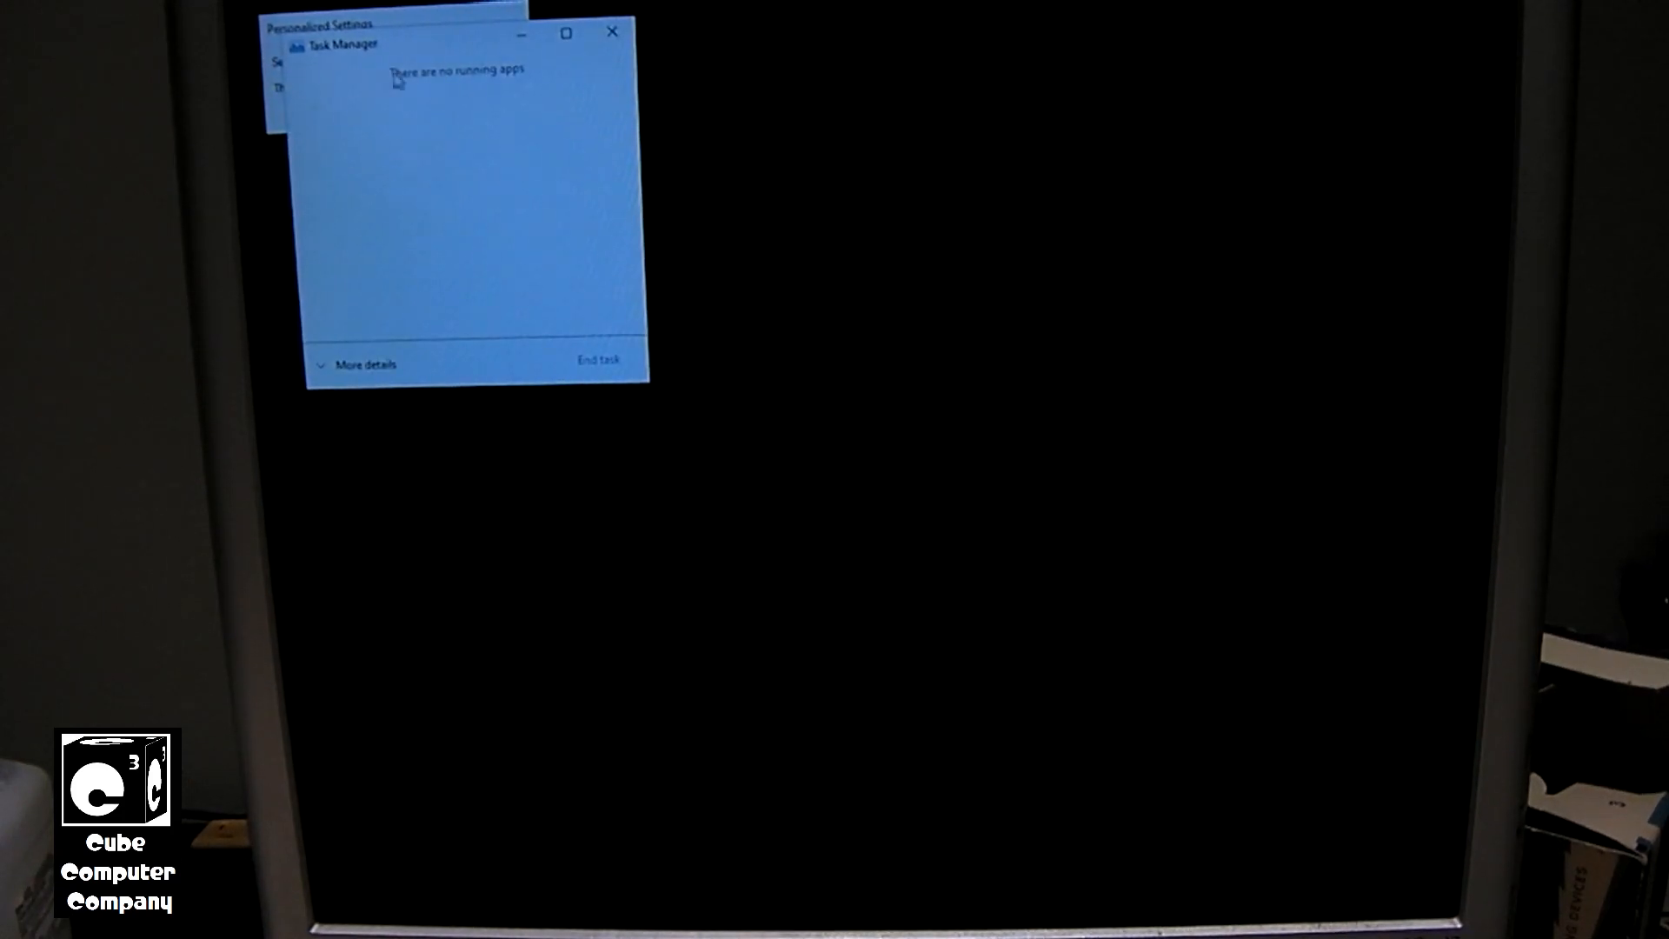
Disable Microsoft OneDrive in Task Manager's startup apps and move the window aside.
click(366, 365)
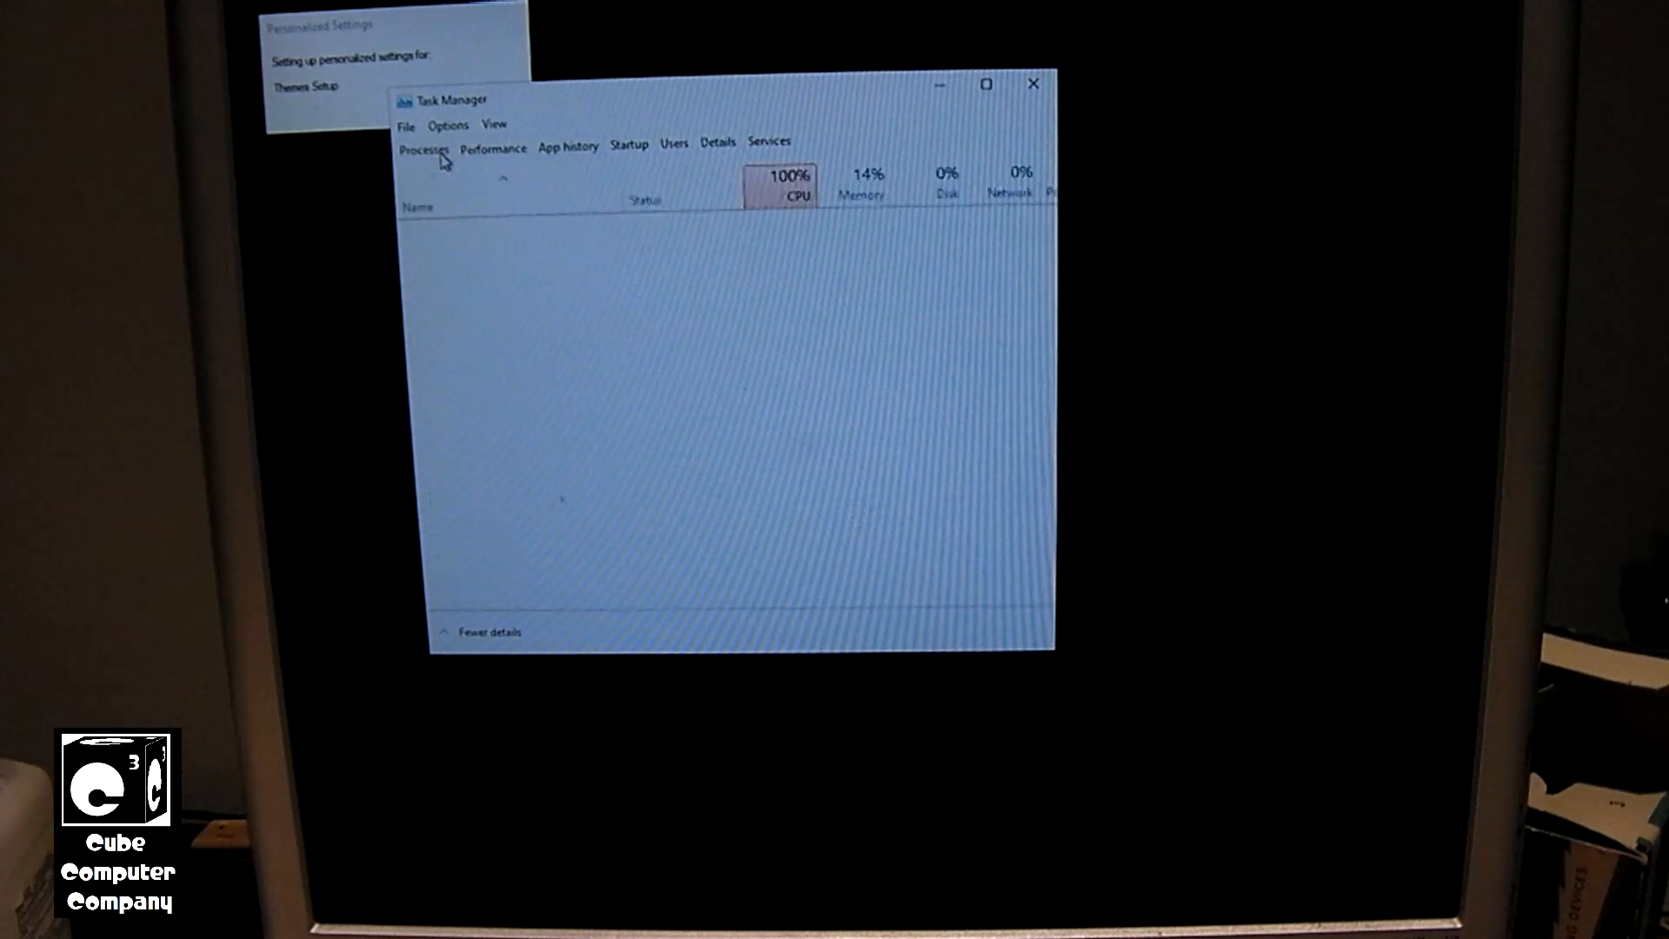
click(627, 147)
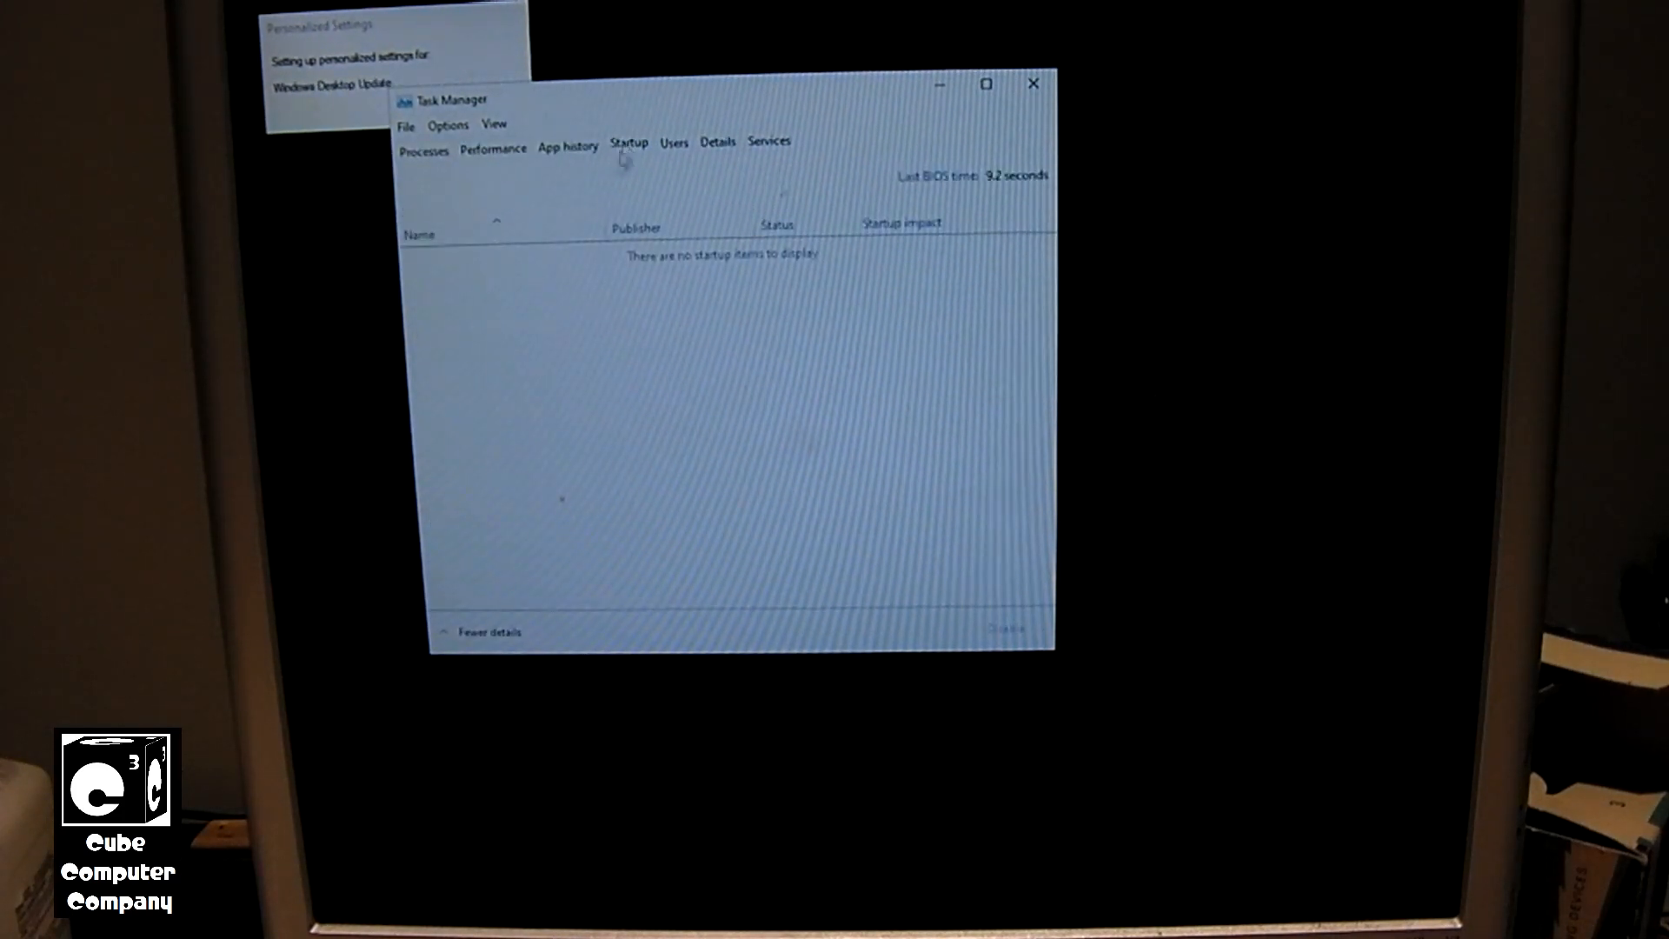
click(424, 149)
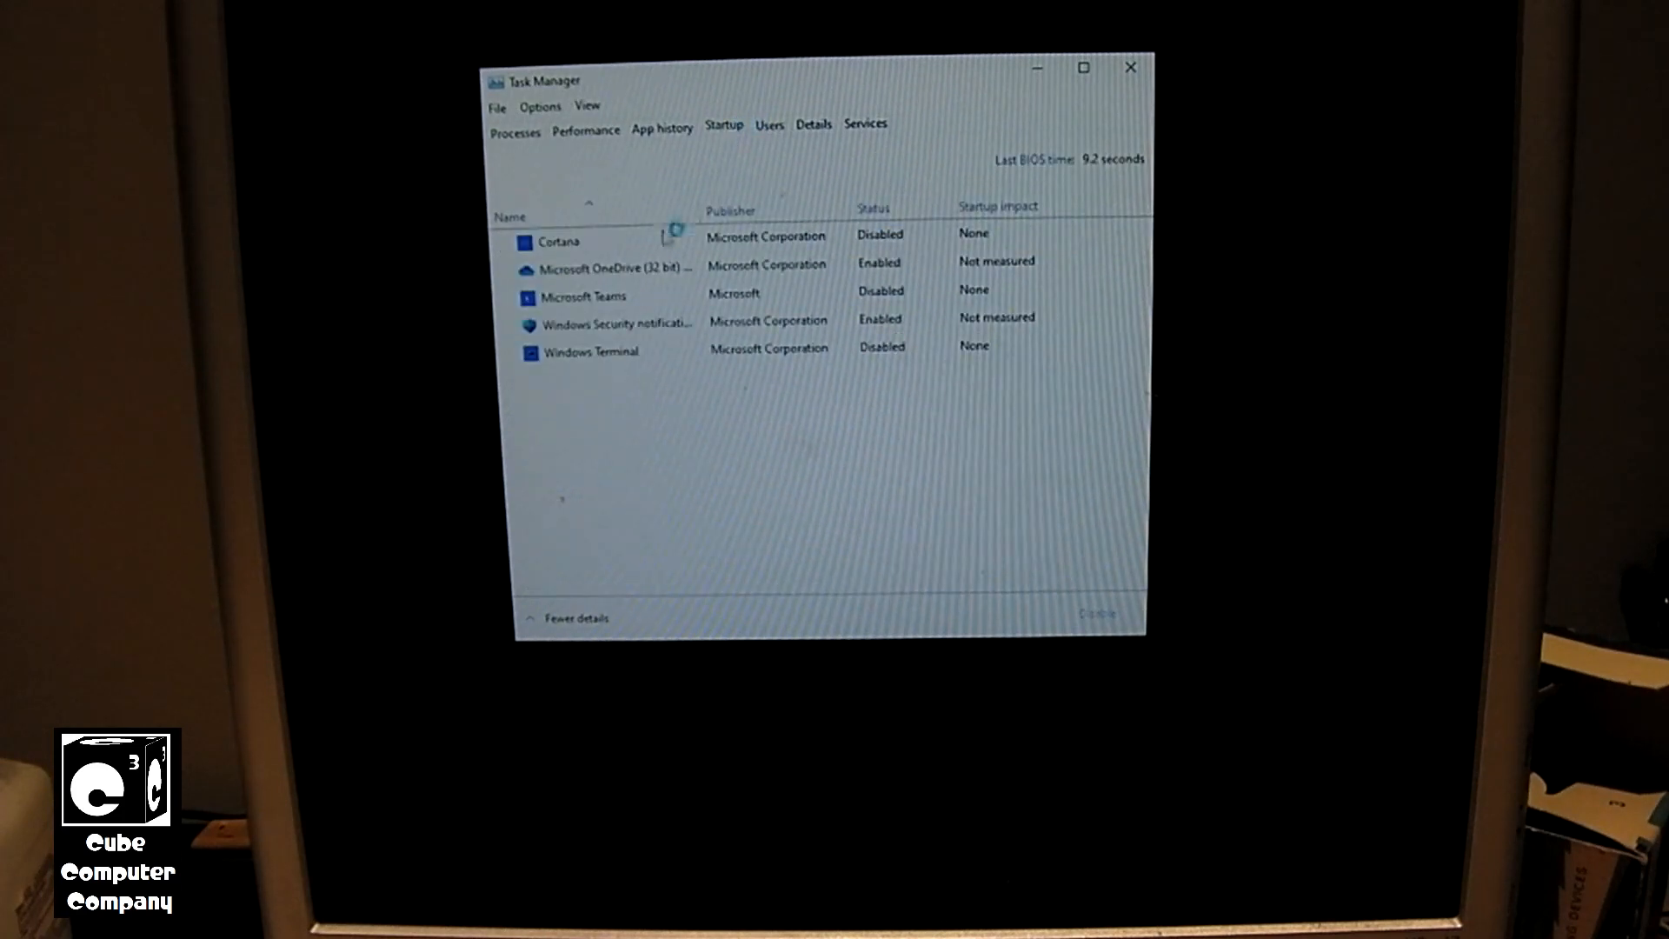
click(599, 267)
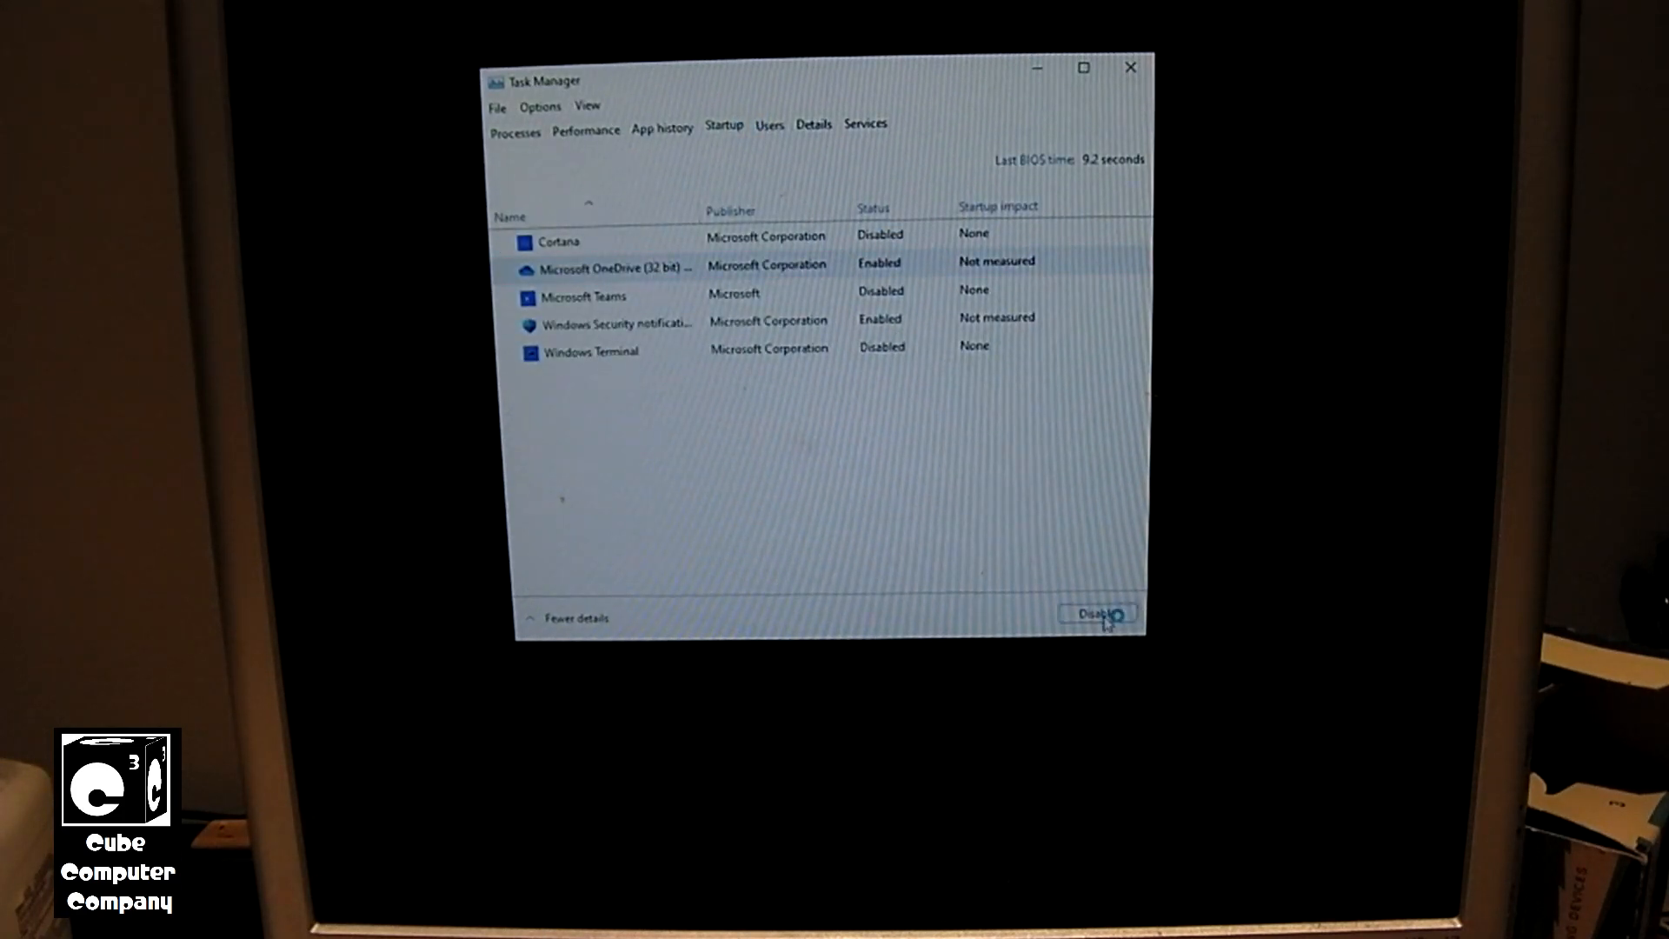
click(514, 132)
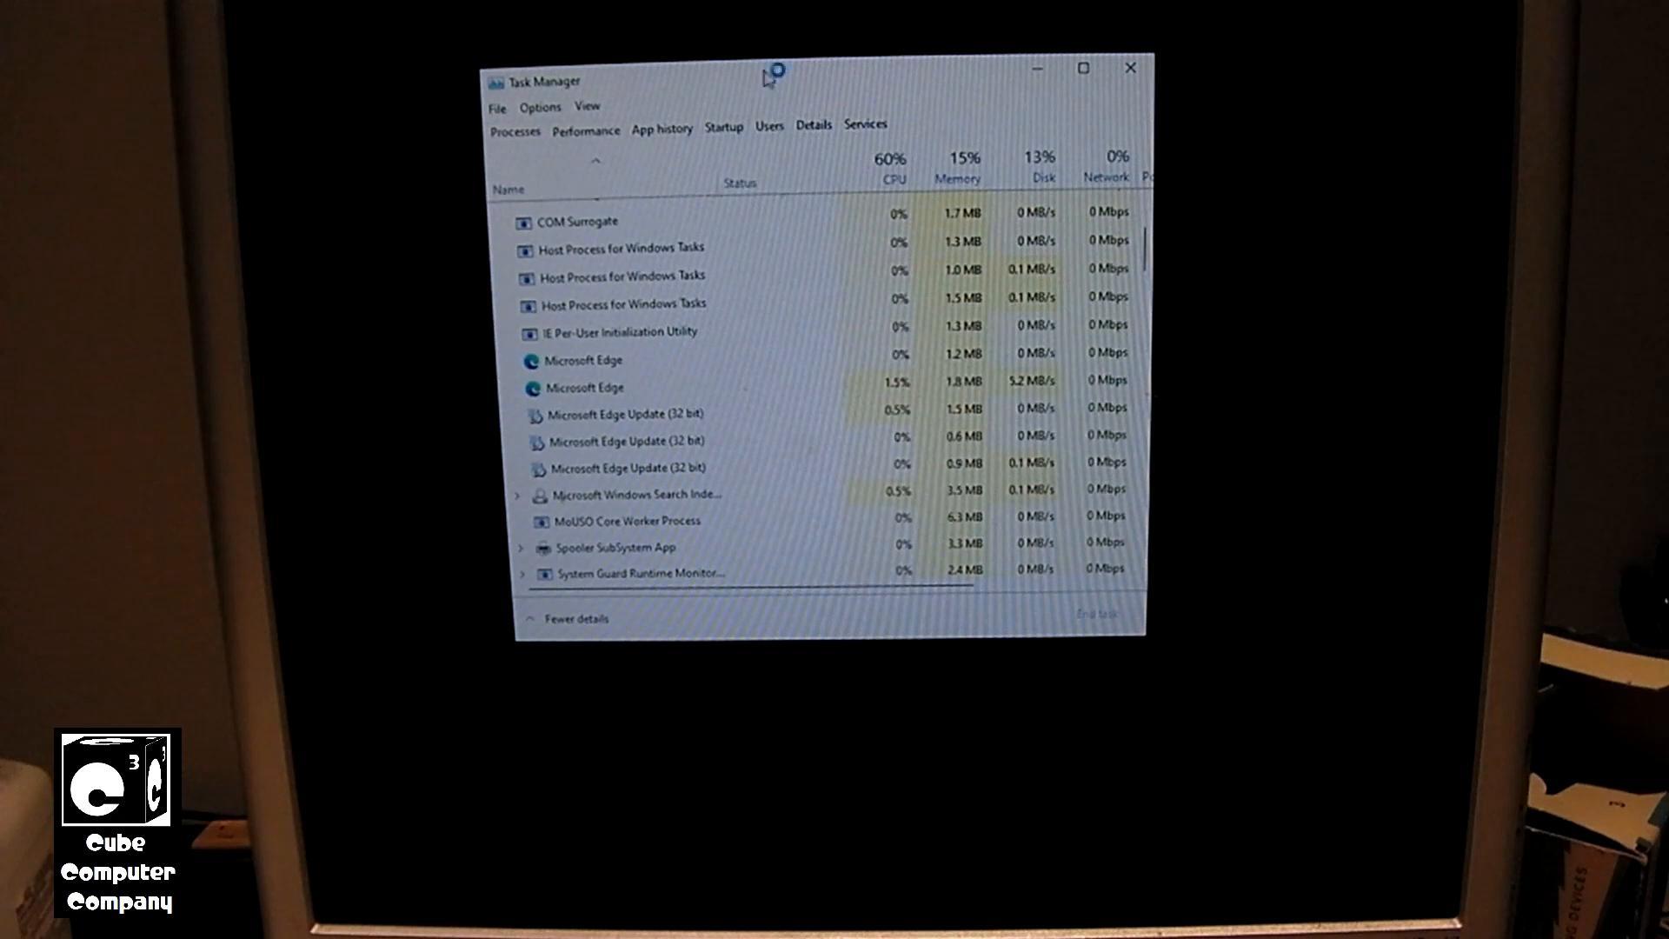
drag(767, 76, 1022, 125)
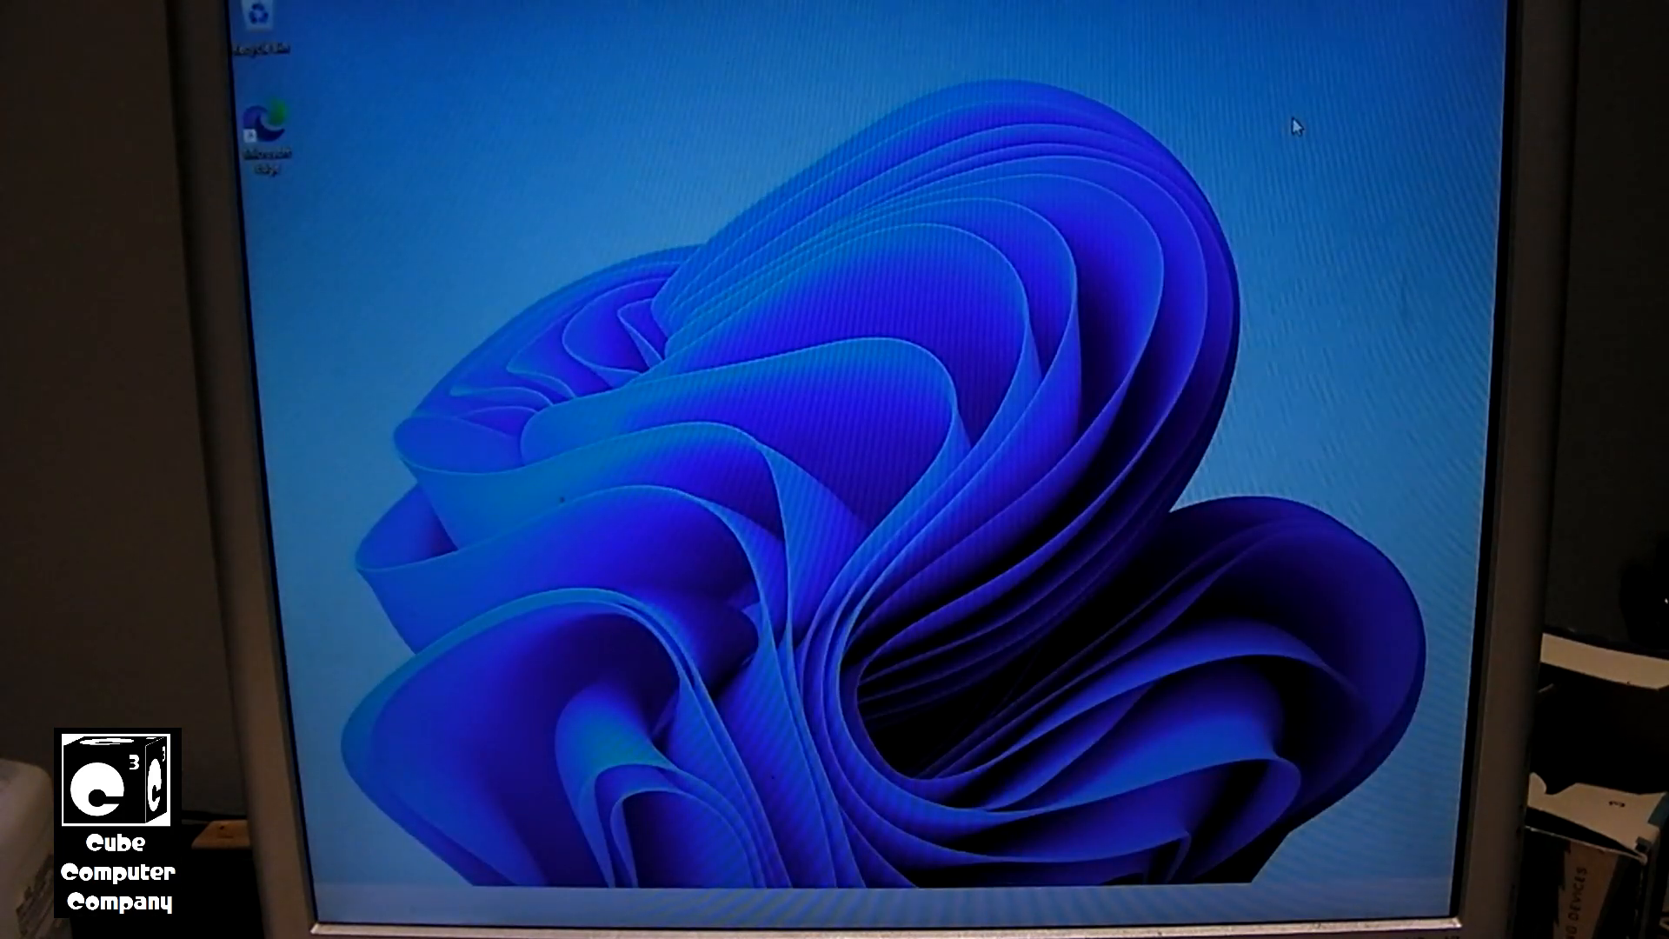
mouse_move(771, 27)
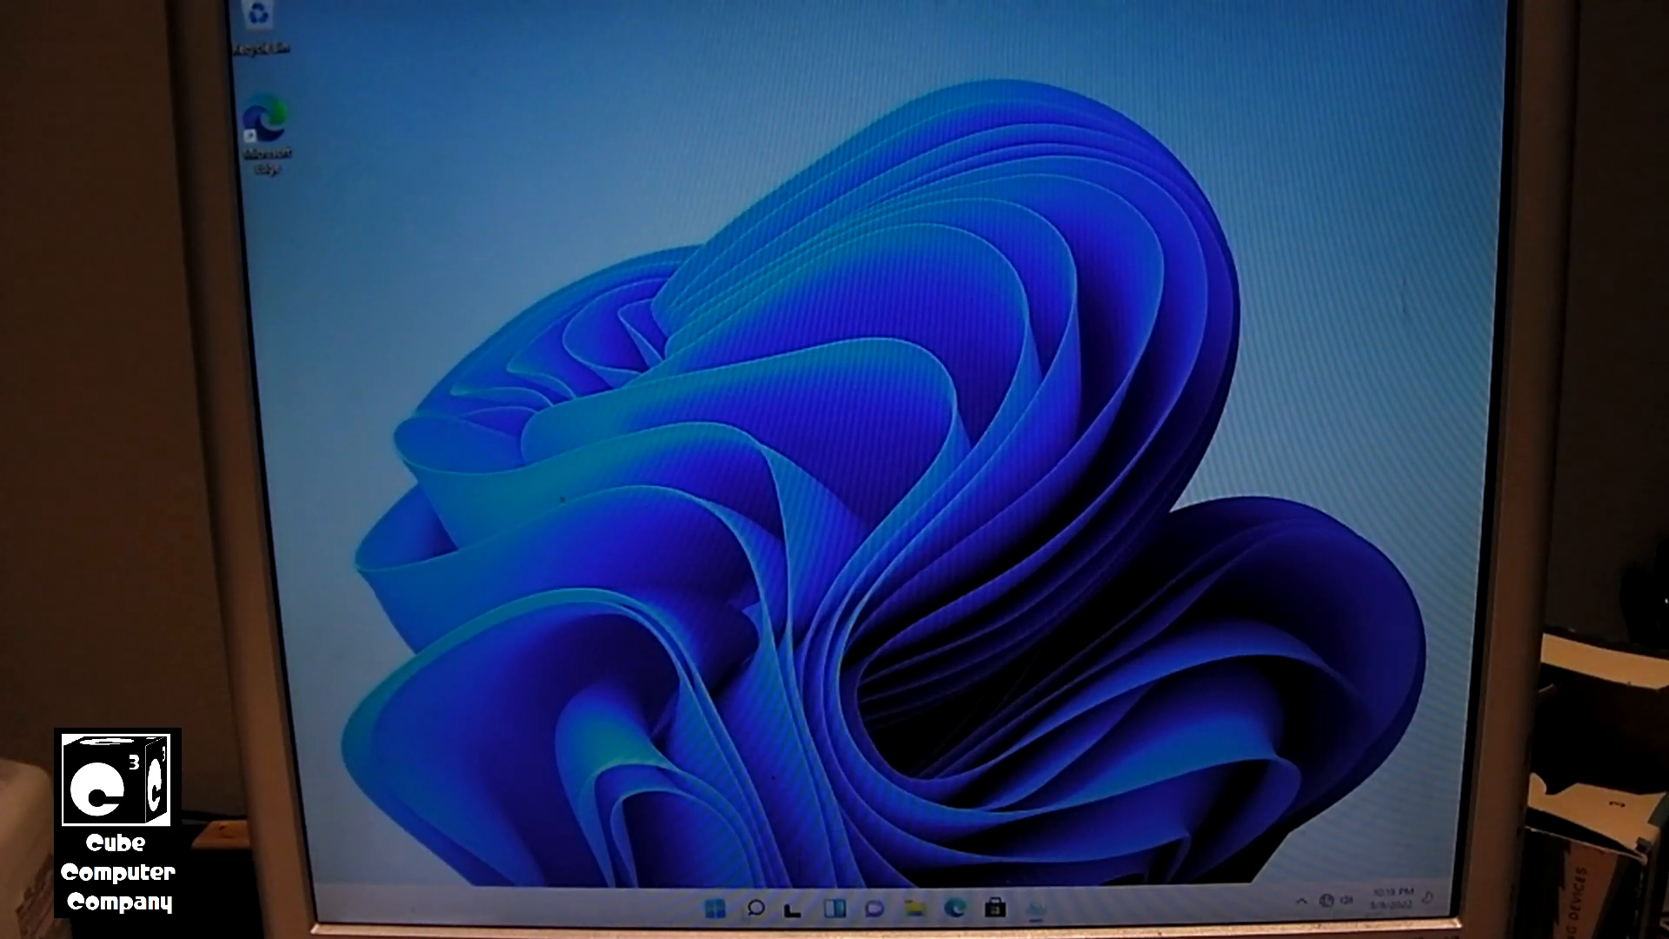
Open Settings from Start and go to System > About for the device specifications.
click(714, 910)
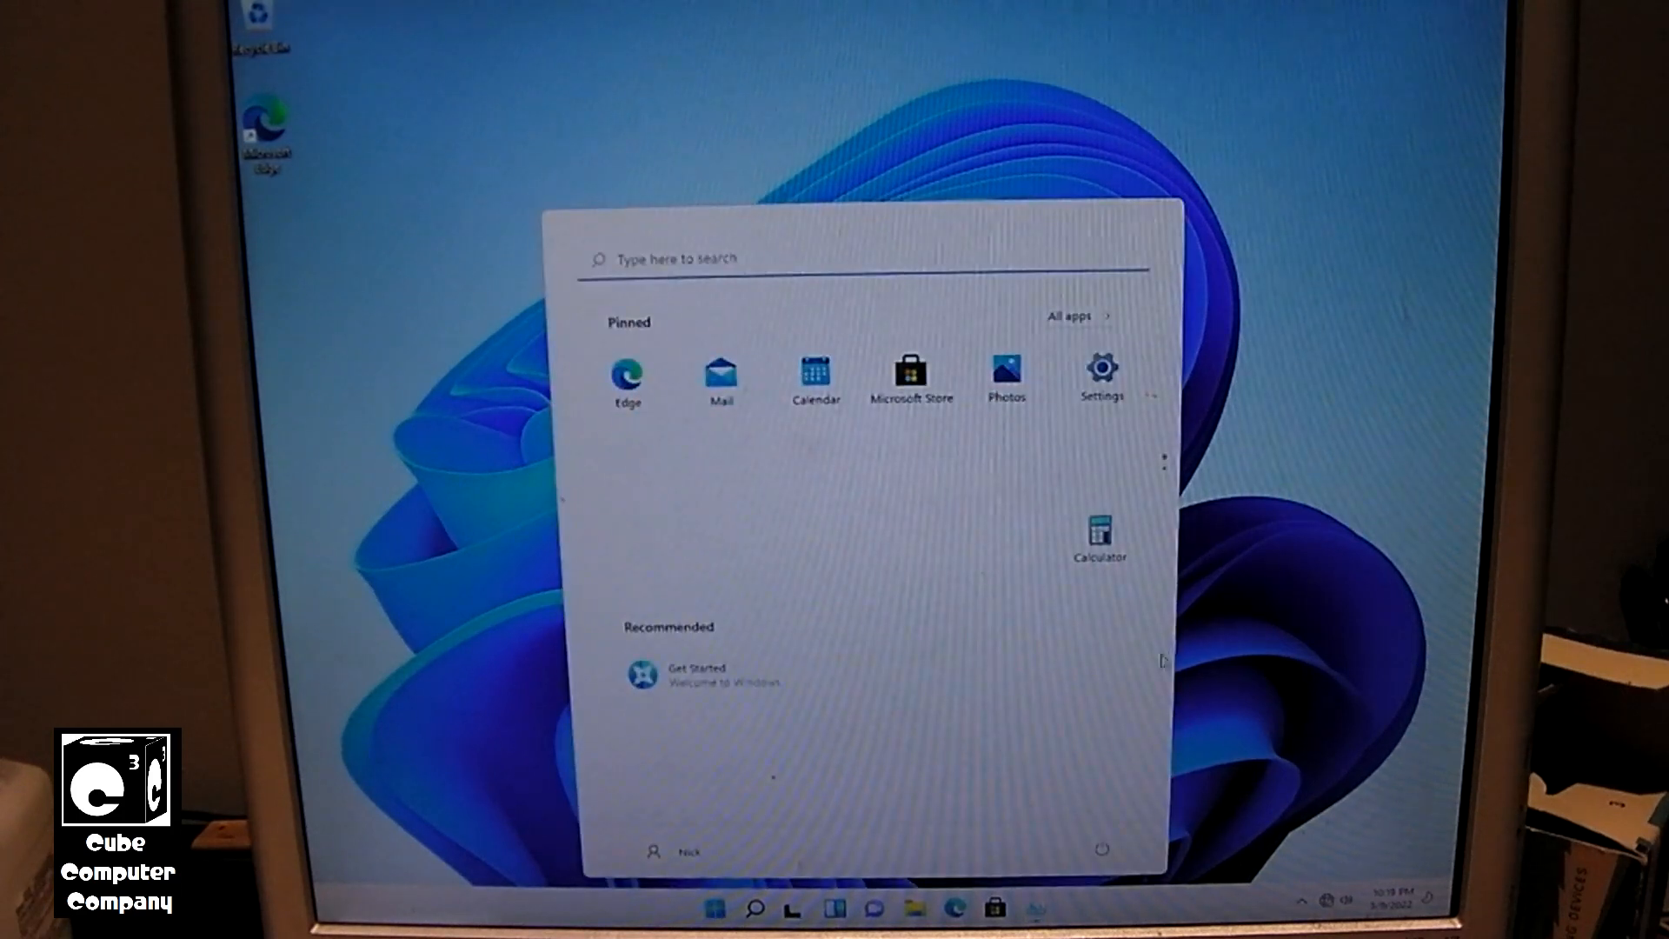
mouse_move(1274, 356)
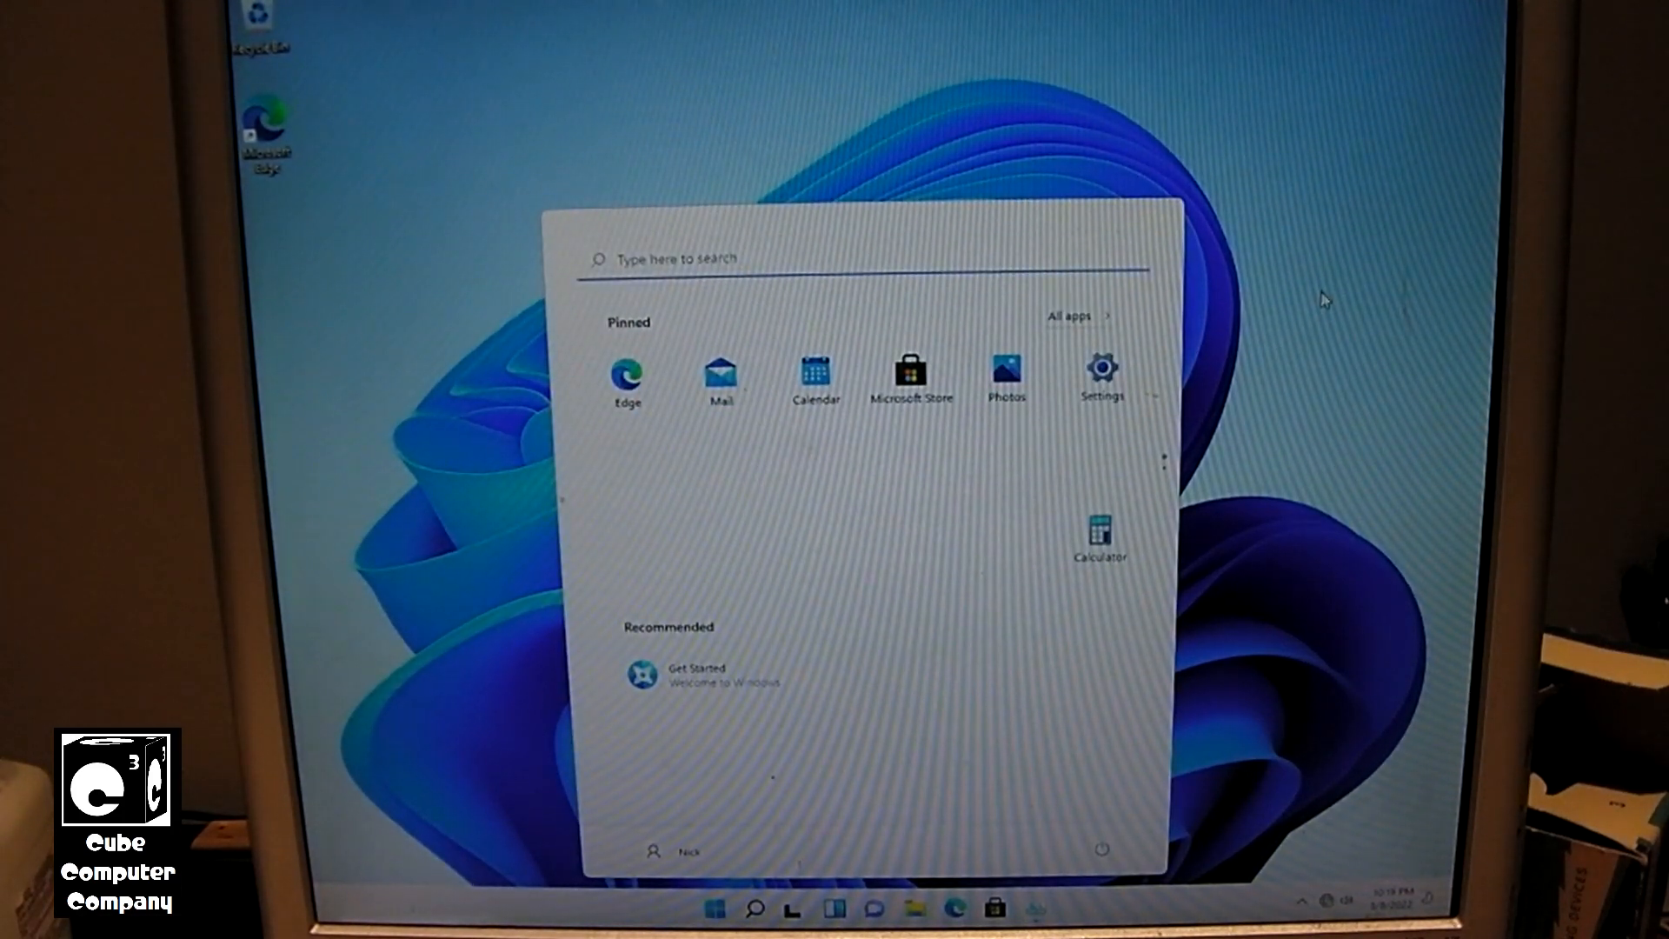
click(1100, 373)
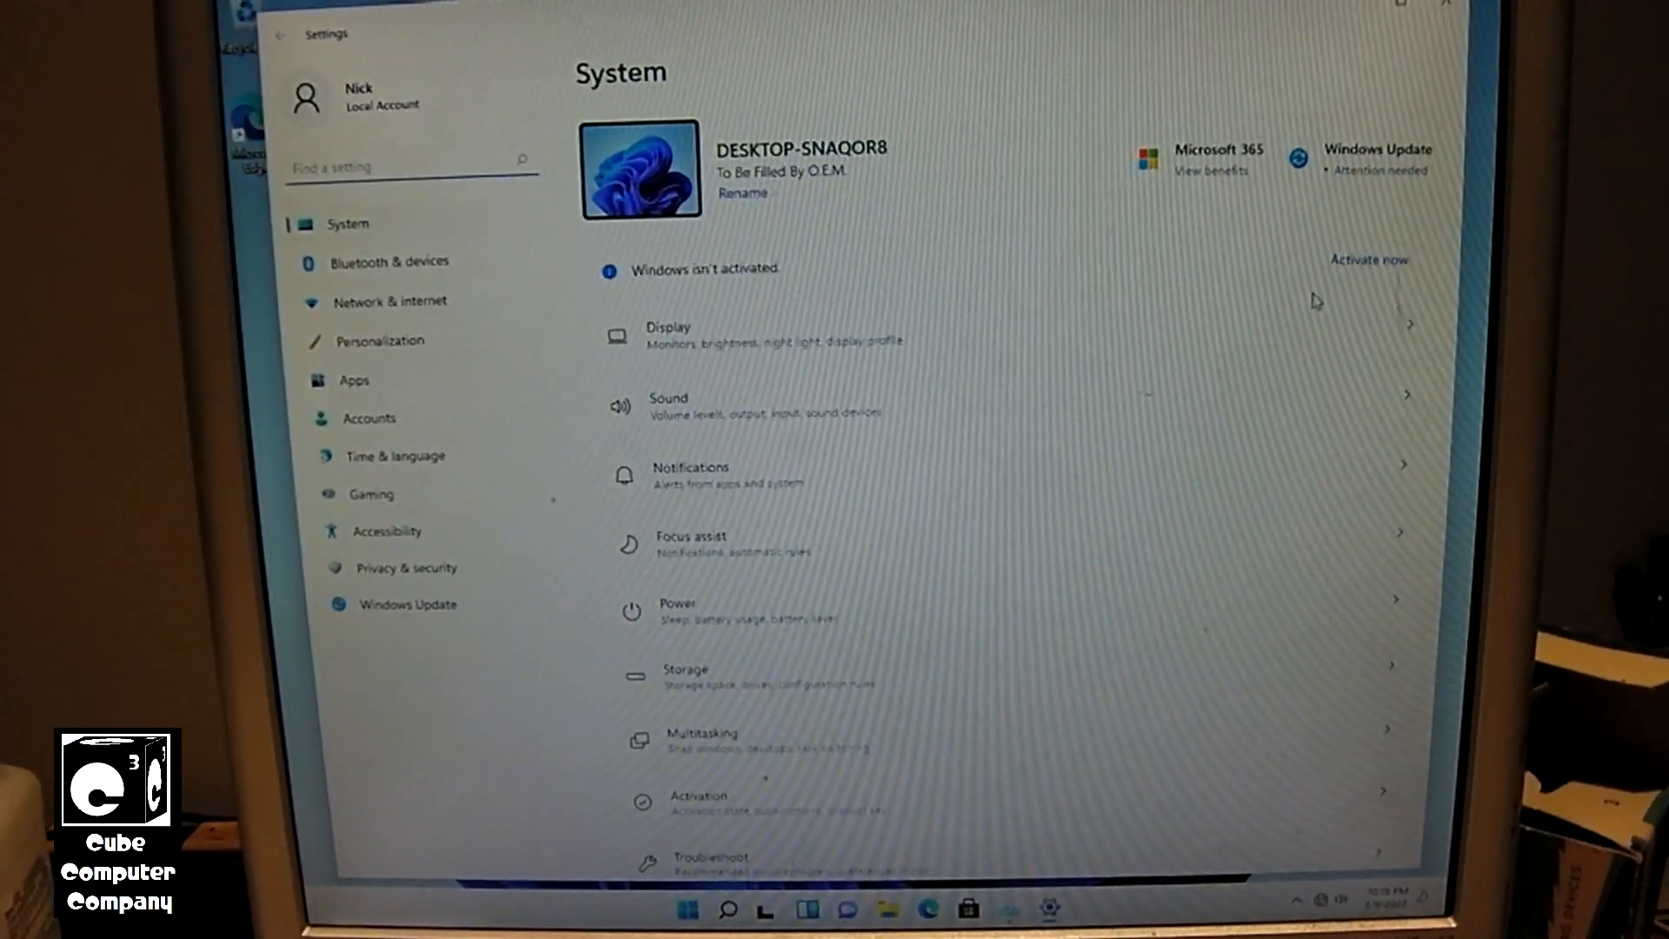
scroll(down, 3)
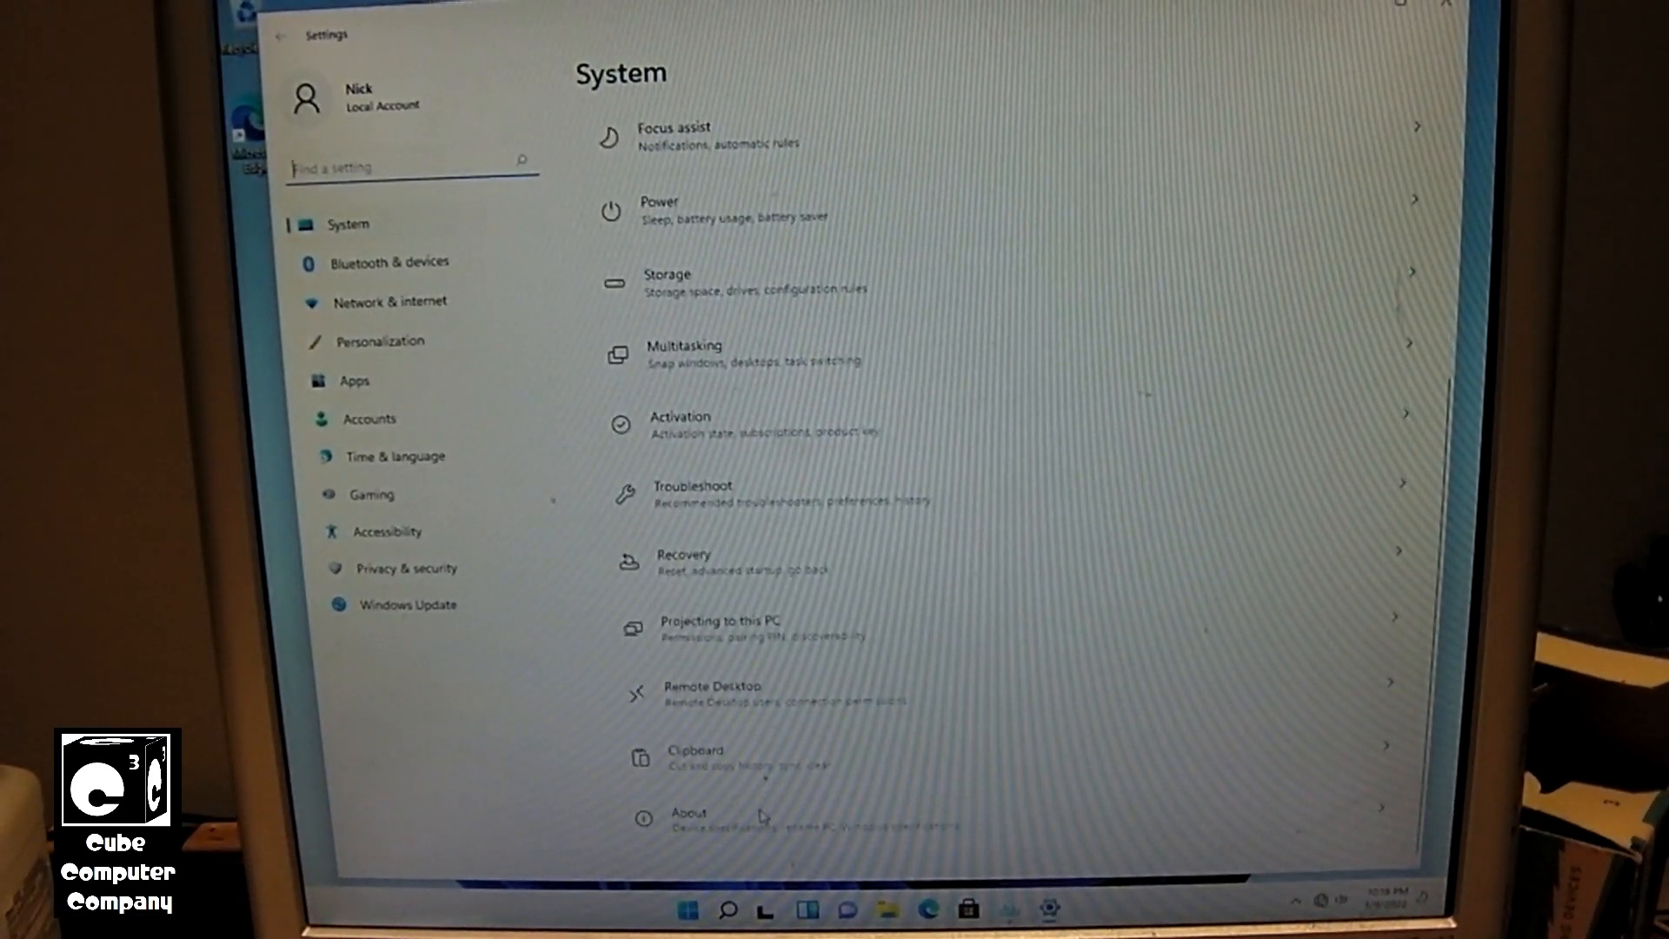
click(688, 815)
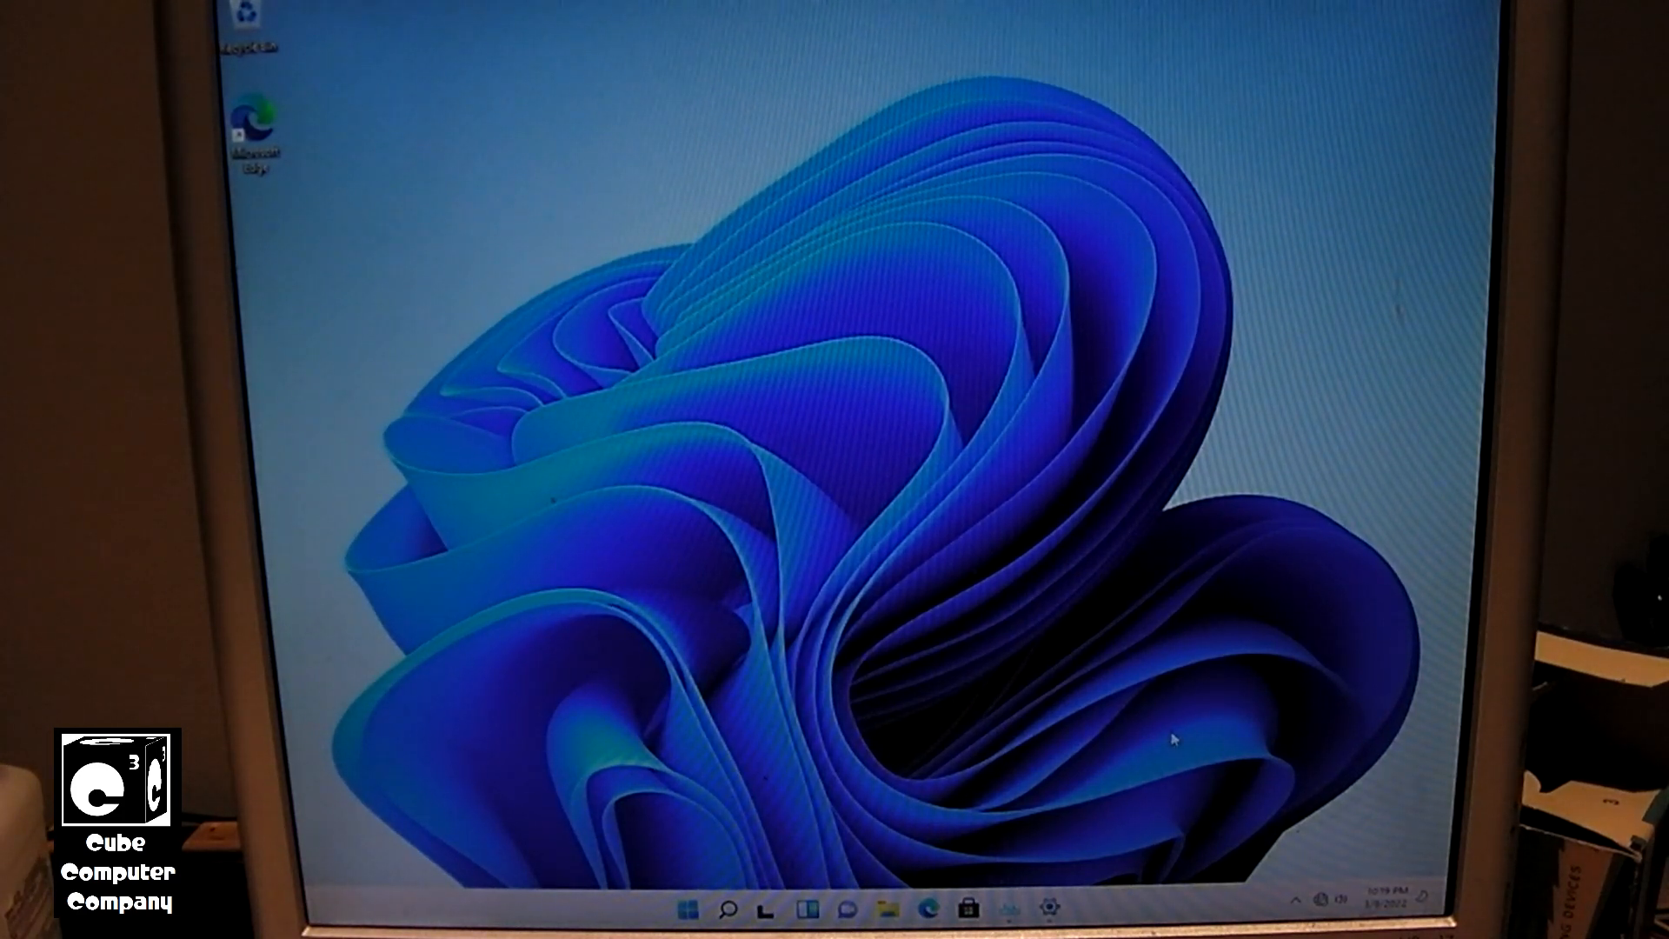
mouse_move(1155, 726)
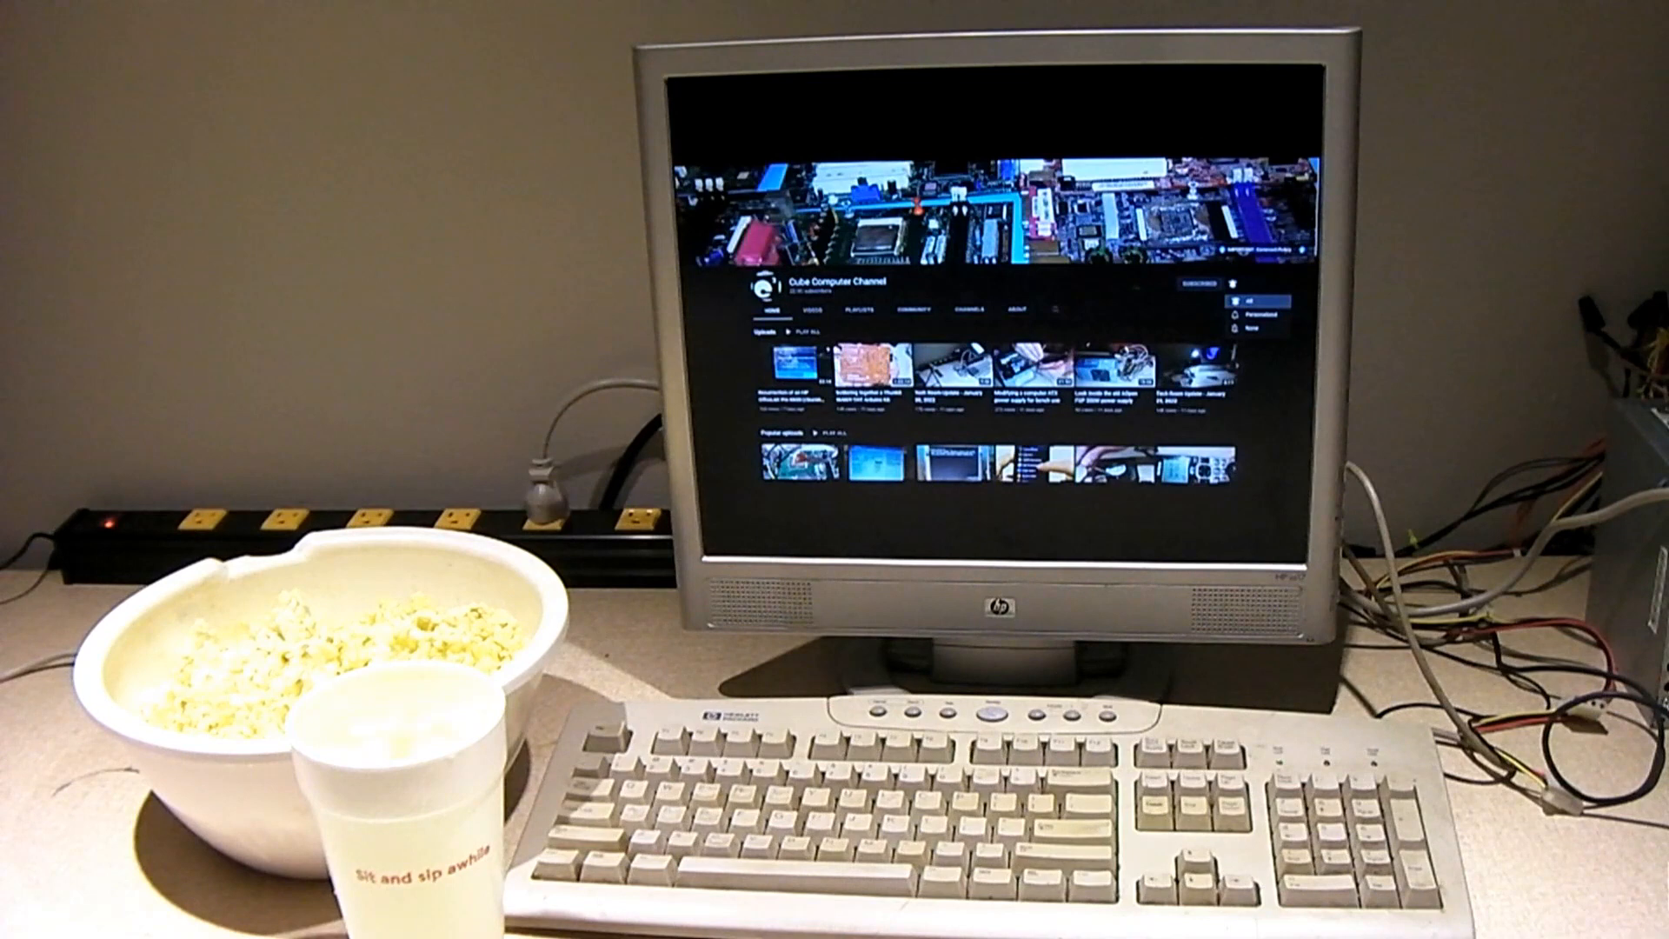
click(1232, 285)
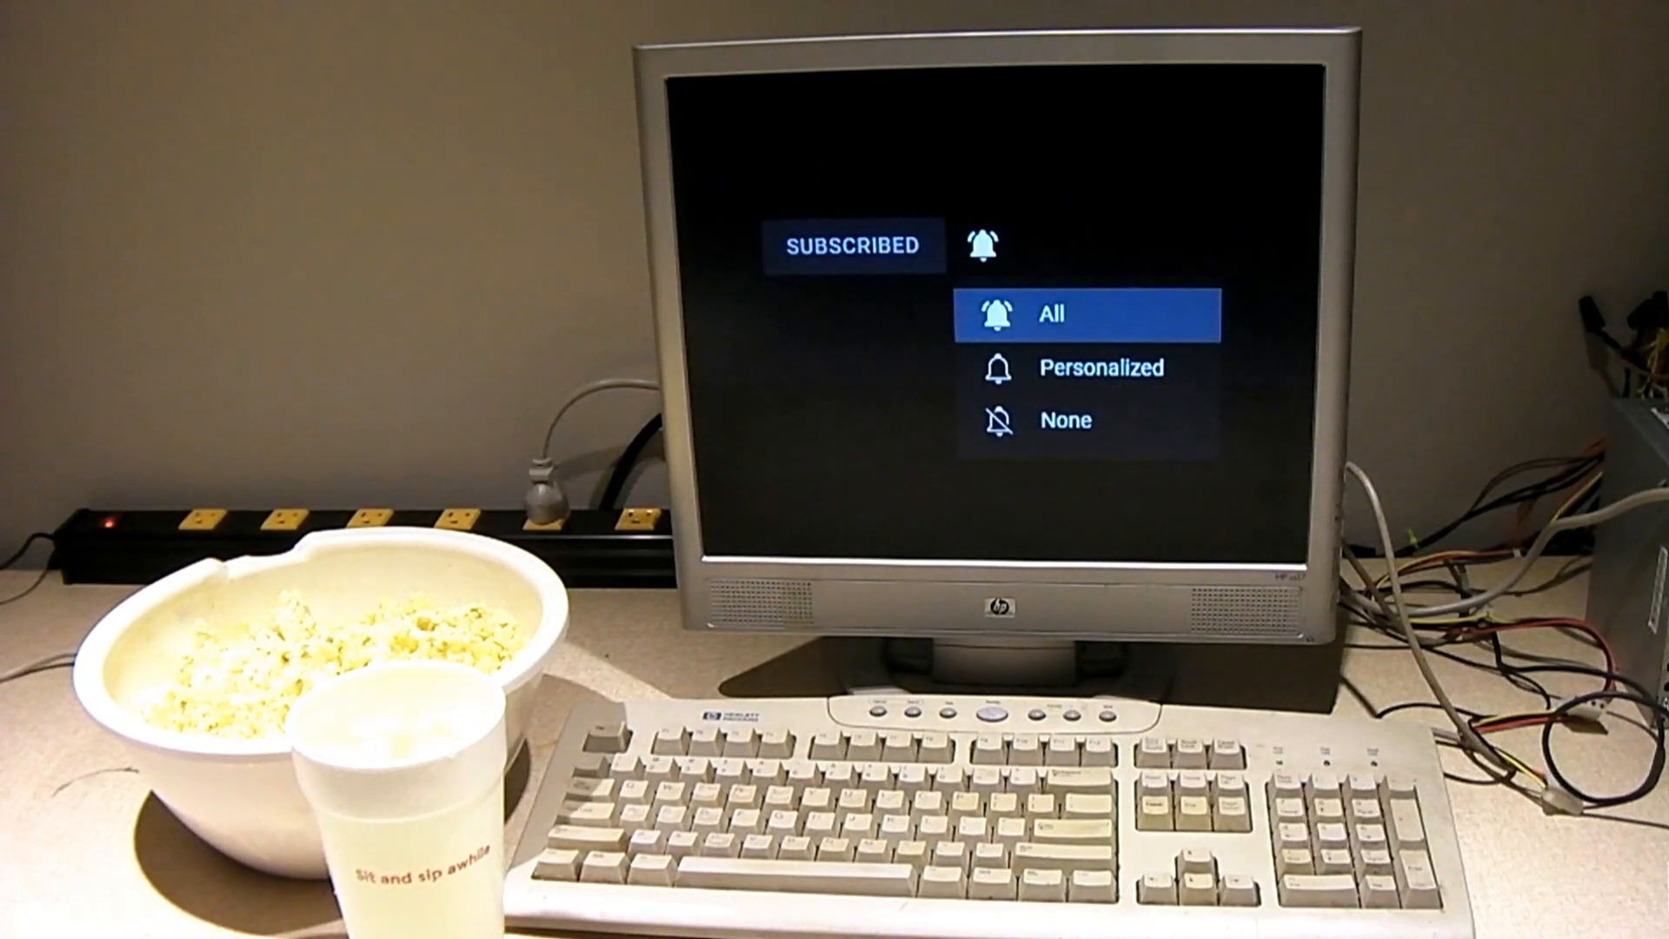